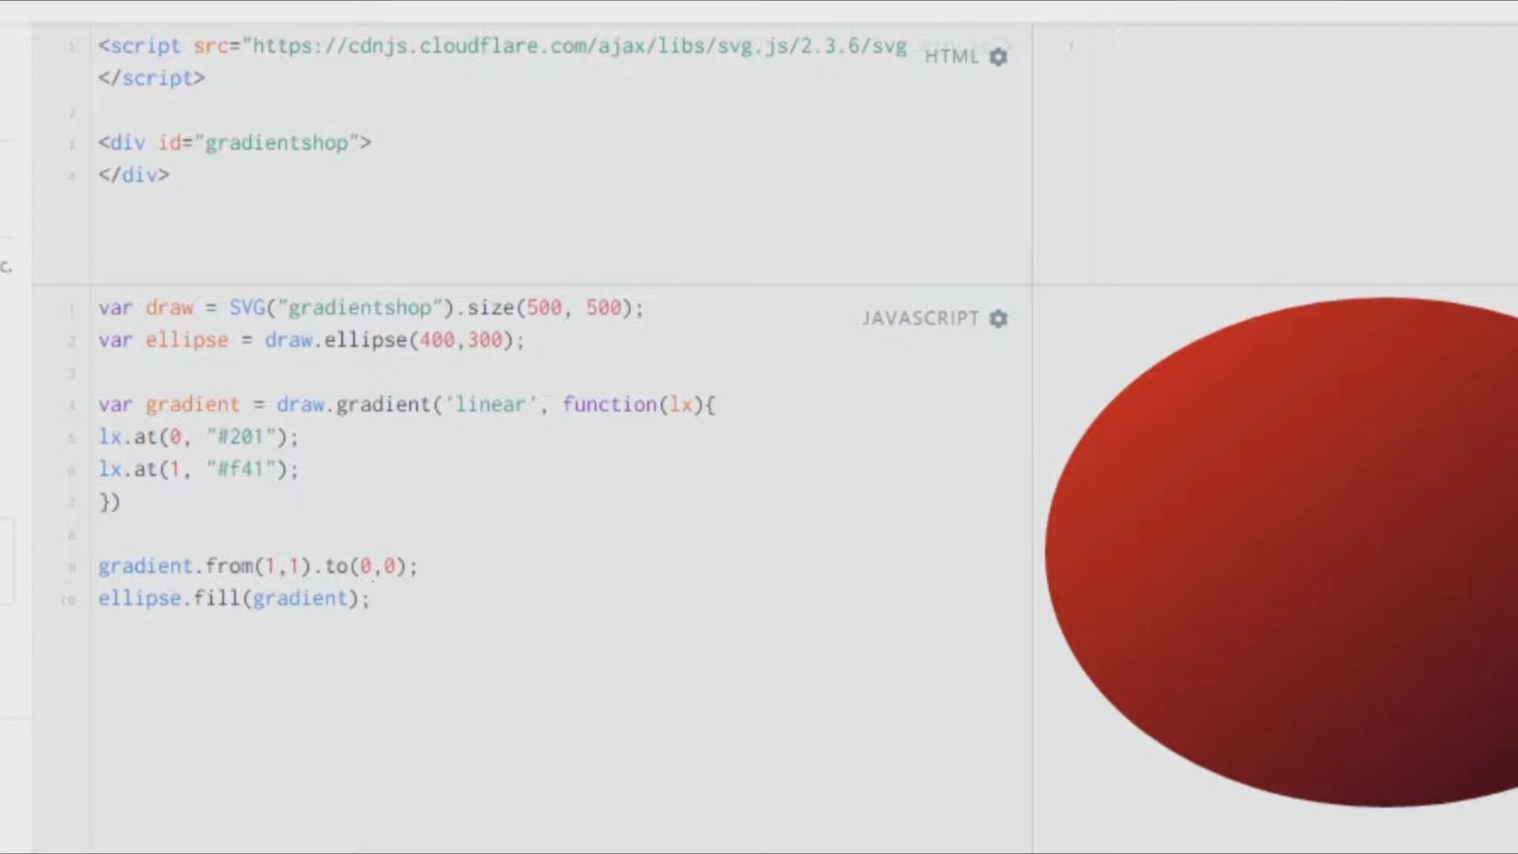
Select and remove the previous example code, keeping the svg.js script include
{"action": "left_click_drag", "start_coordinate": [96, 309], "coordinate": [374, 598]}
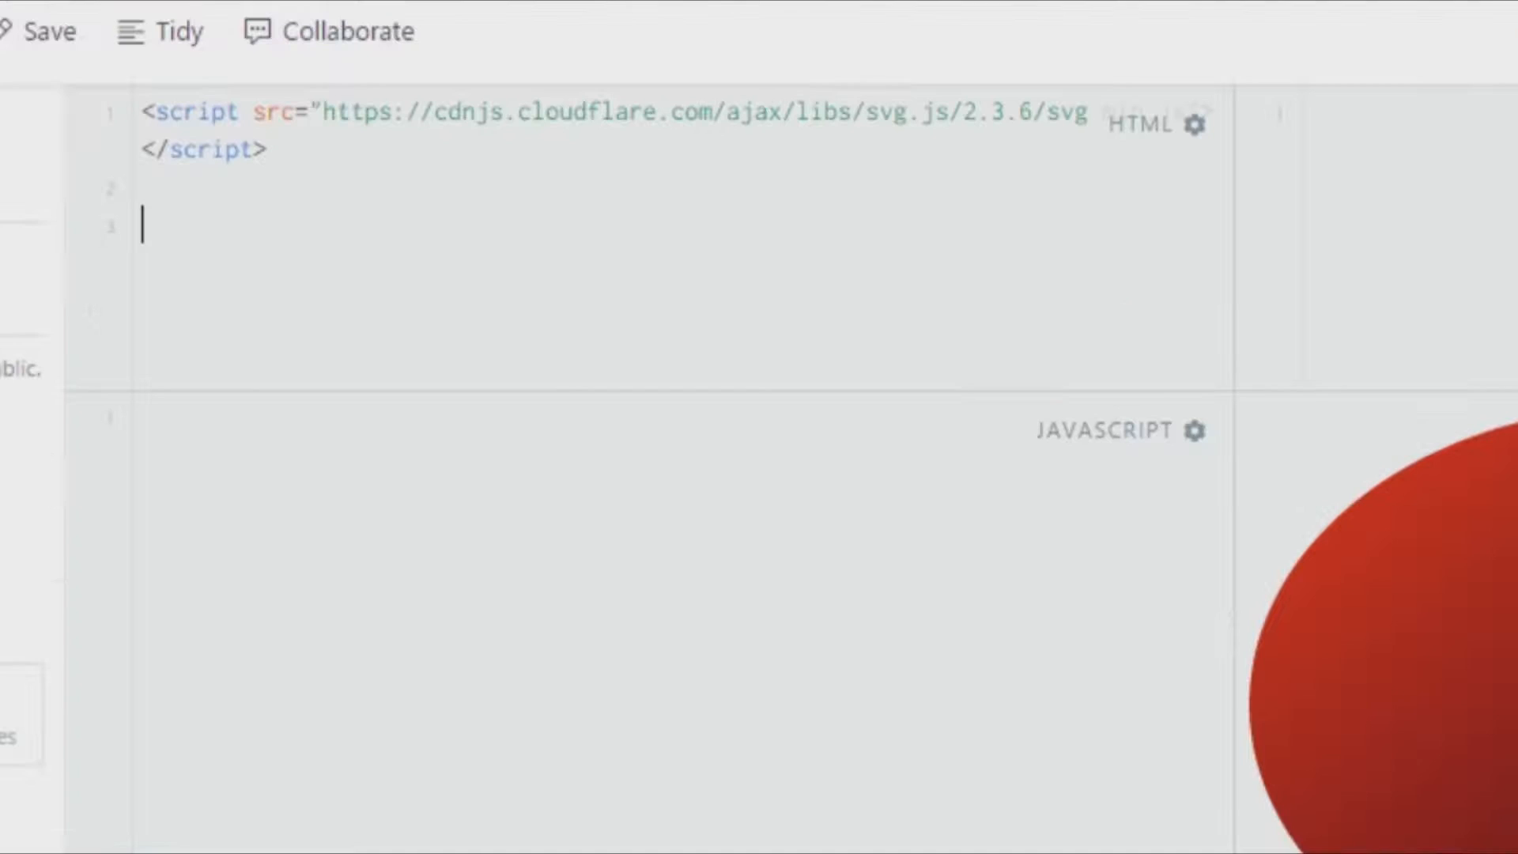
Write a <div id="gradientellipse"></div> under the script tag in the HTML panel
{"action": "type", "text": "<div>"}
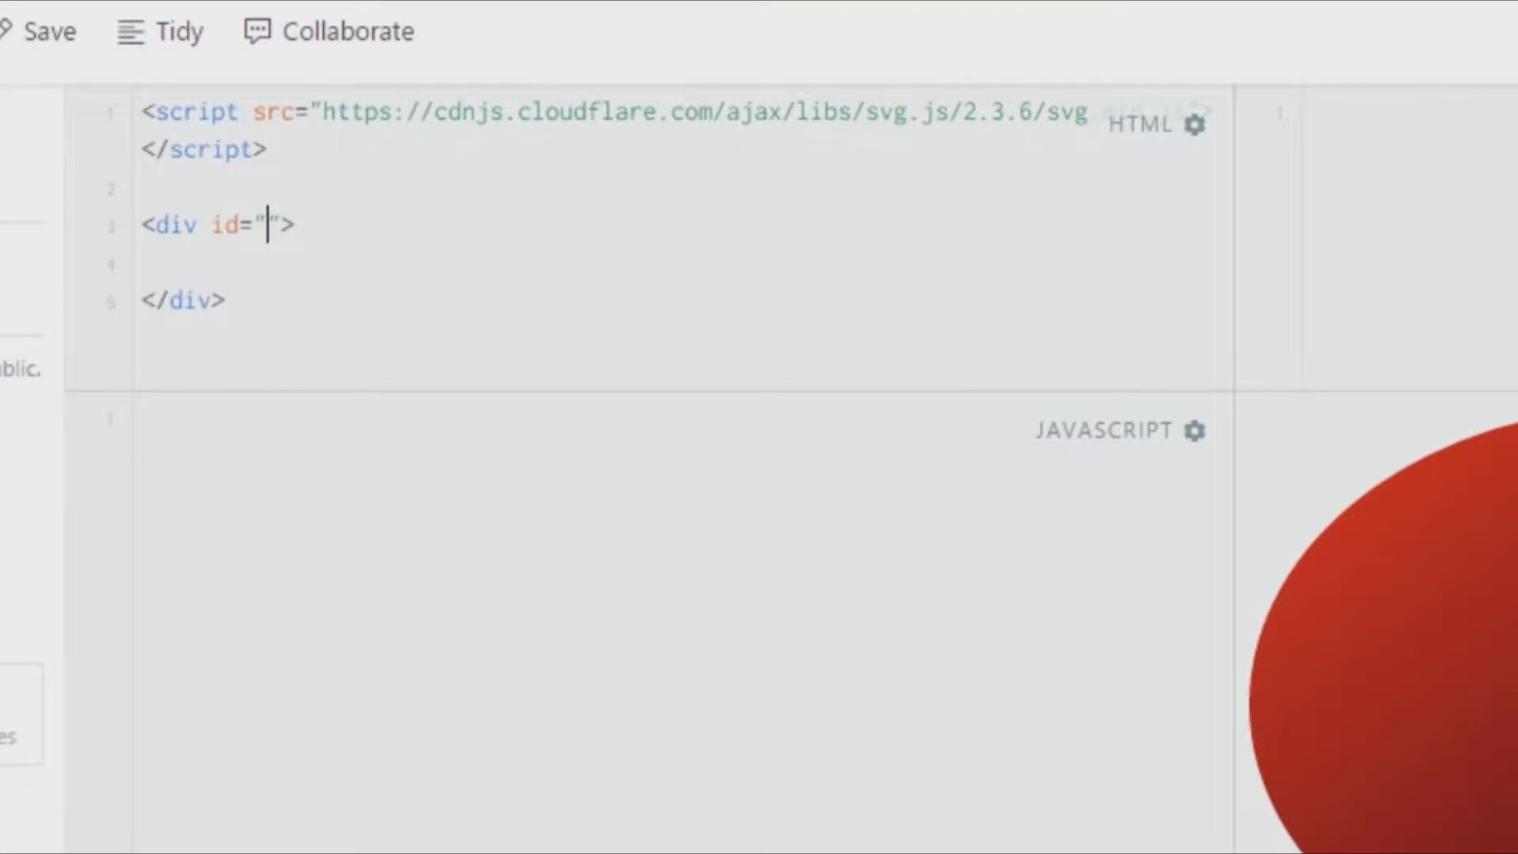
{"action": "type", "text": "gradientellipse"}
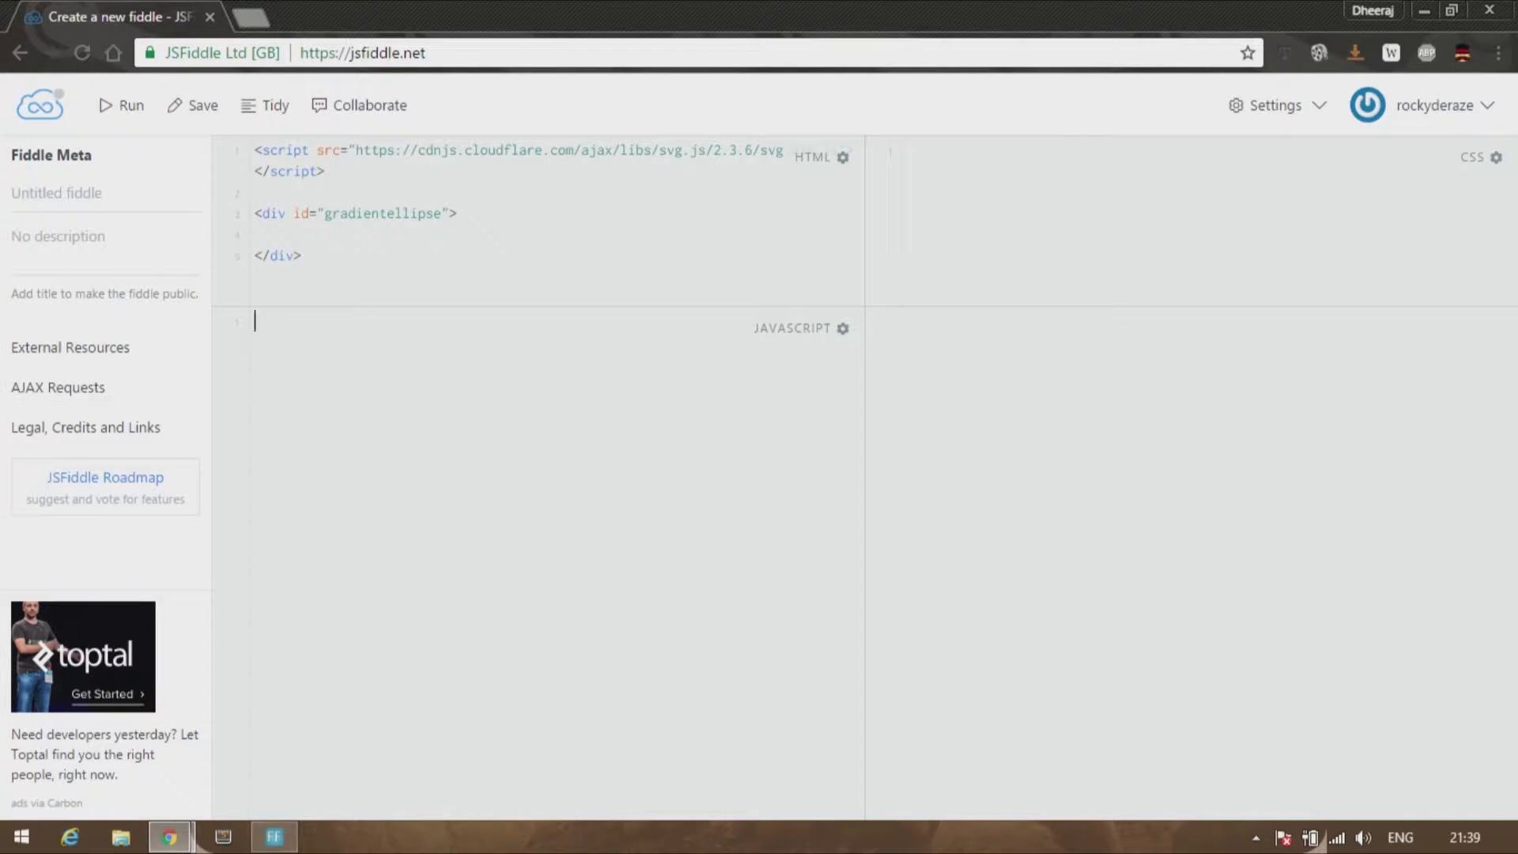
Write var draw = SVG("gradientellipse").size(500,500); in the JavaScript panel
{"action": "type", "text": "var"}
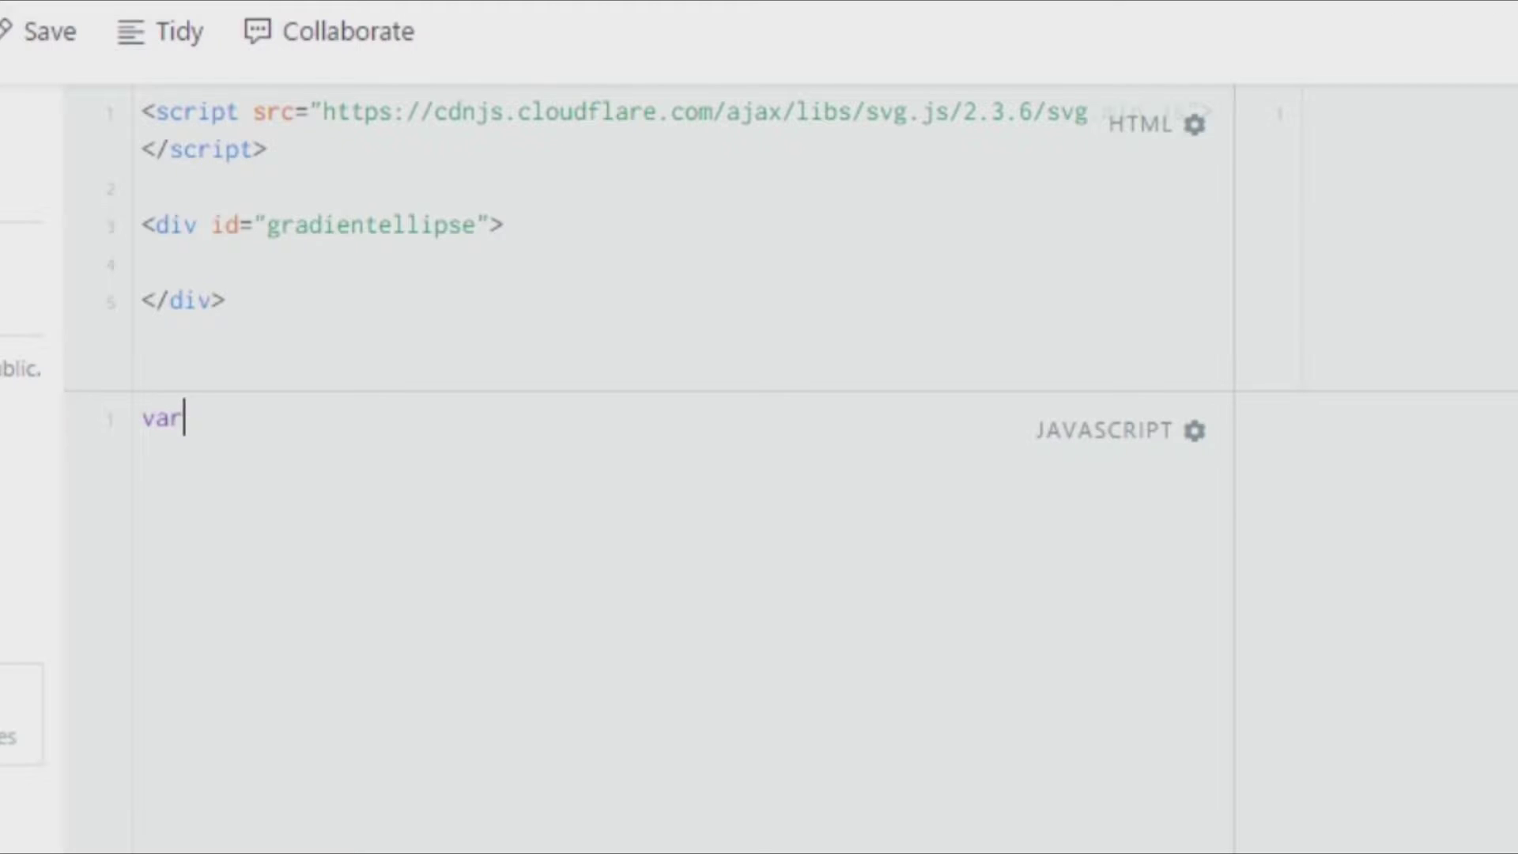
{"action": "type", "text": "draw ="}
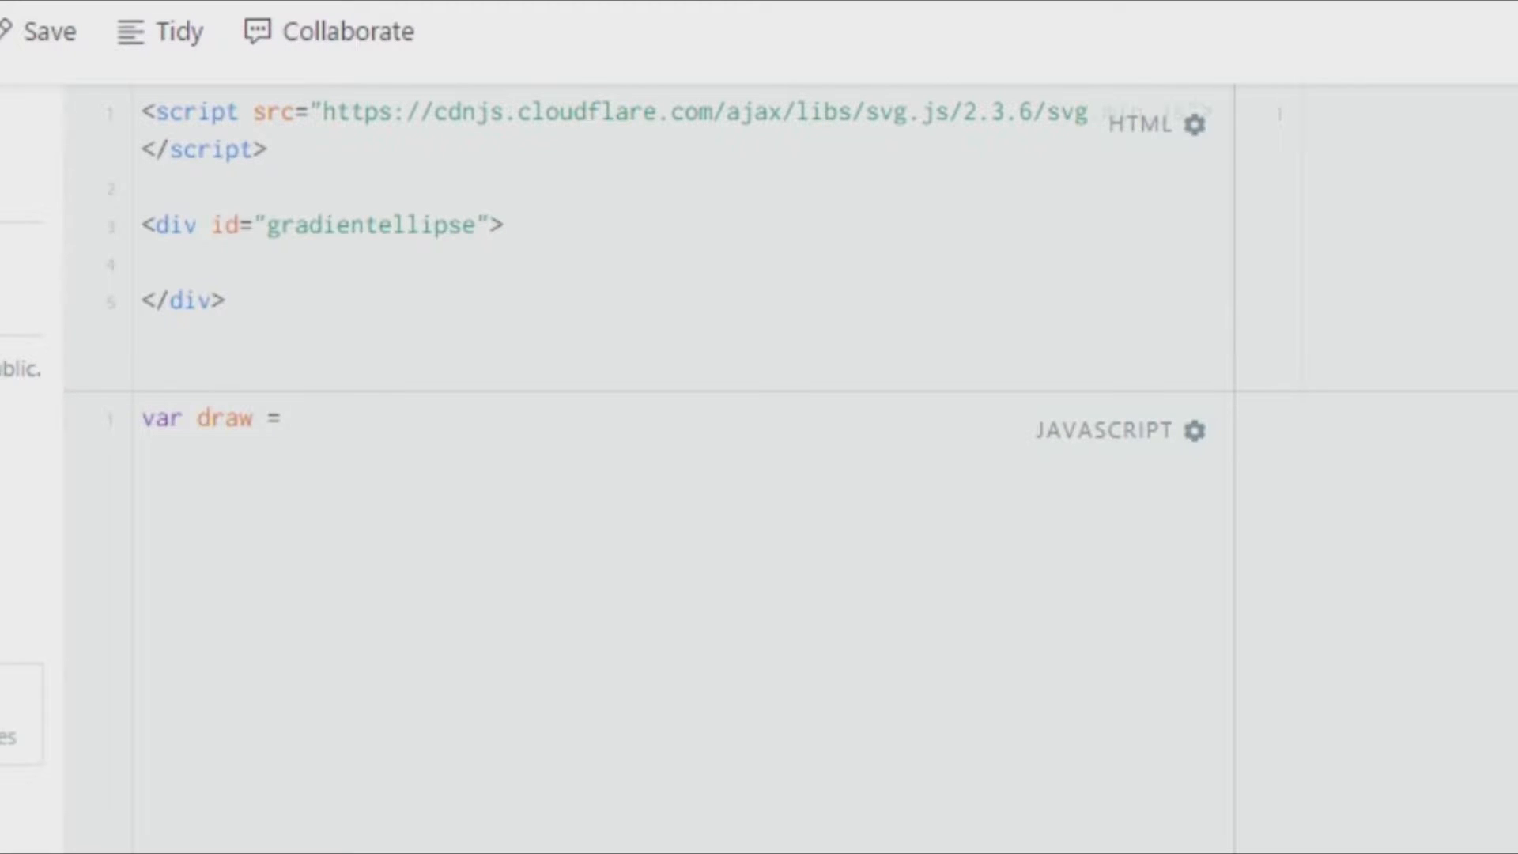
{"action": "type", "text": "SVG("}
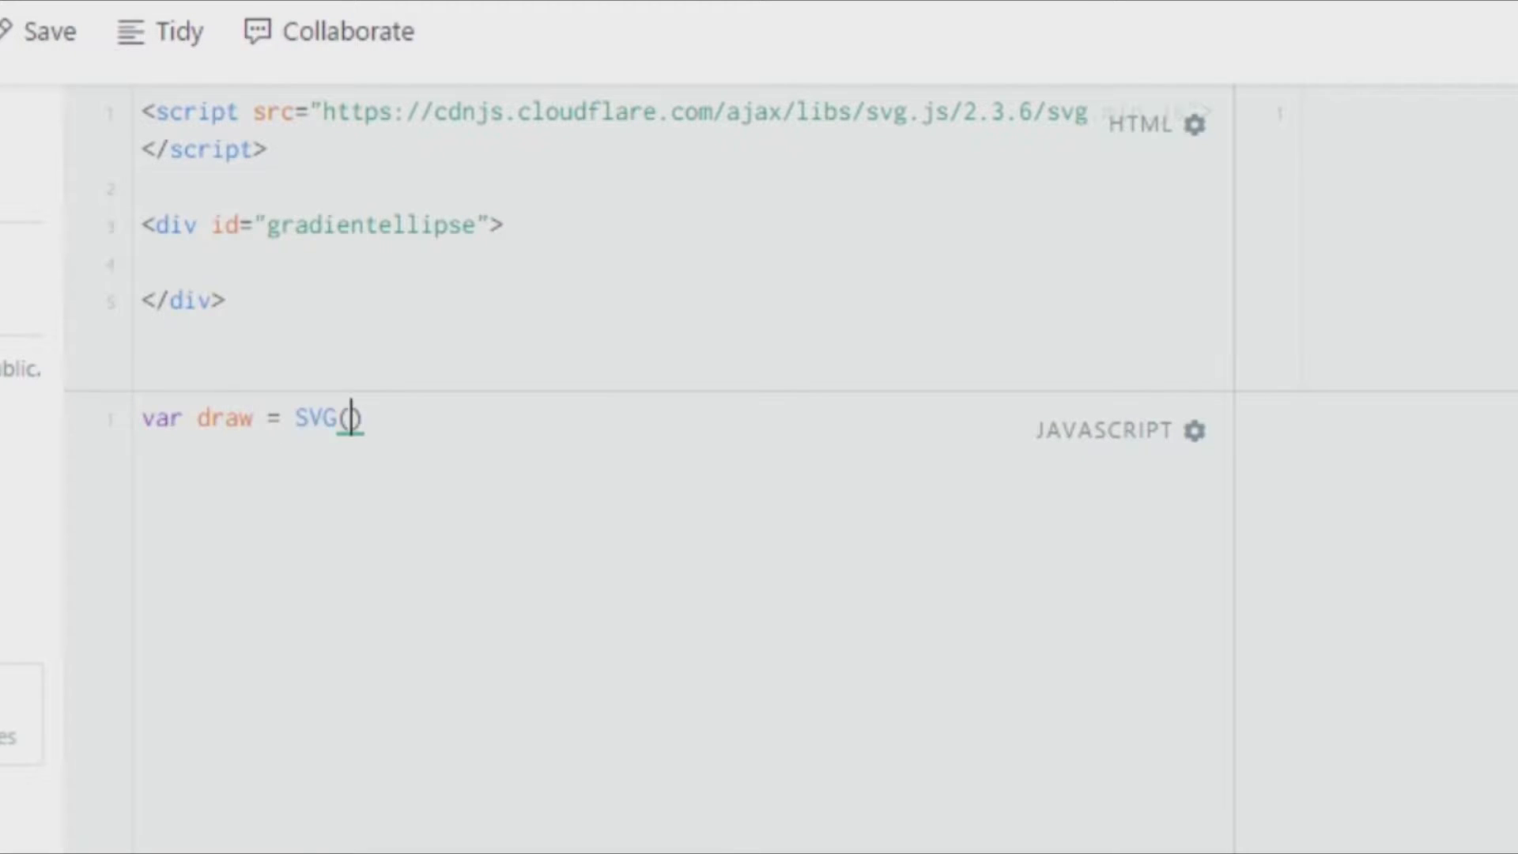
{"action": "type", "text": "(\"gra\""}
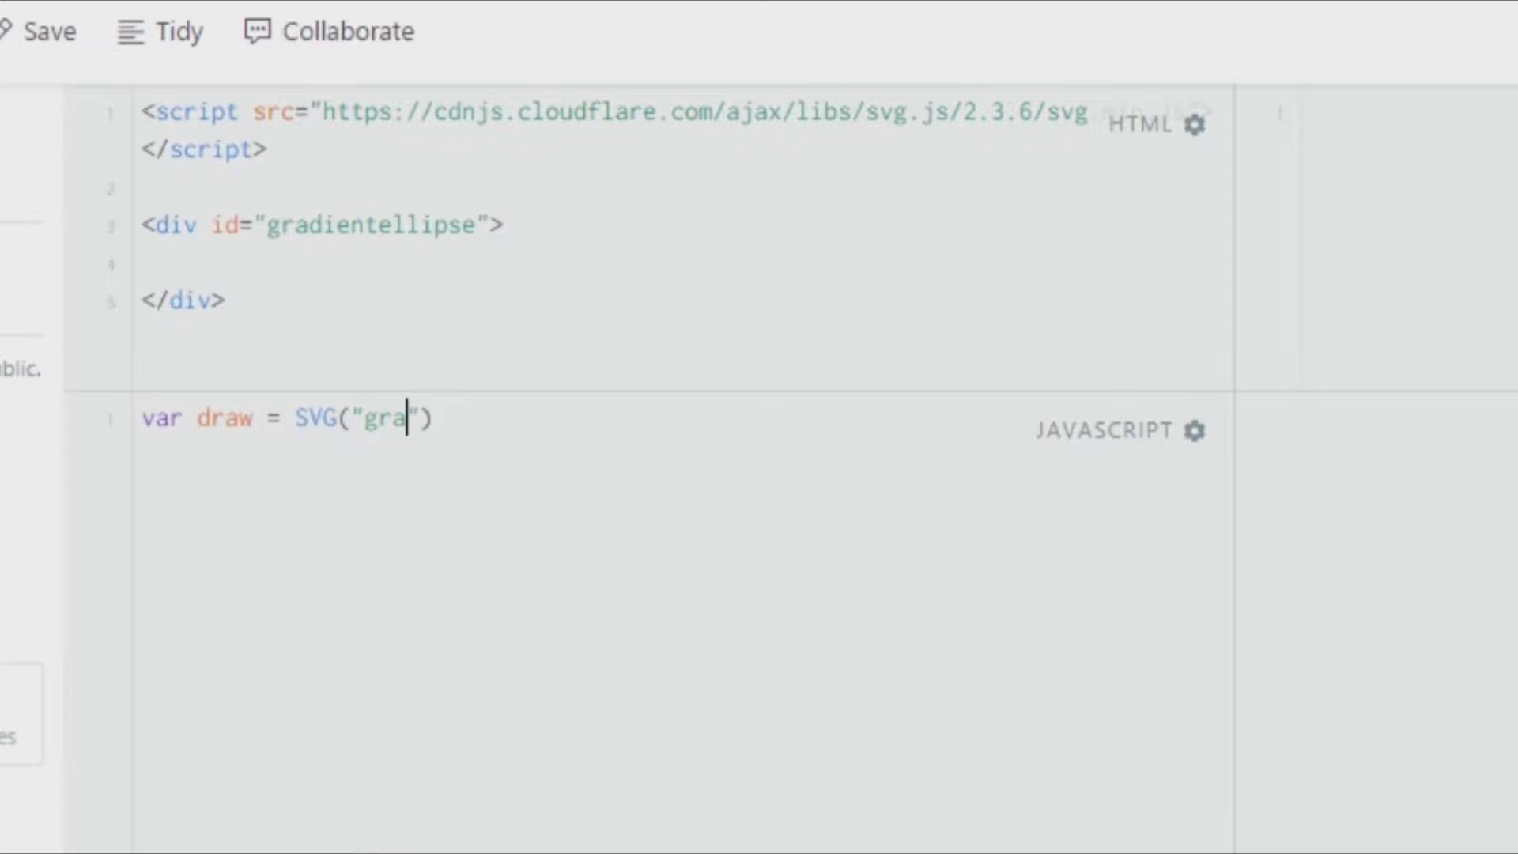
{"action": "type", "text": "dientellipse"}
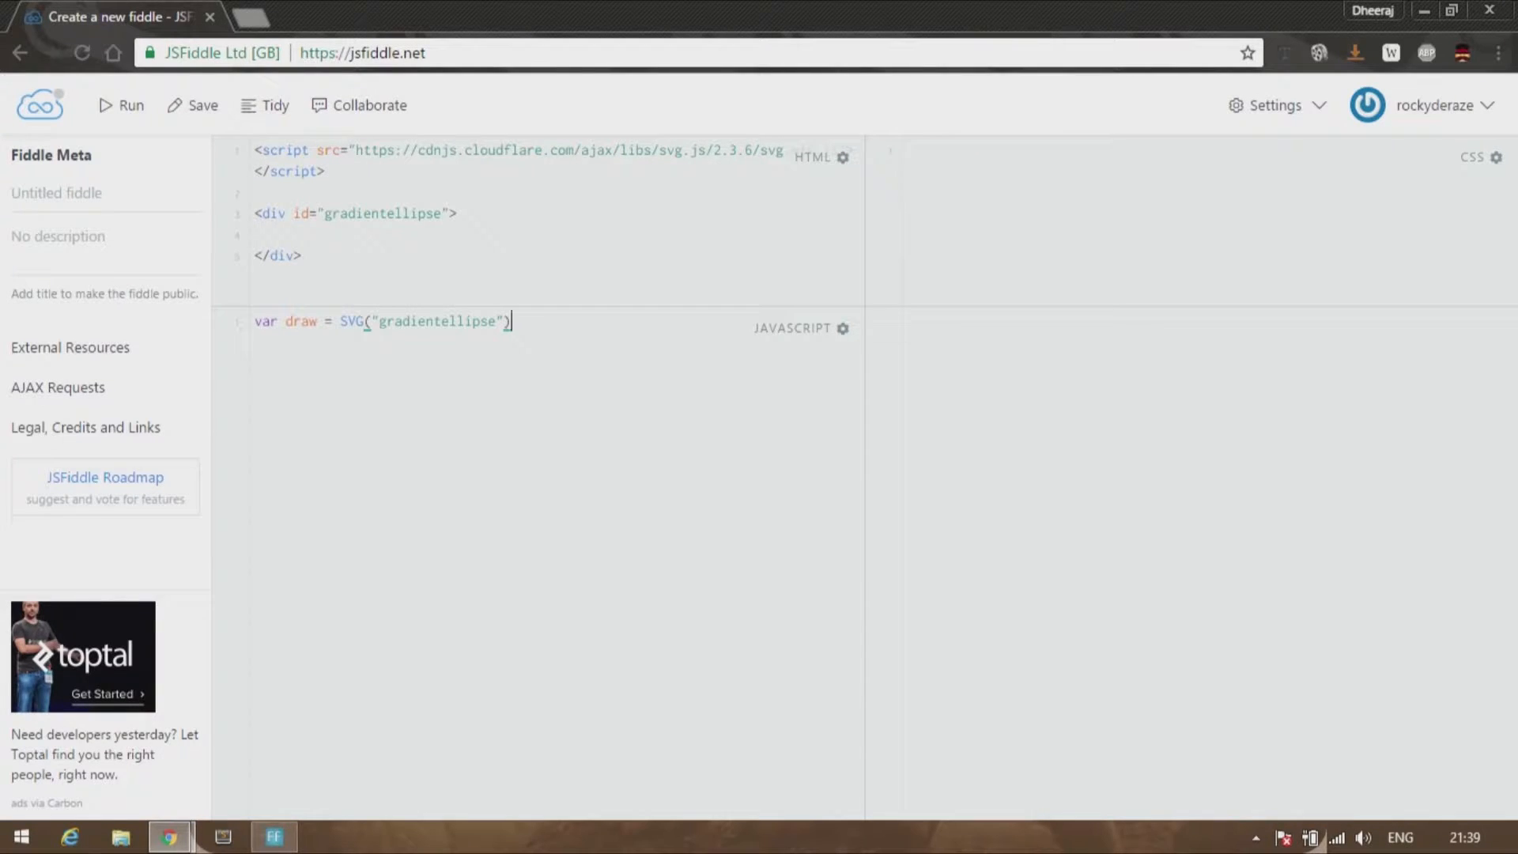
{"action": "type", "text": ".size()"}
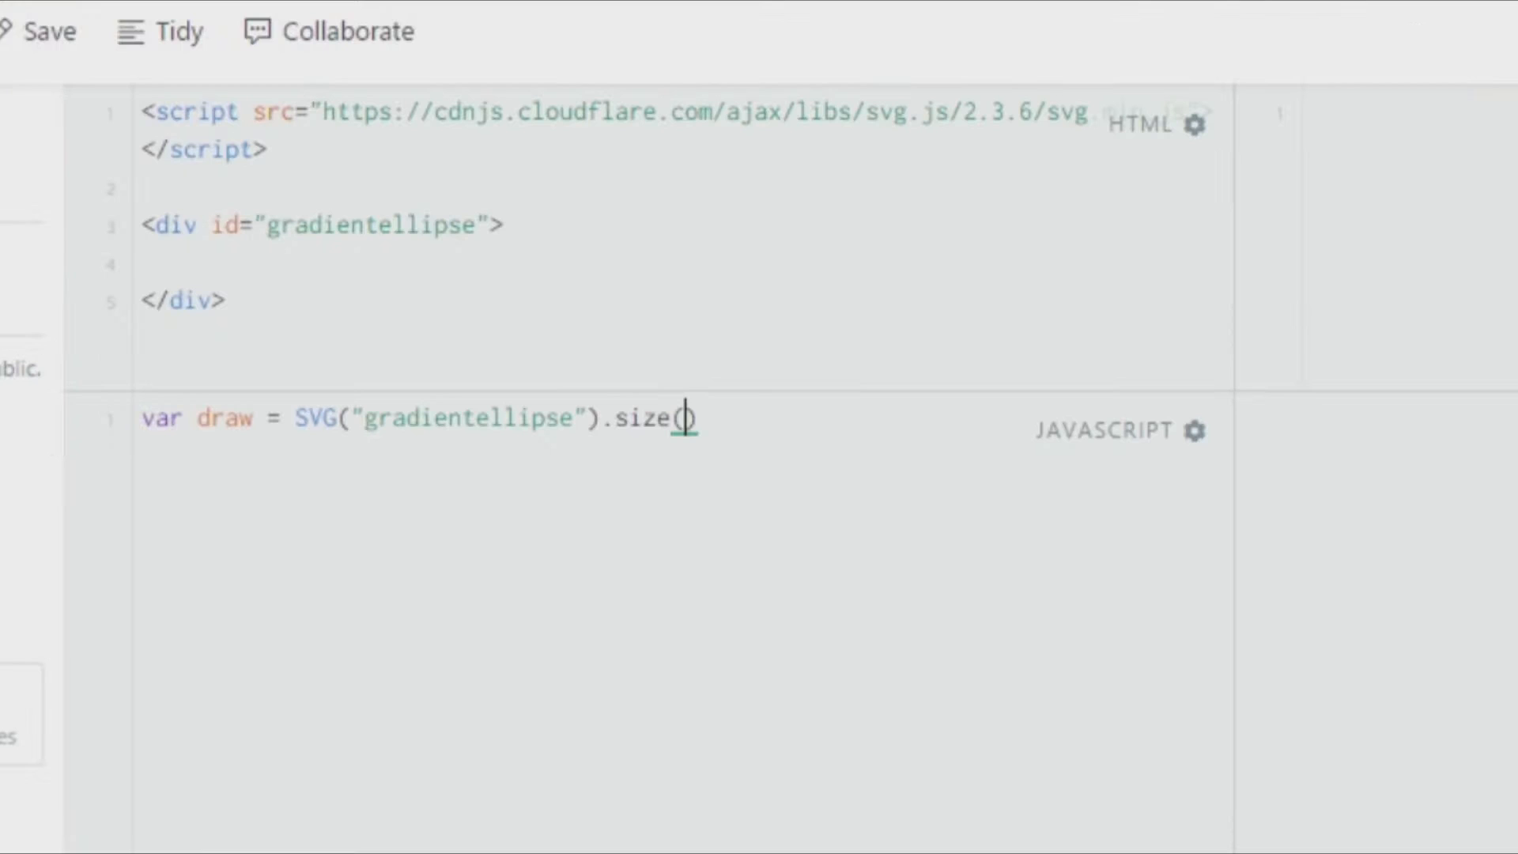
{"action": "type", "text": "500,500"}
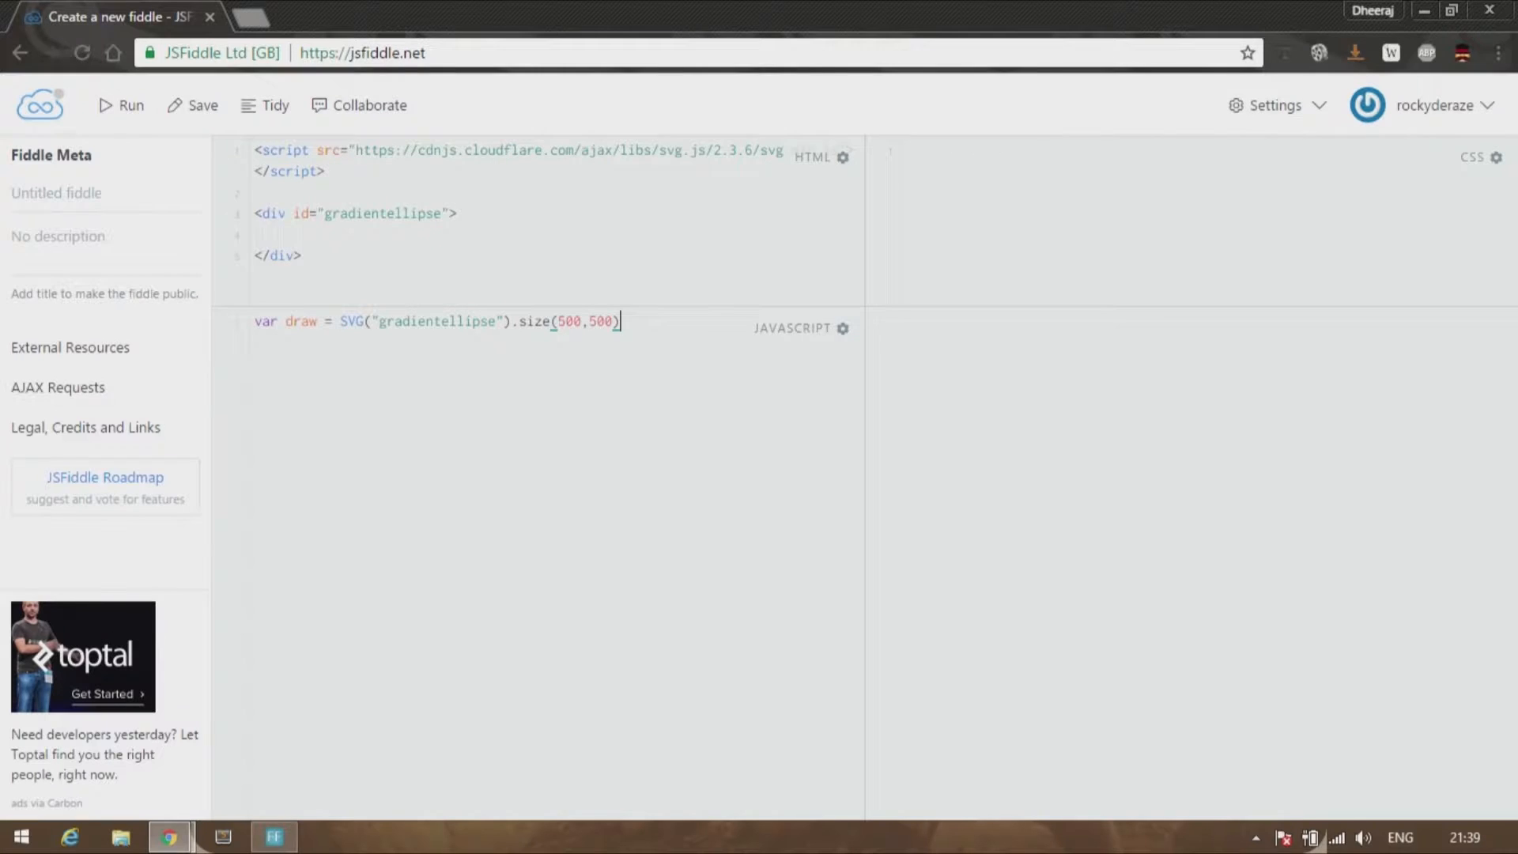
{"action": "type", "text": ";"}
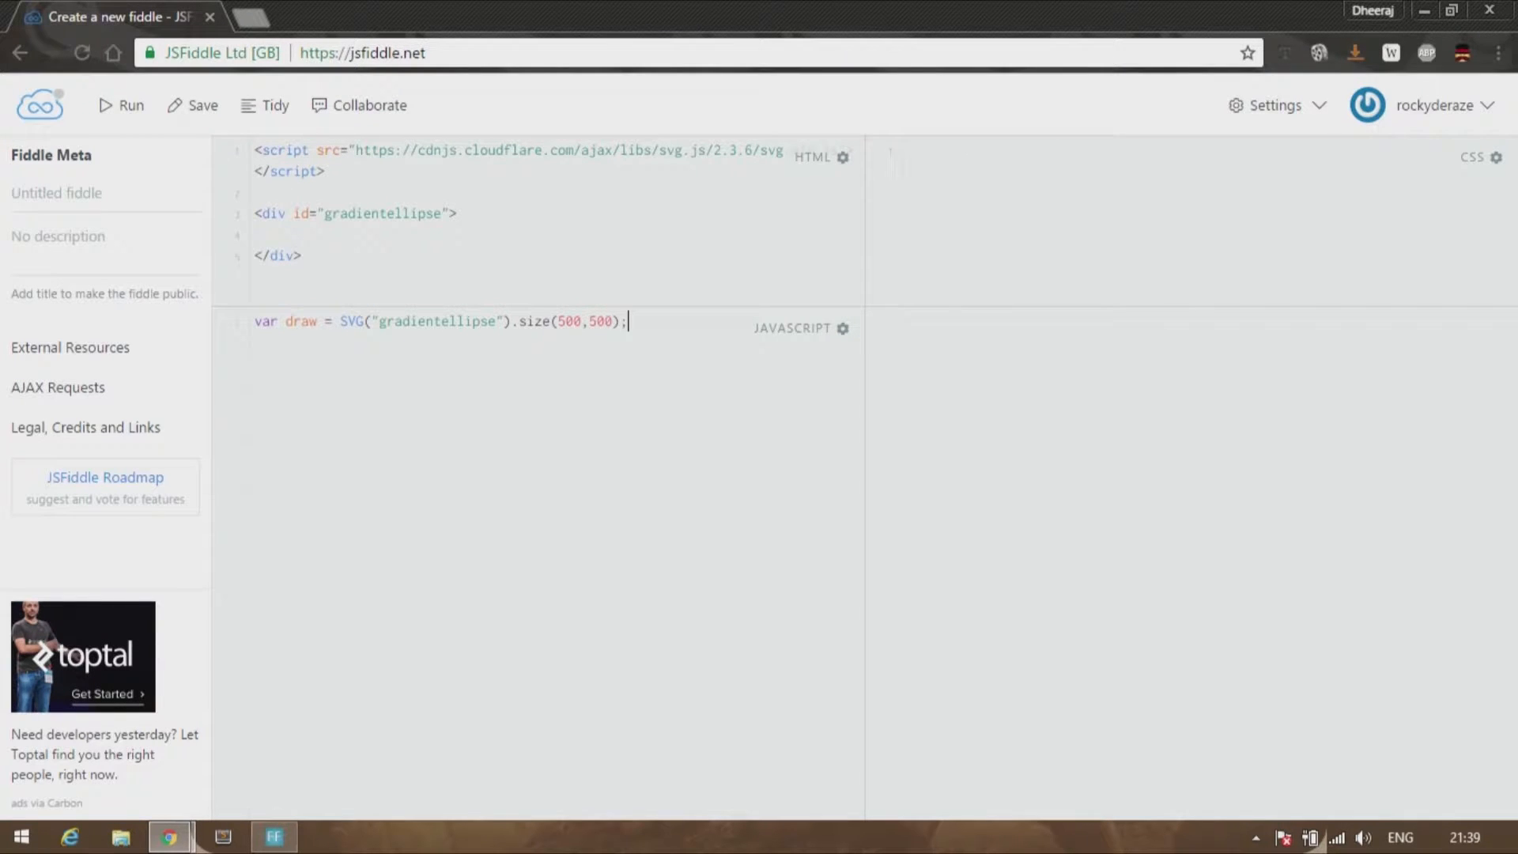
{"action": "type", "text": "var e"}
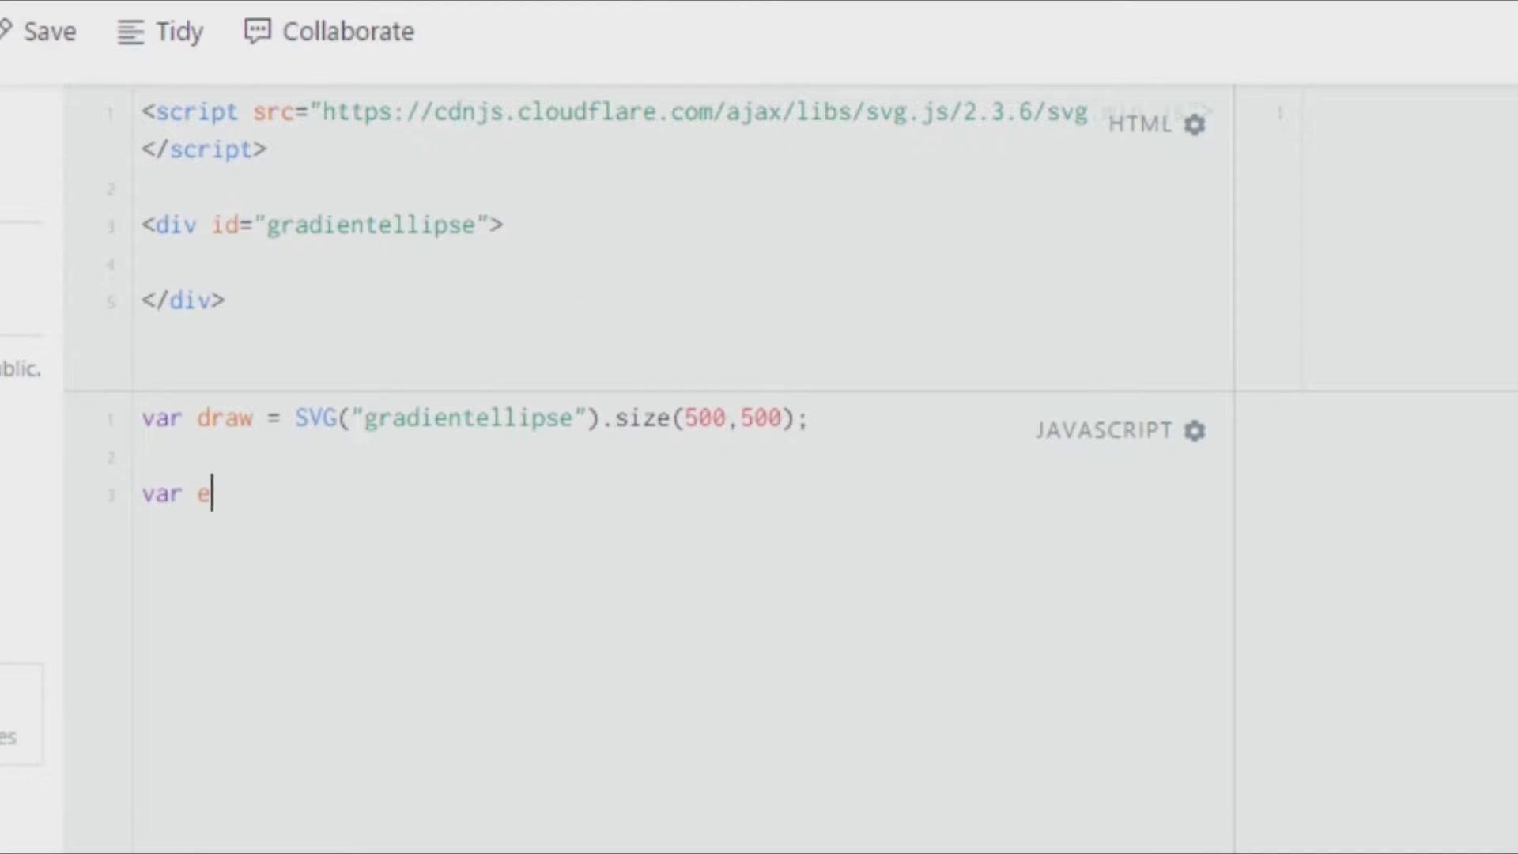
Write var ellipse1 = draw.ellipse(400,300) and run to render the black ellipse
{"action": "type", "text": "llipse1"}
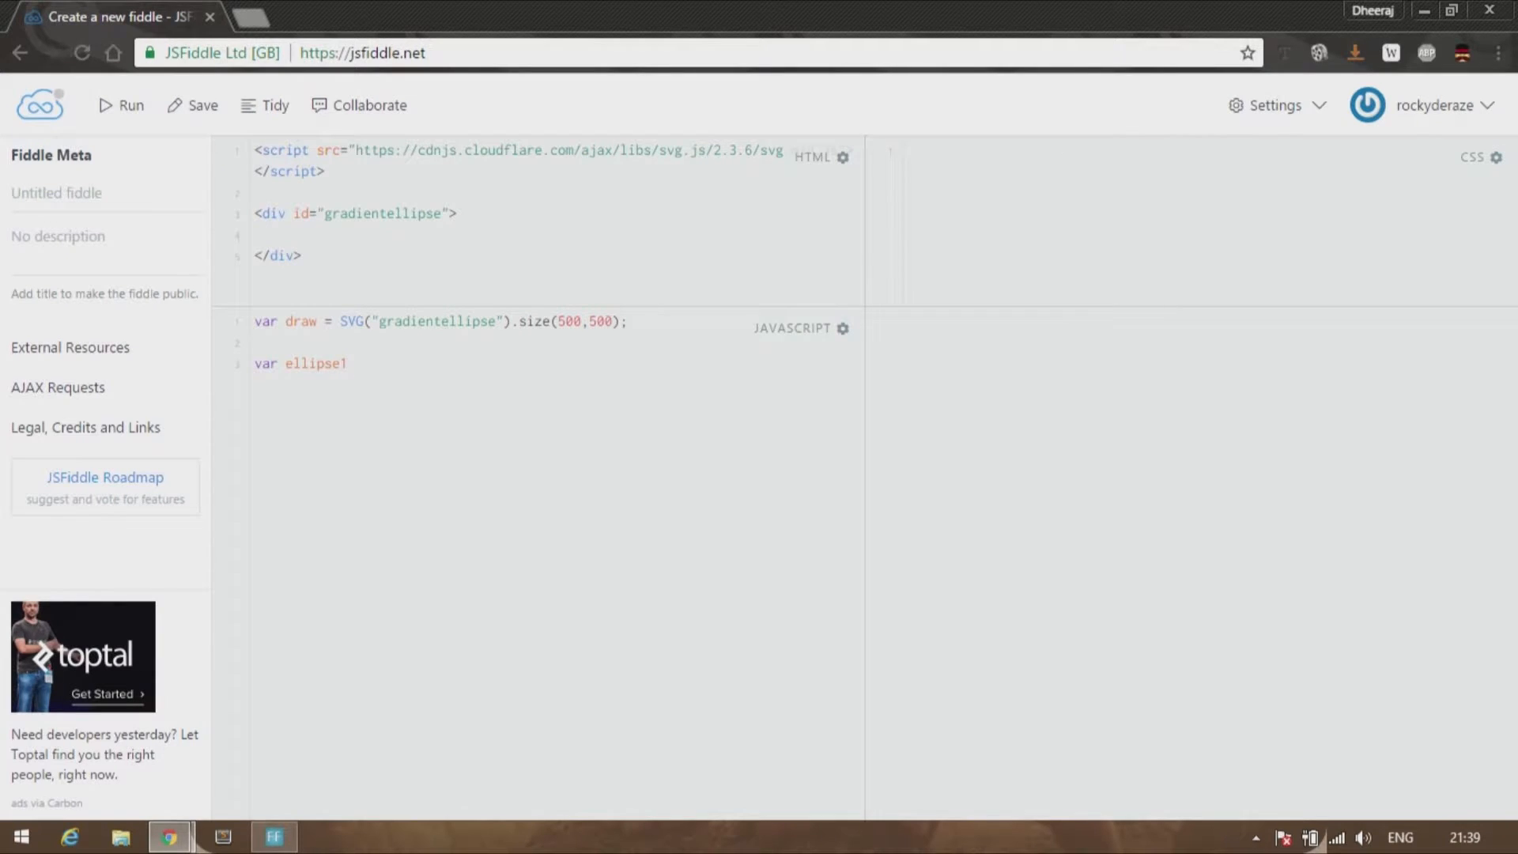
{"action": "type", "text": "= draw."}
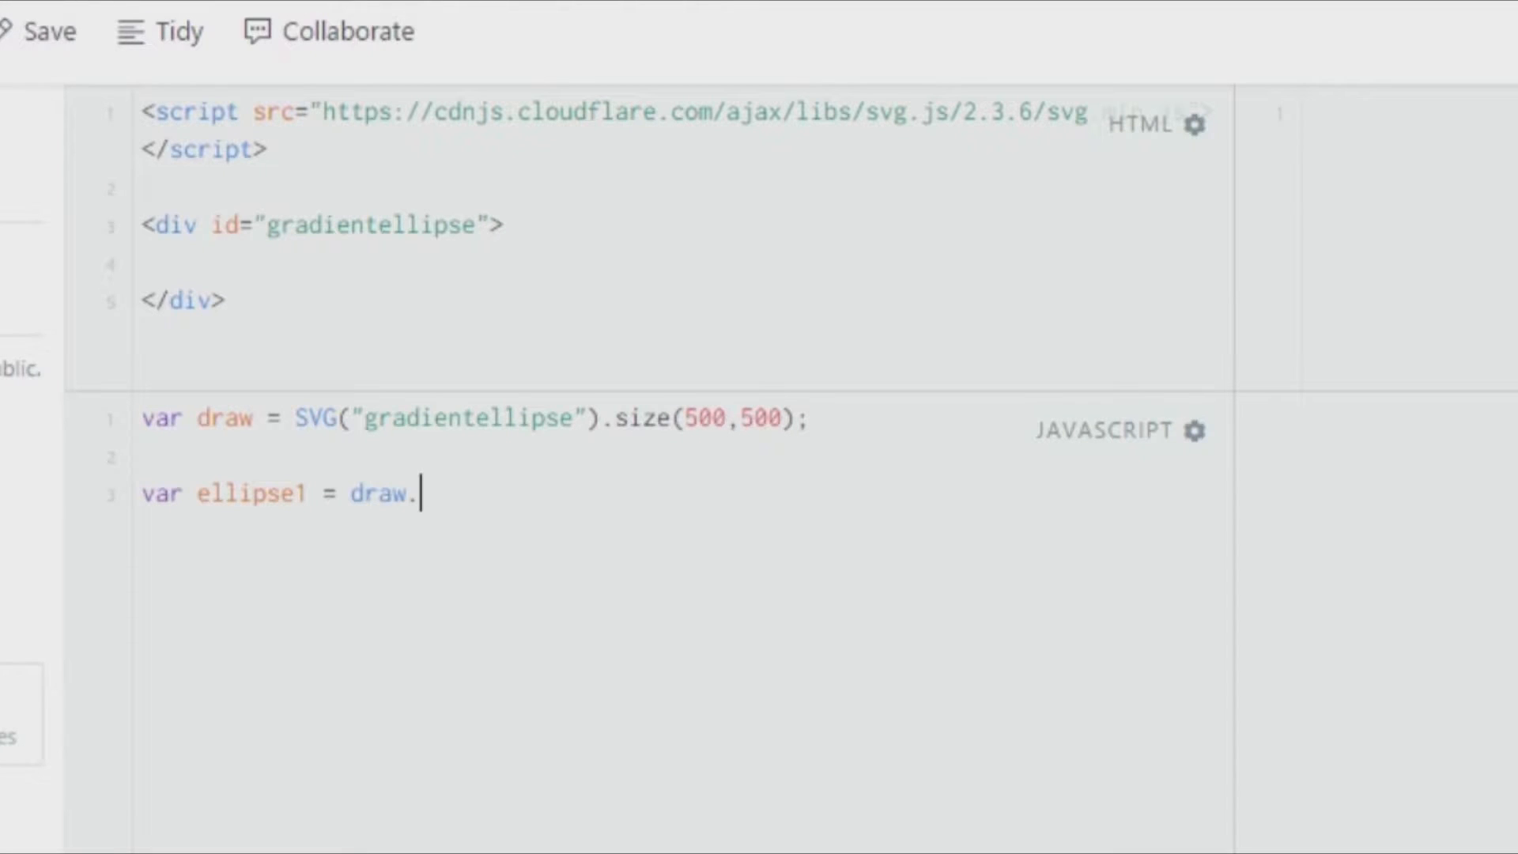
{"action": "type", "text": "ellipse()"}
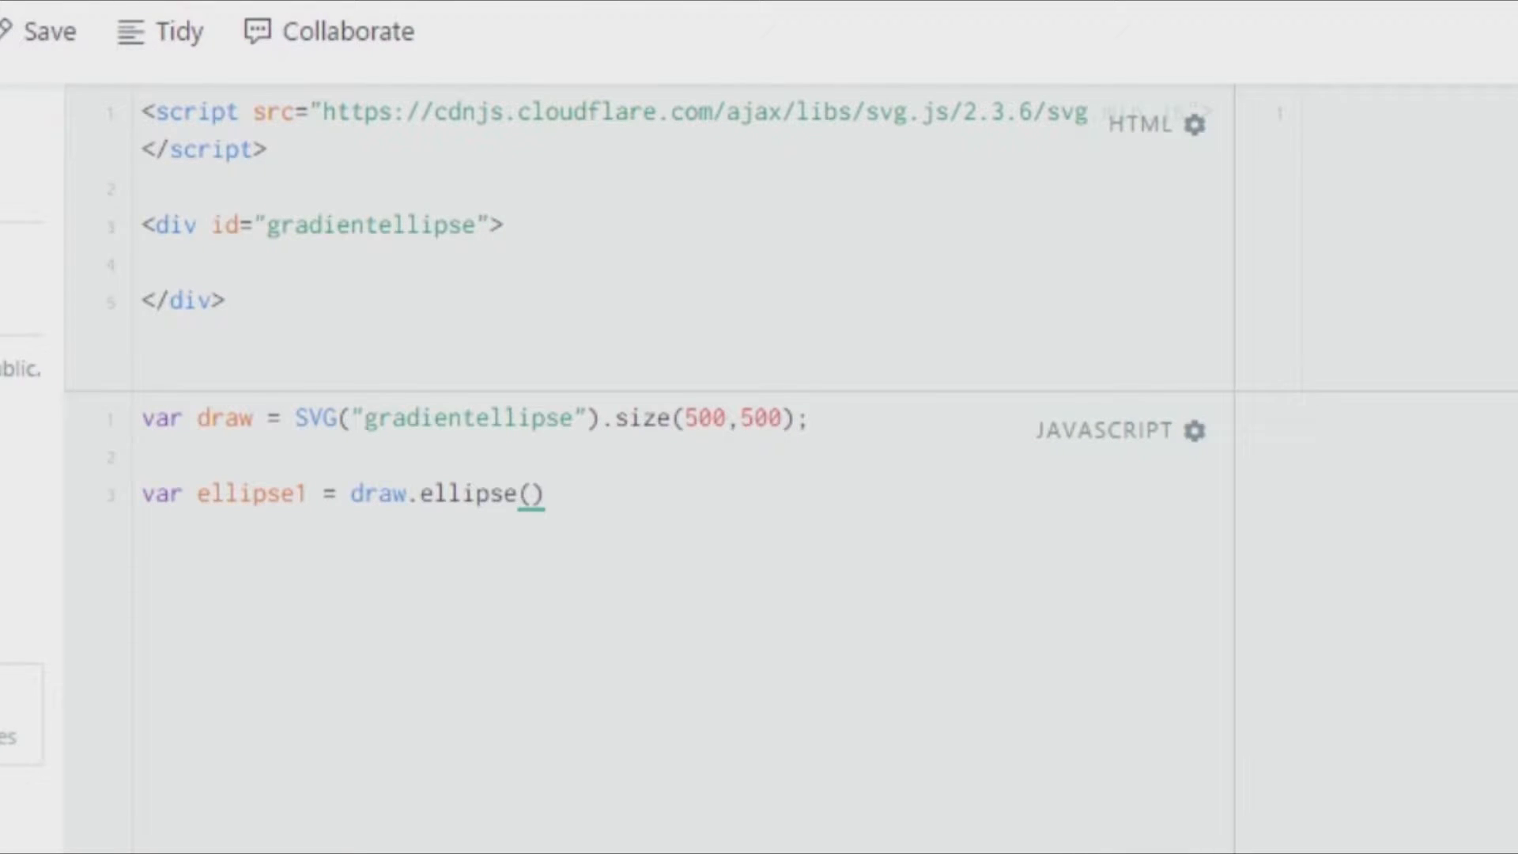
{"action": "type", "text": "400,300"}
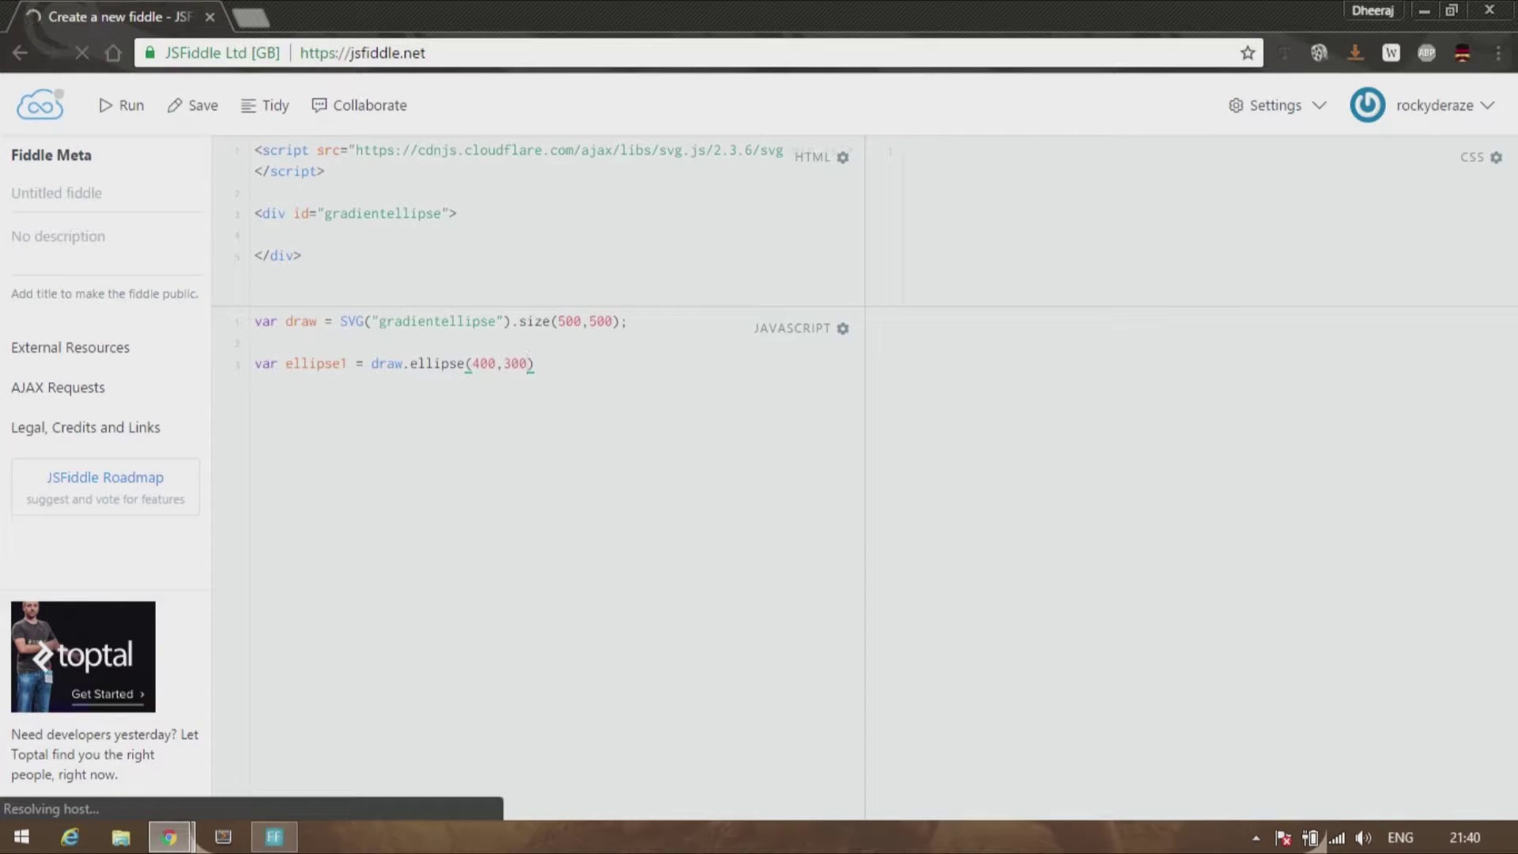
{"action": "left_click", "coordinate": [121, 105]}
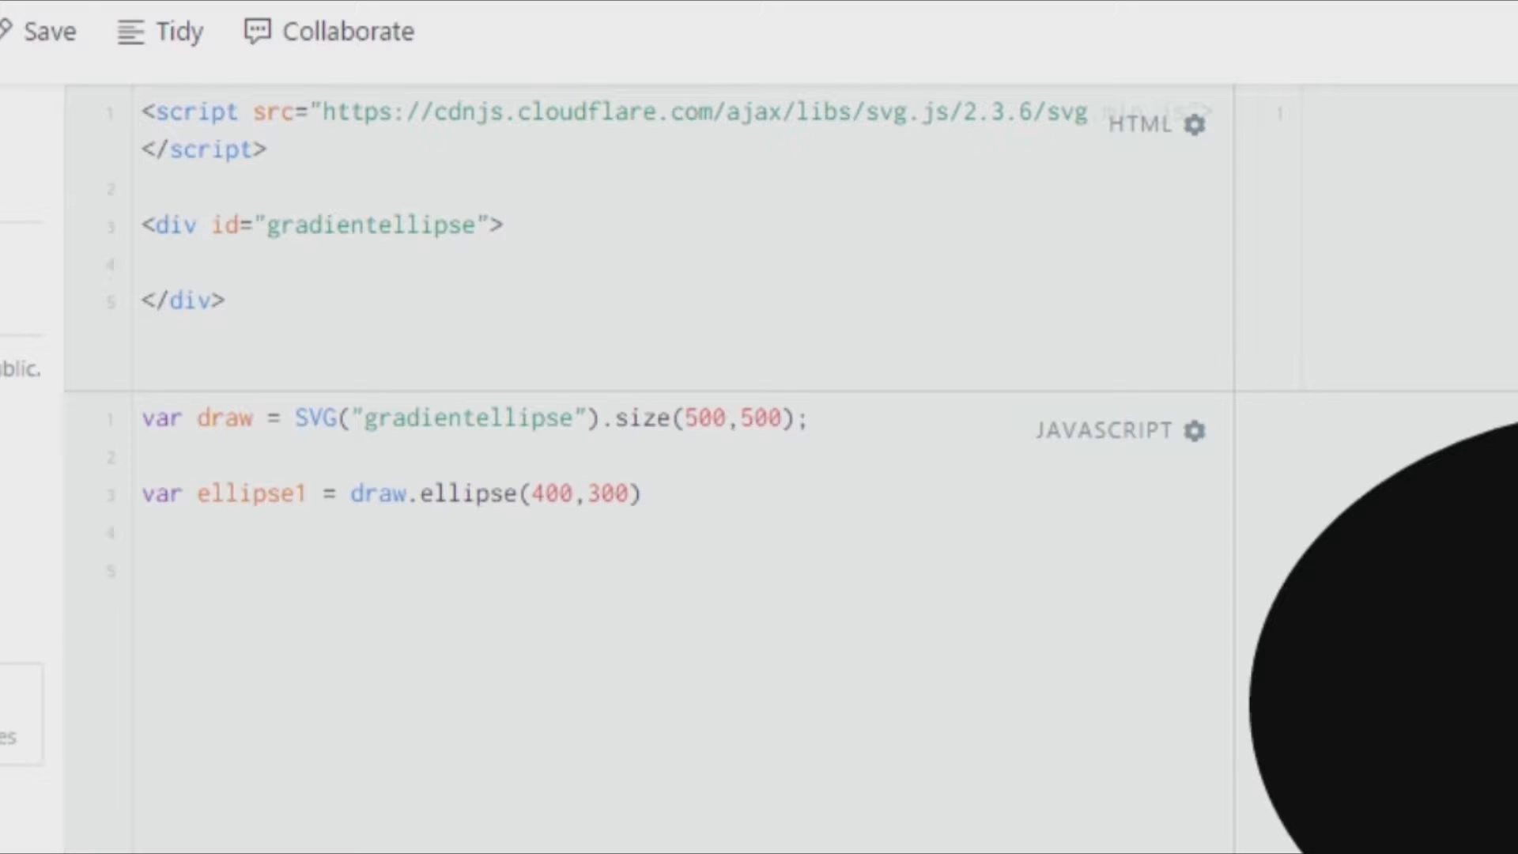
Declare var gradient1 = draw.gradient('linear', ...) with a limitsx callback
{"action": "type", "text": "var"}
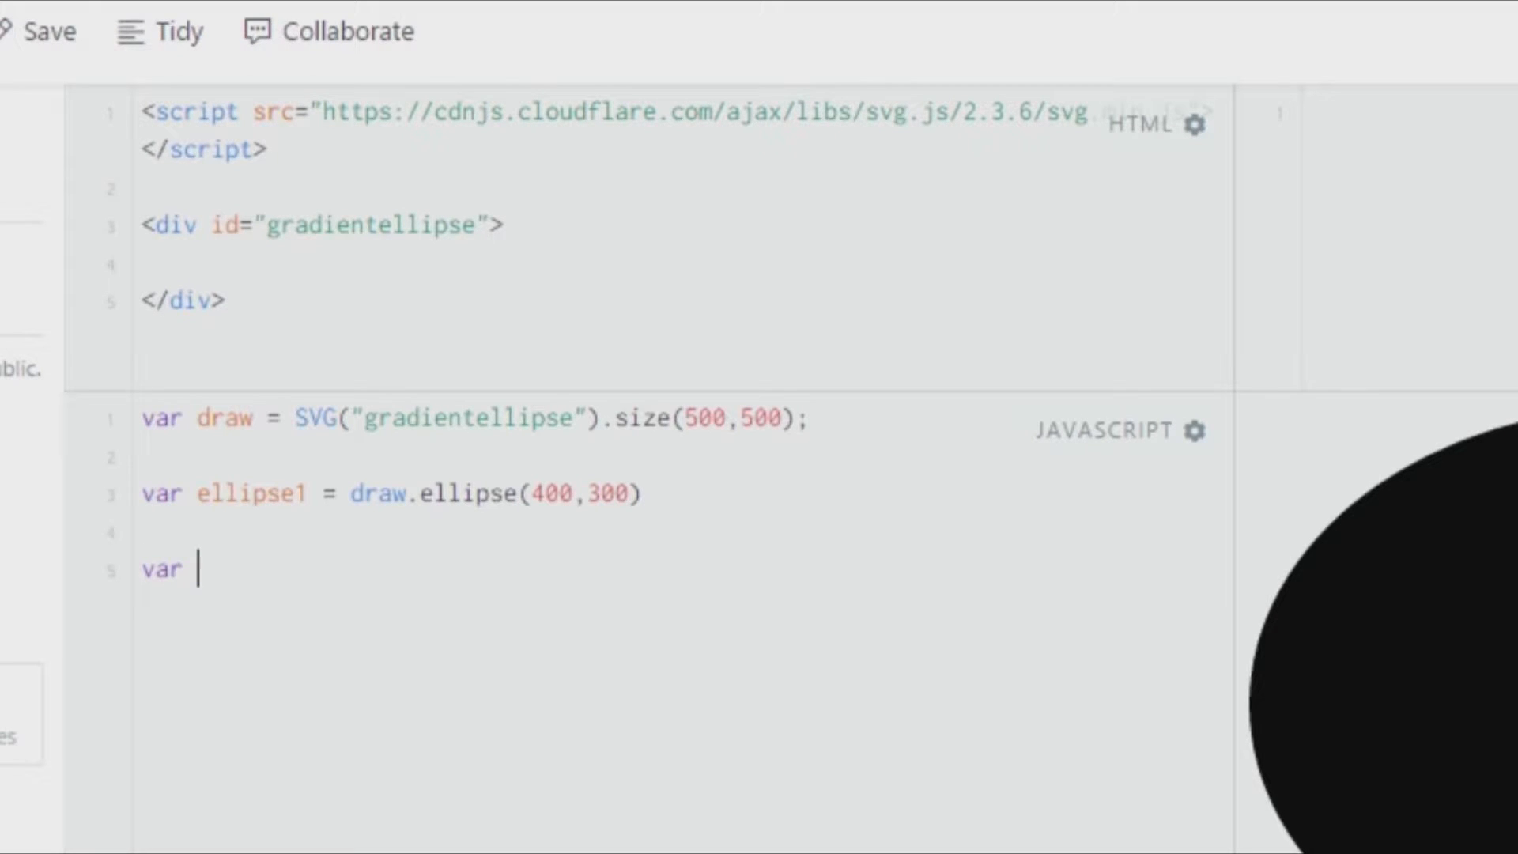
{"action": "type", "text": "gradient"}
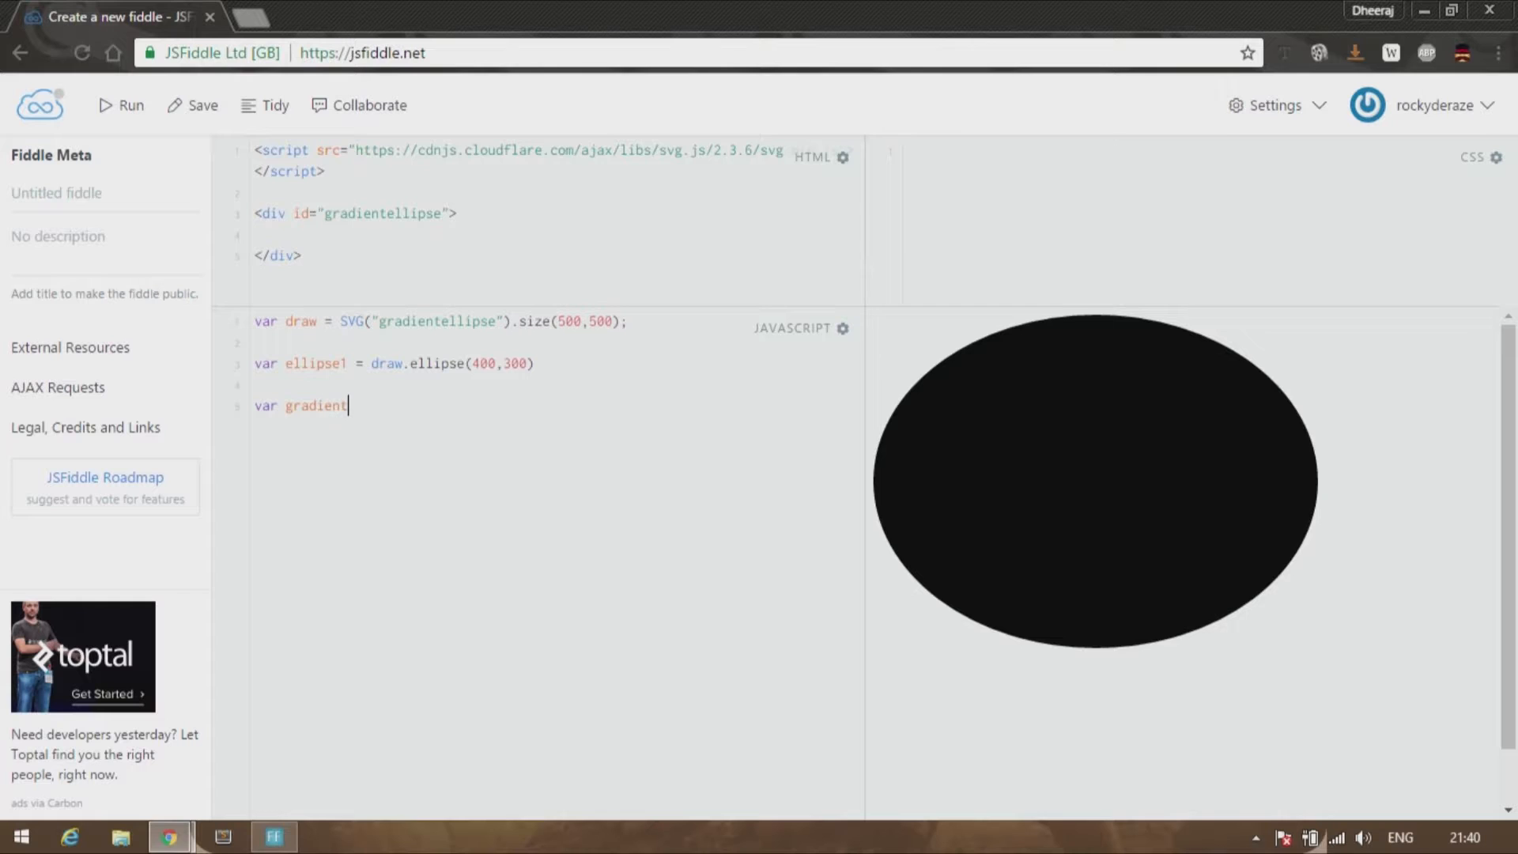
{"action": "type", "text": "1 ="}
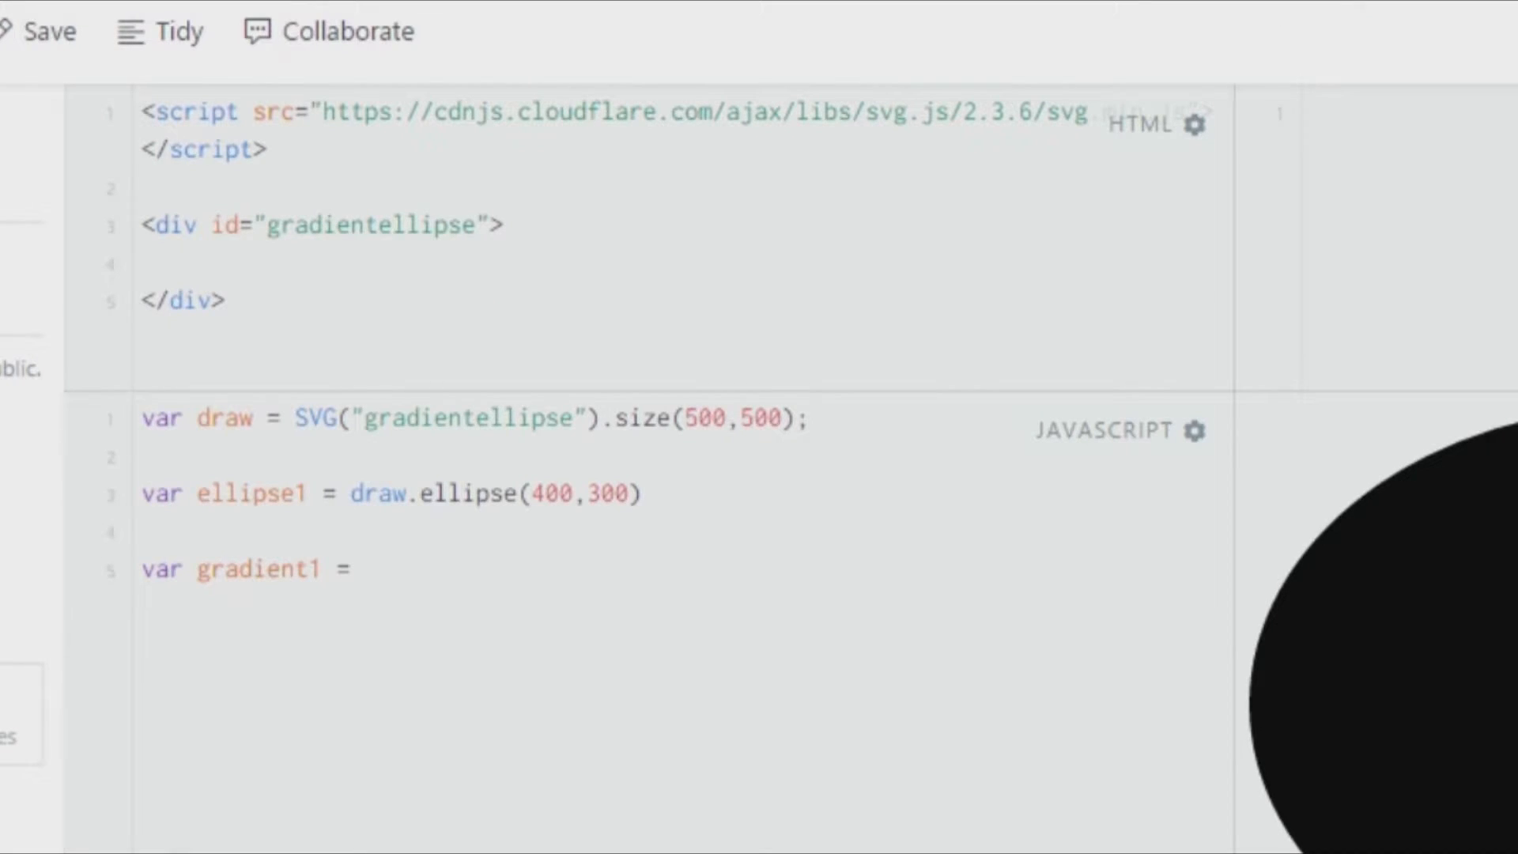
{"action": "type", "text": "draw.g"}
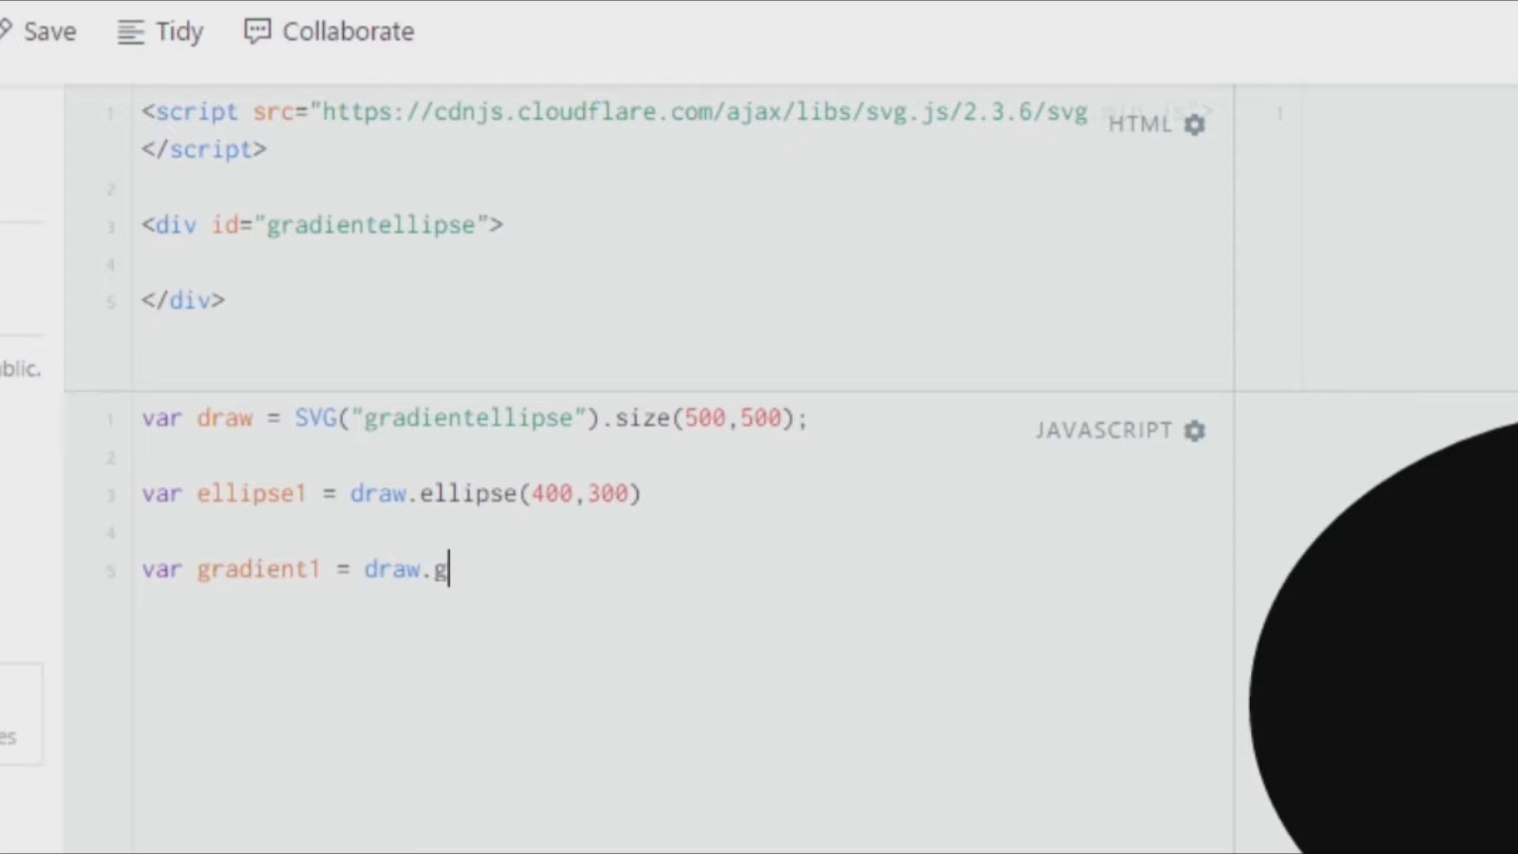
{"action": "type", "text": "radient()"}
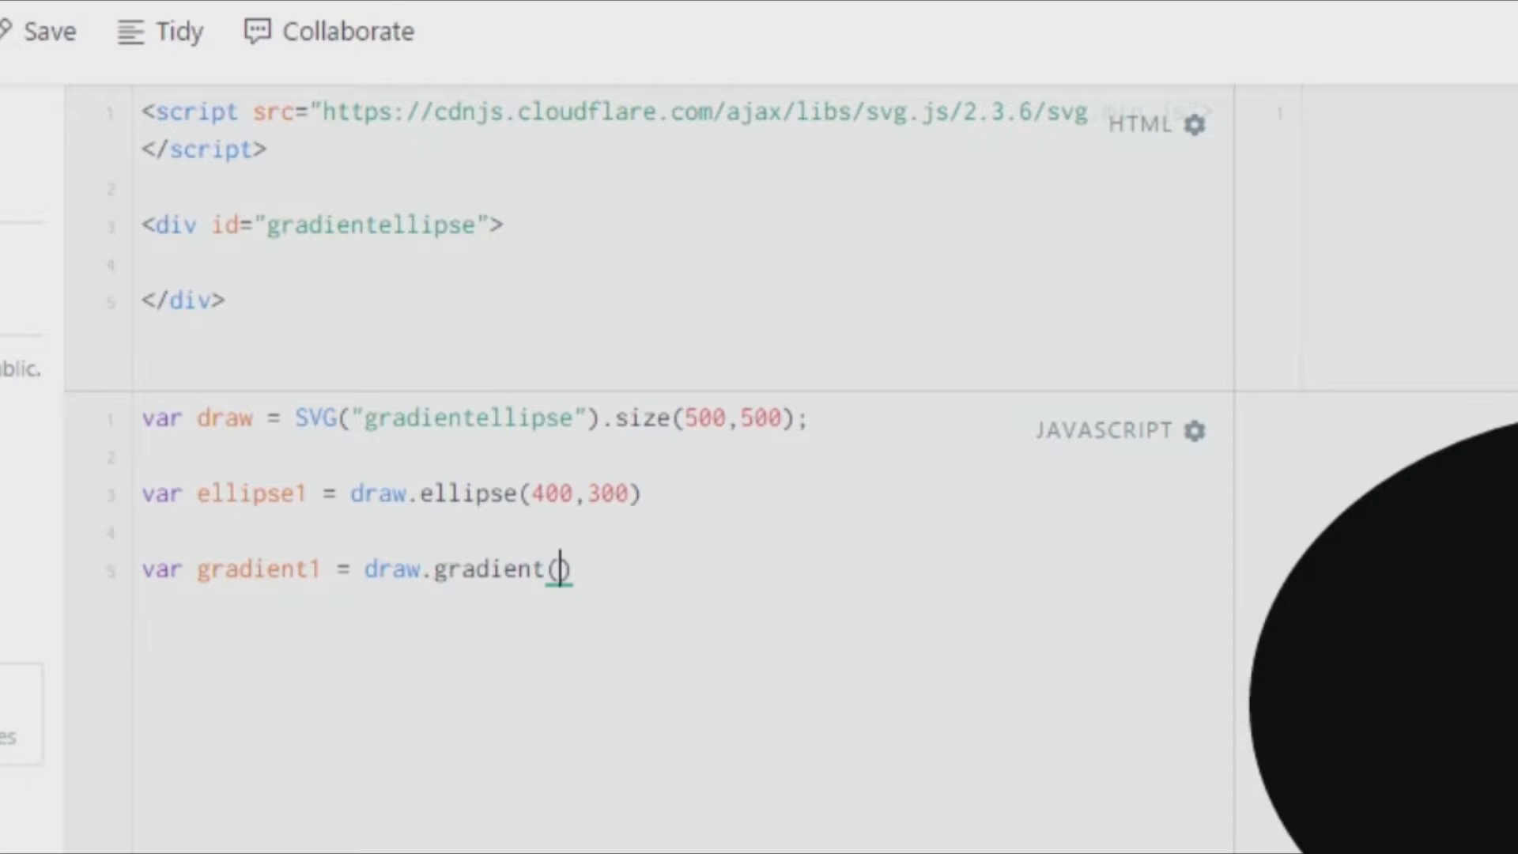
{"action": "type", "text": ")"}
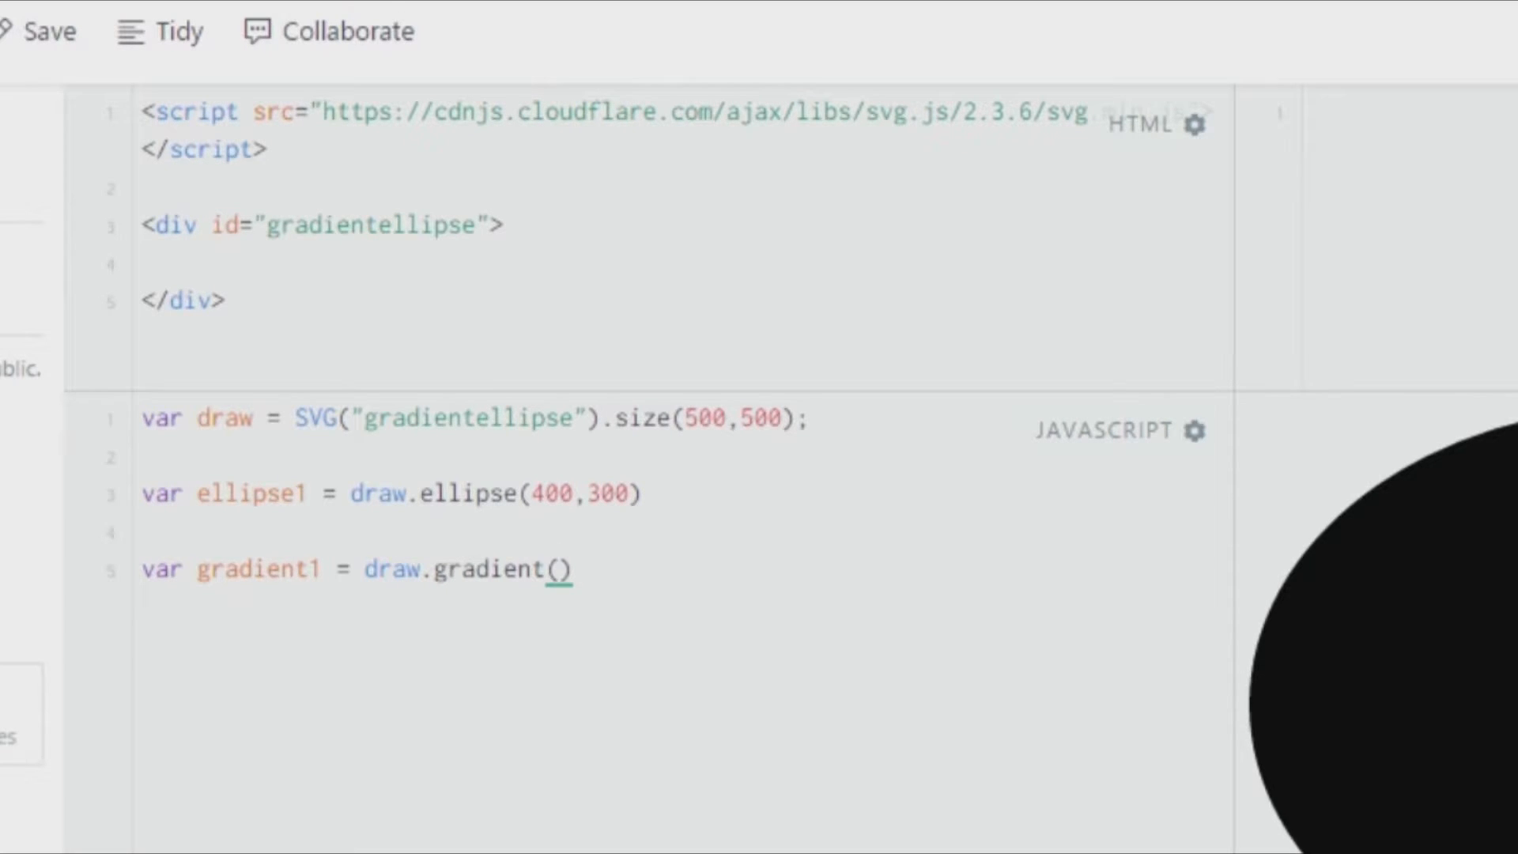
{"action": "type", "text": "''"}
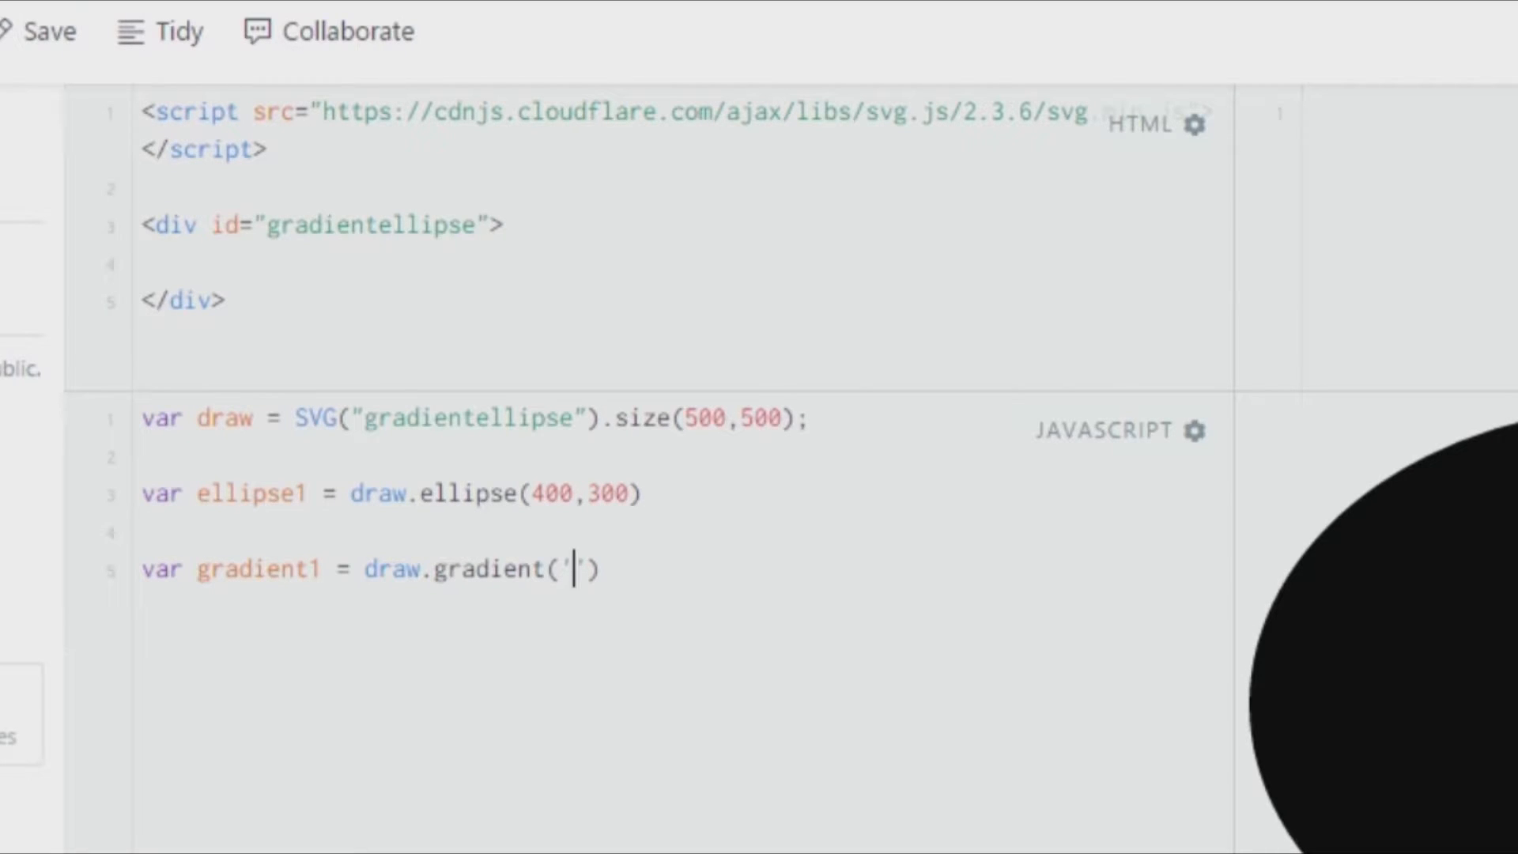
{"action": "type", "text": "linear"}
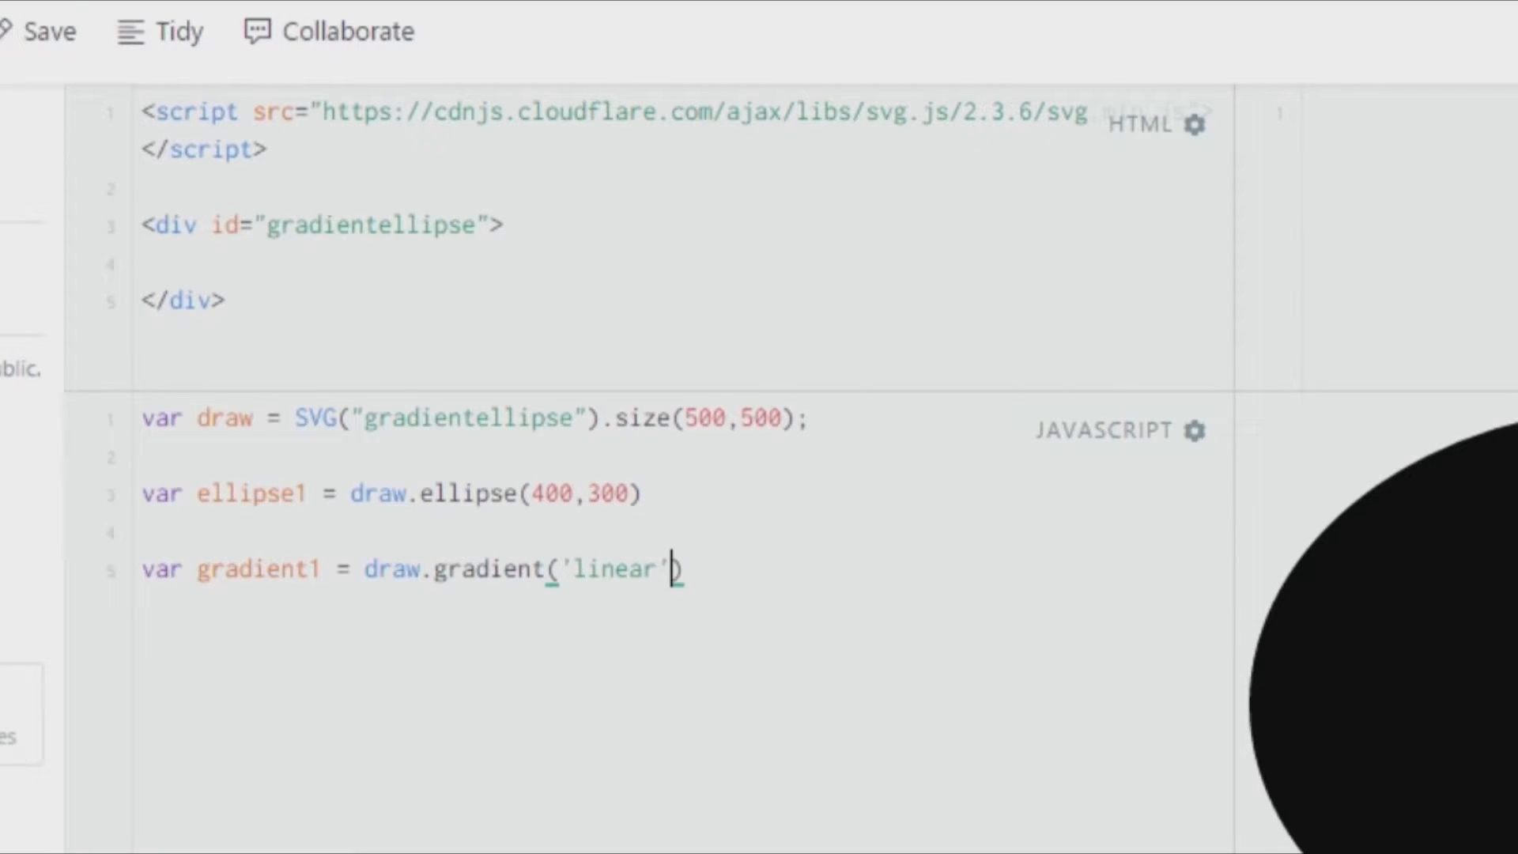
{"action": "type", "text": ",function(lx"}
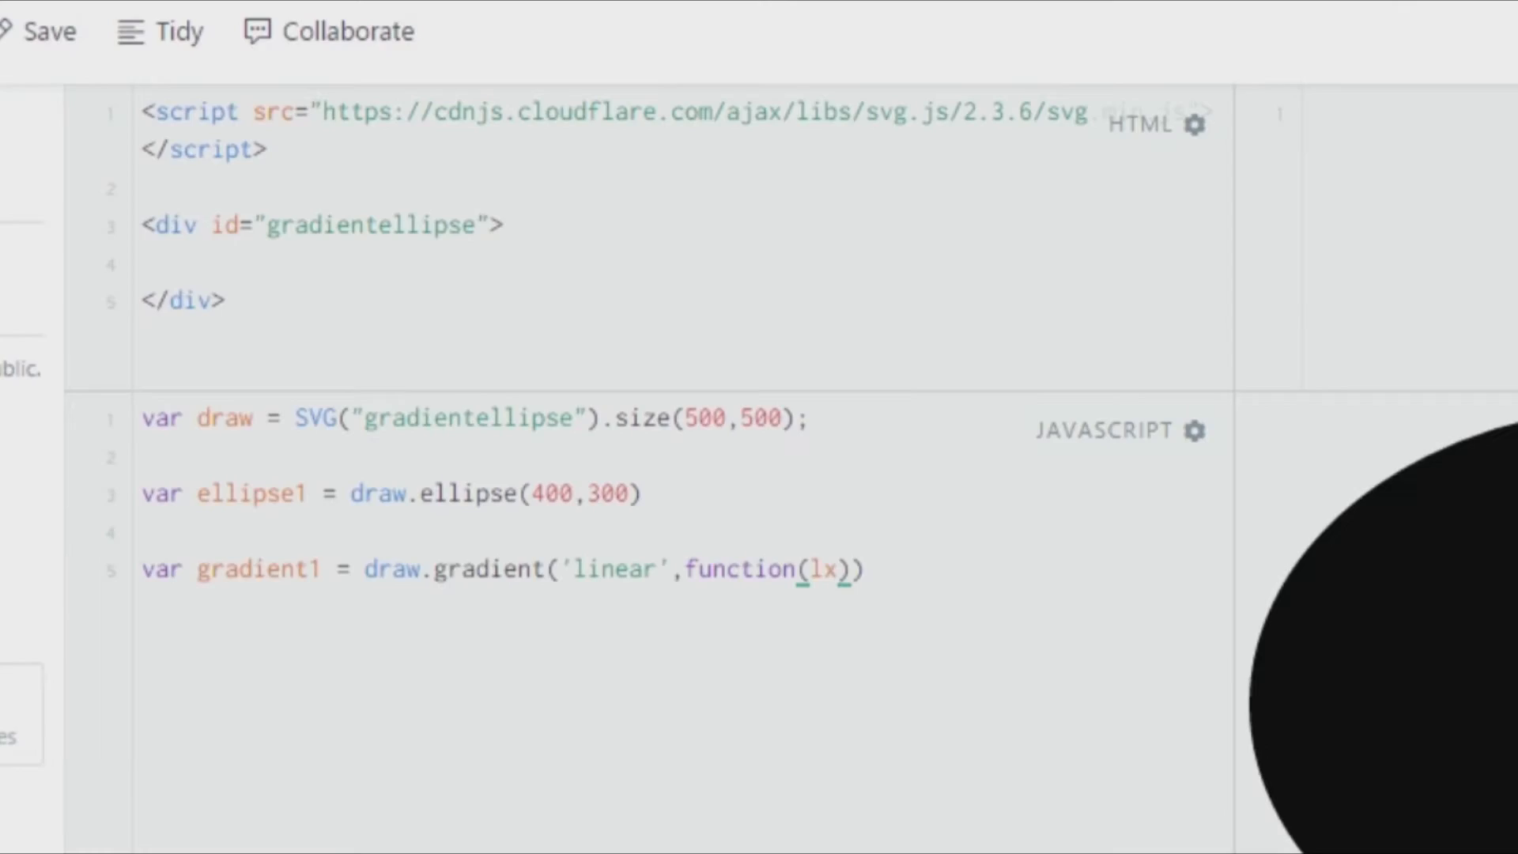
{"action": "type", "text": "i"}
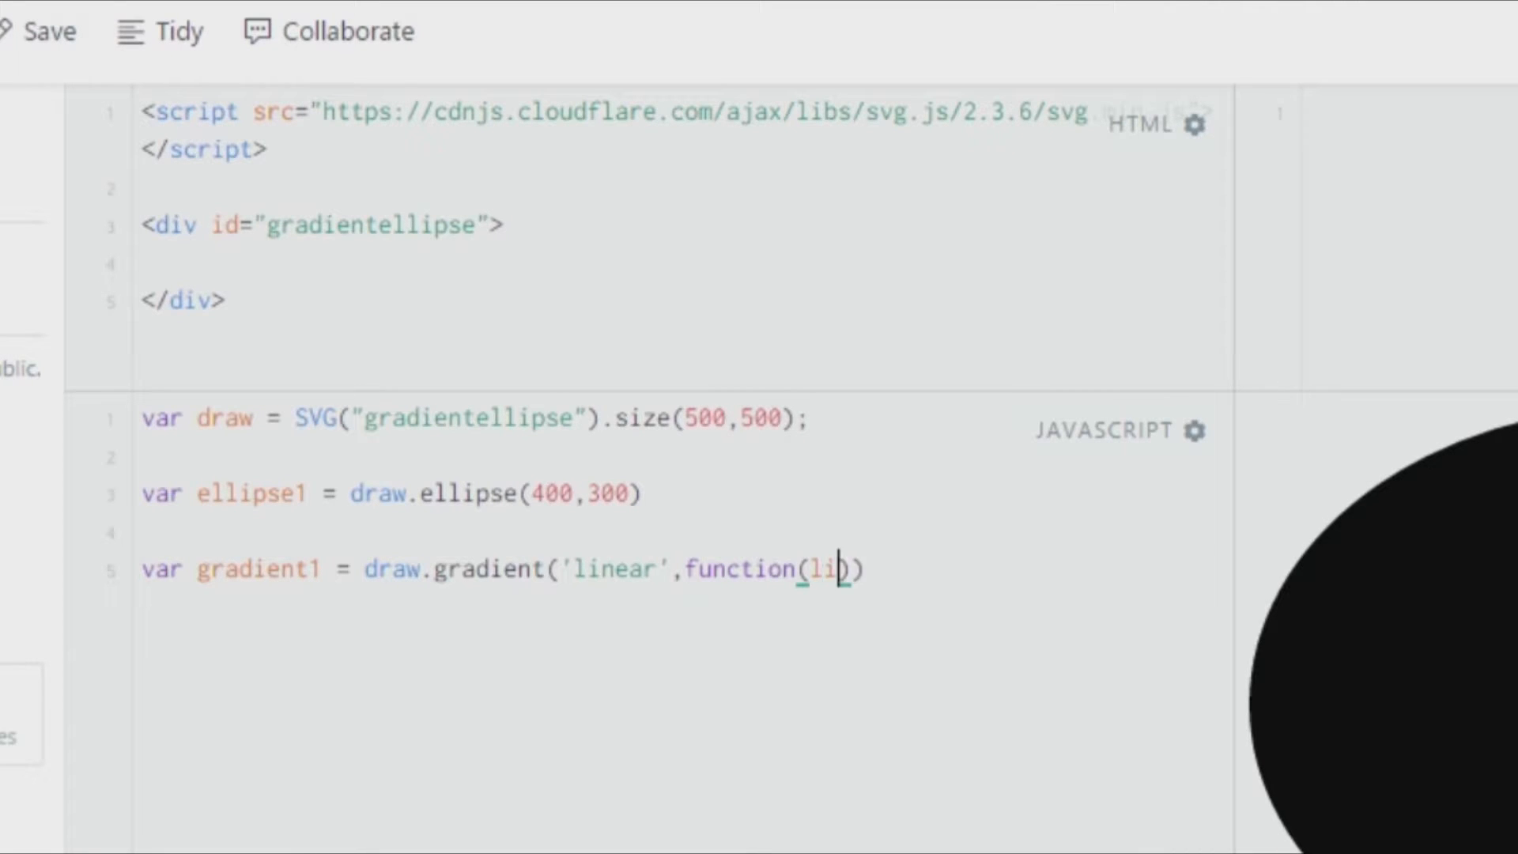
{"action": "type", "text": "mitsx"}
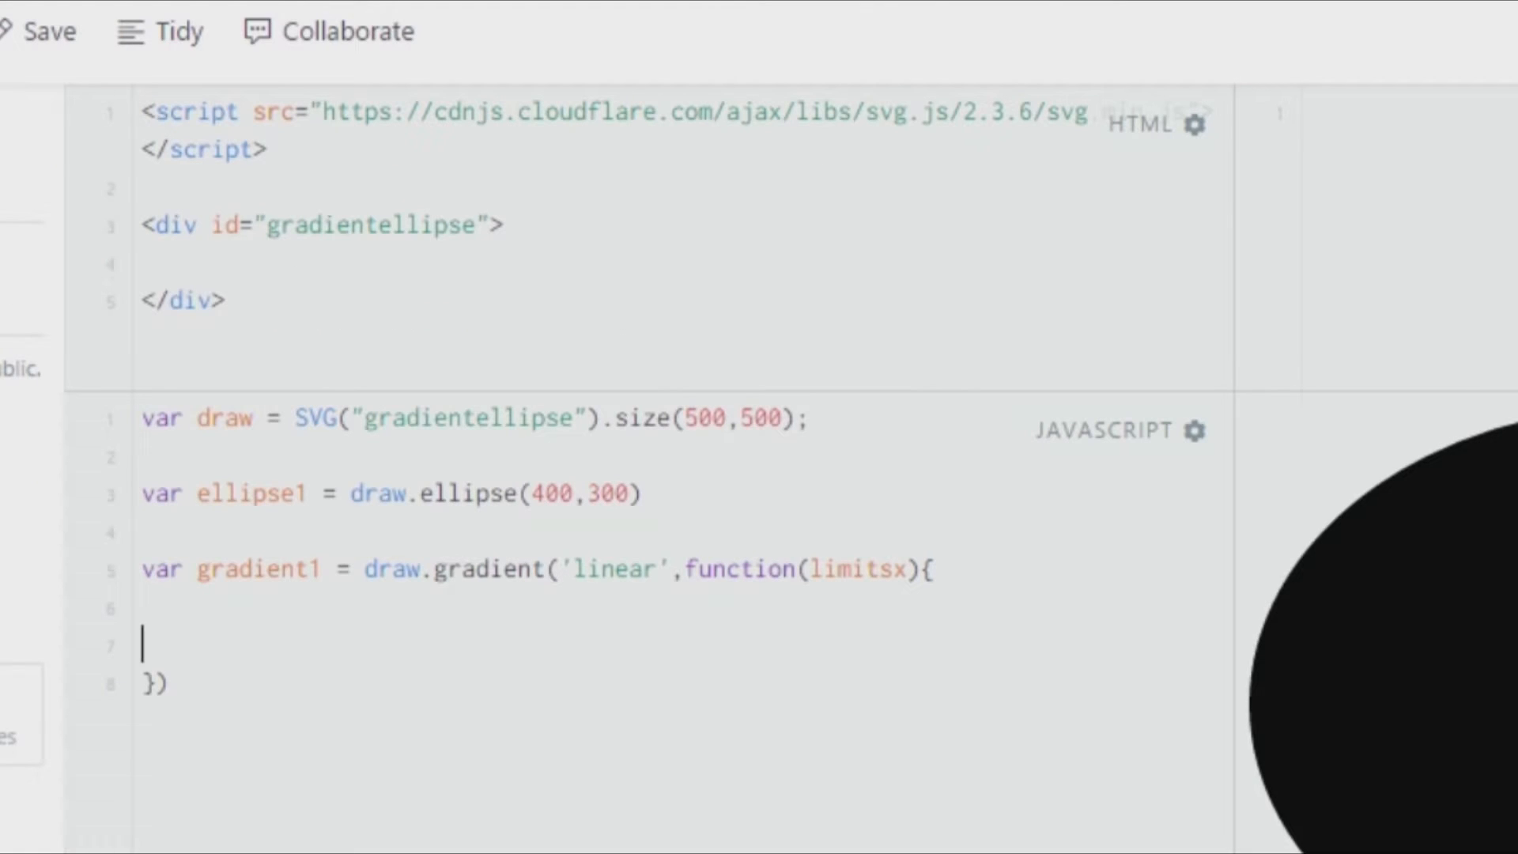
Add the colour stops limitsx.at(0, "#f23") and .at(1, "#434") inside the callback
{"action": "type", "text": "limits"}
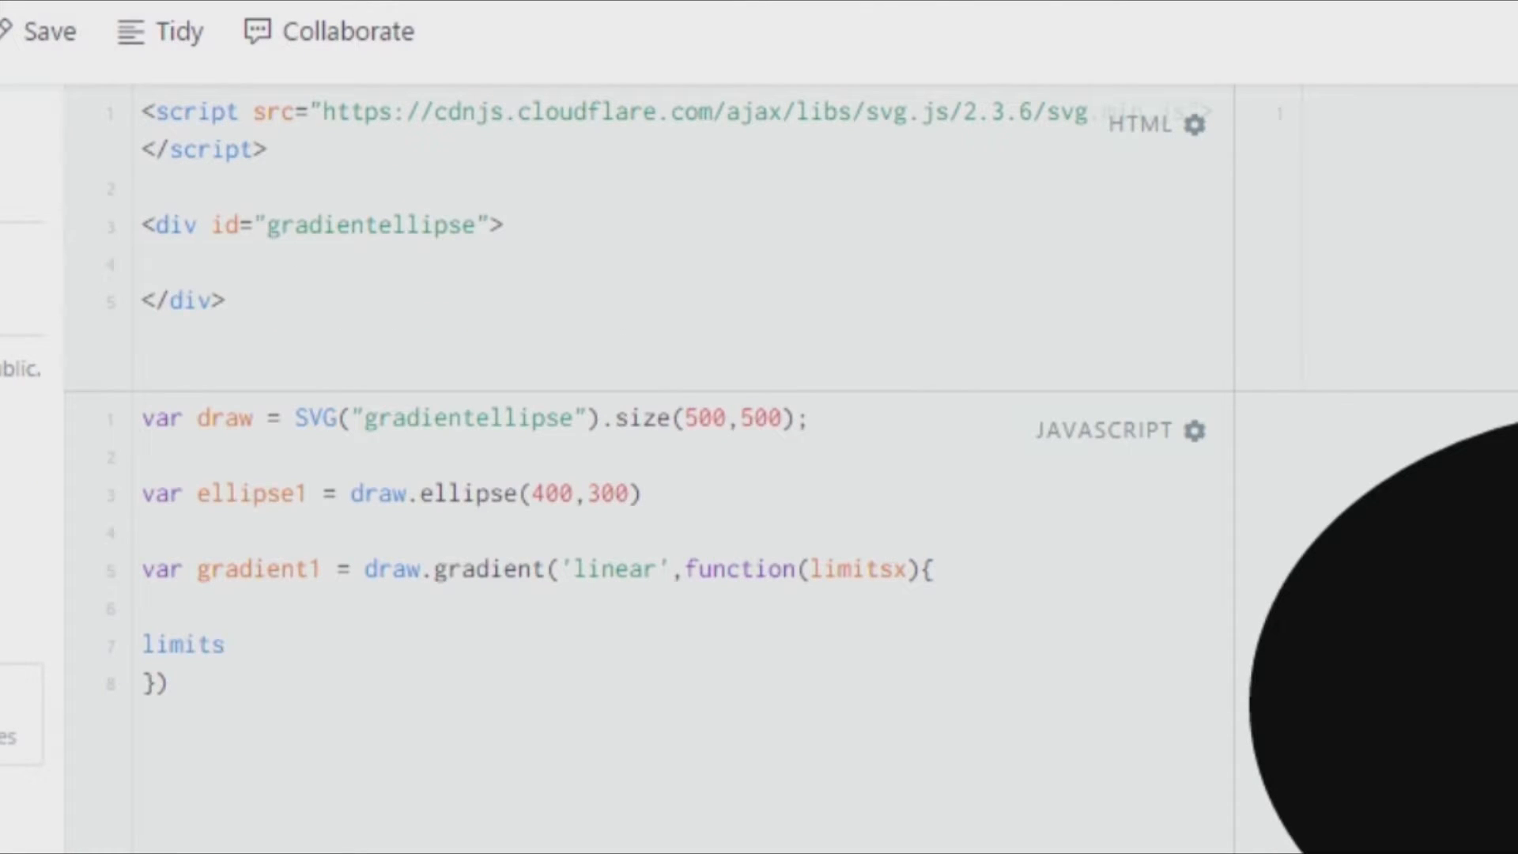
{"action": "type", "text": "sx.at()"}
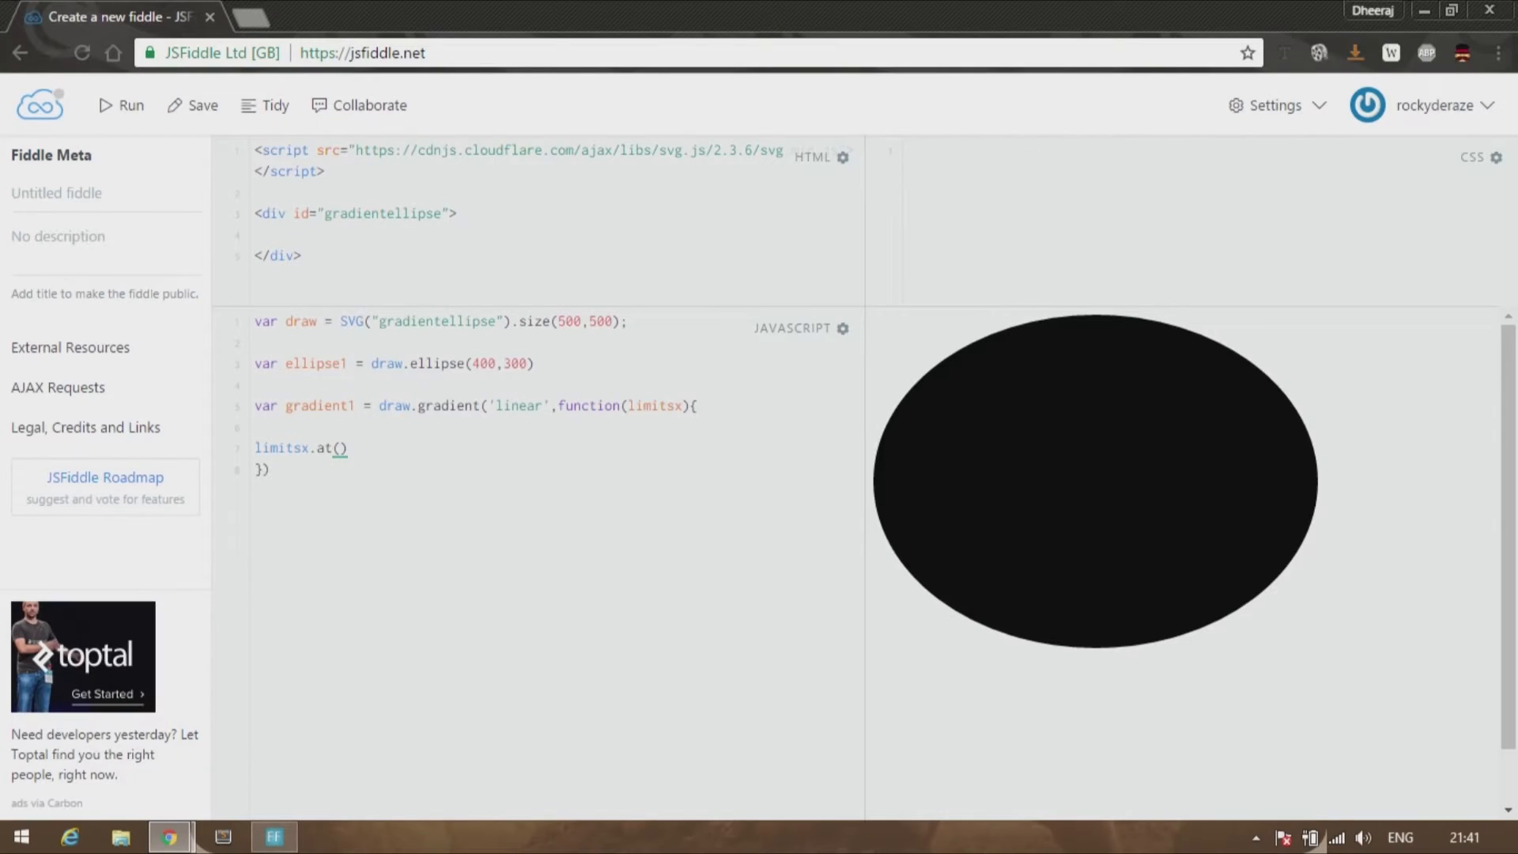
{"action": "left_click", "coordinate": [340, 447]}
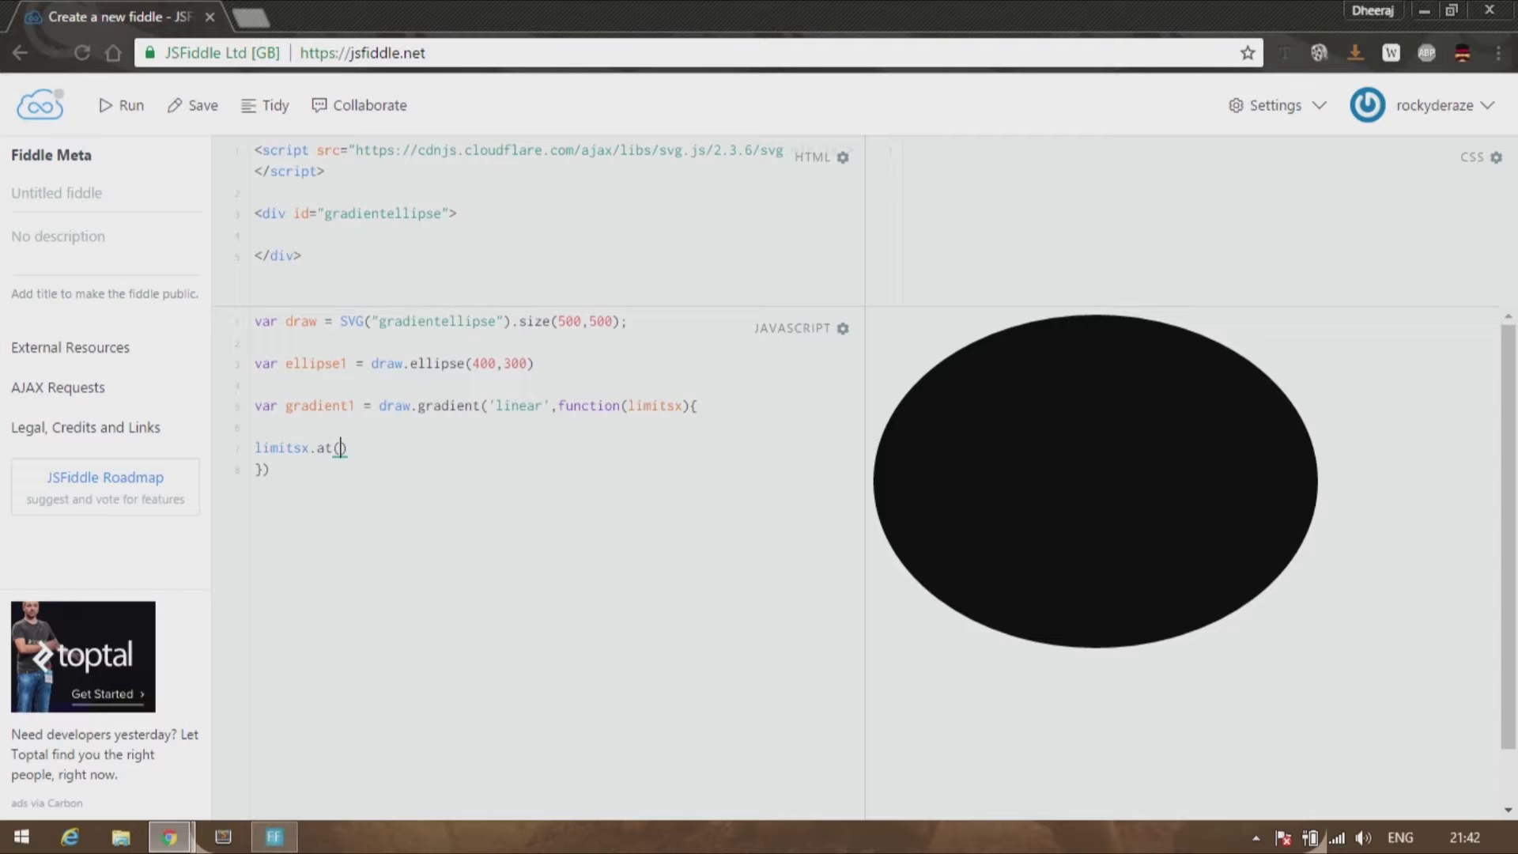
{"action": "type", "text": "0, \""}
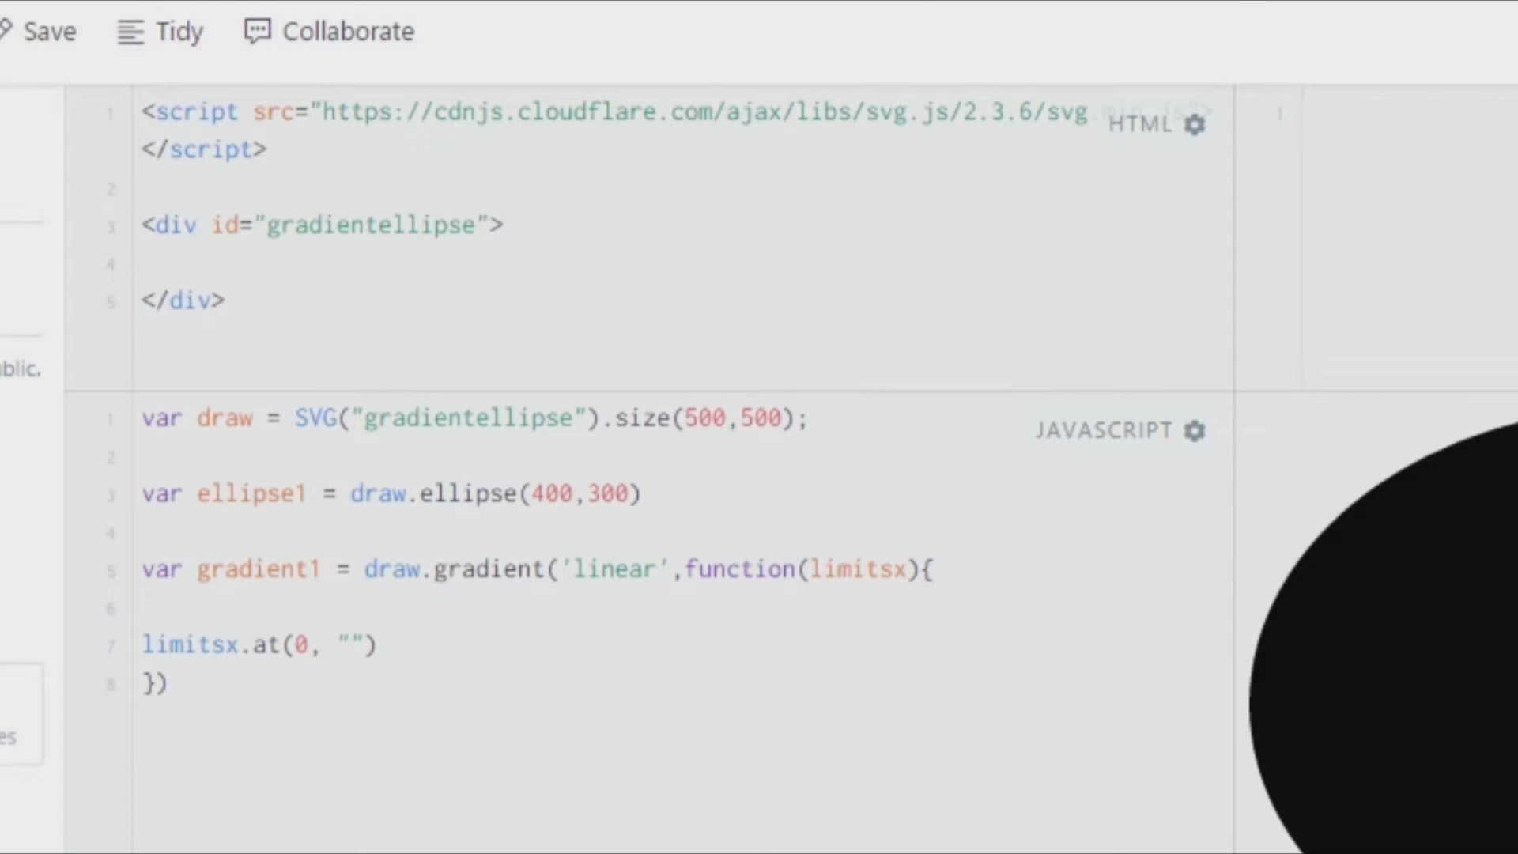
{"action": "type", "text": "ff3"}
{"action": "type", "text": "limitsx"}
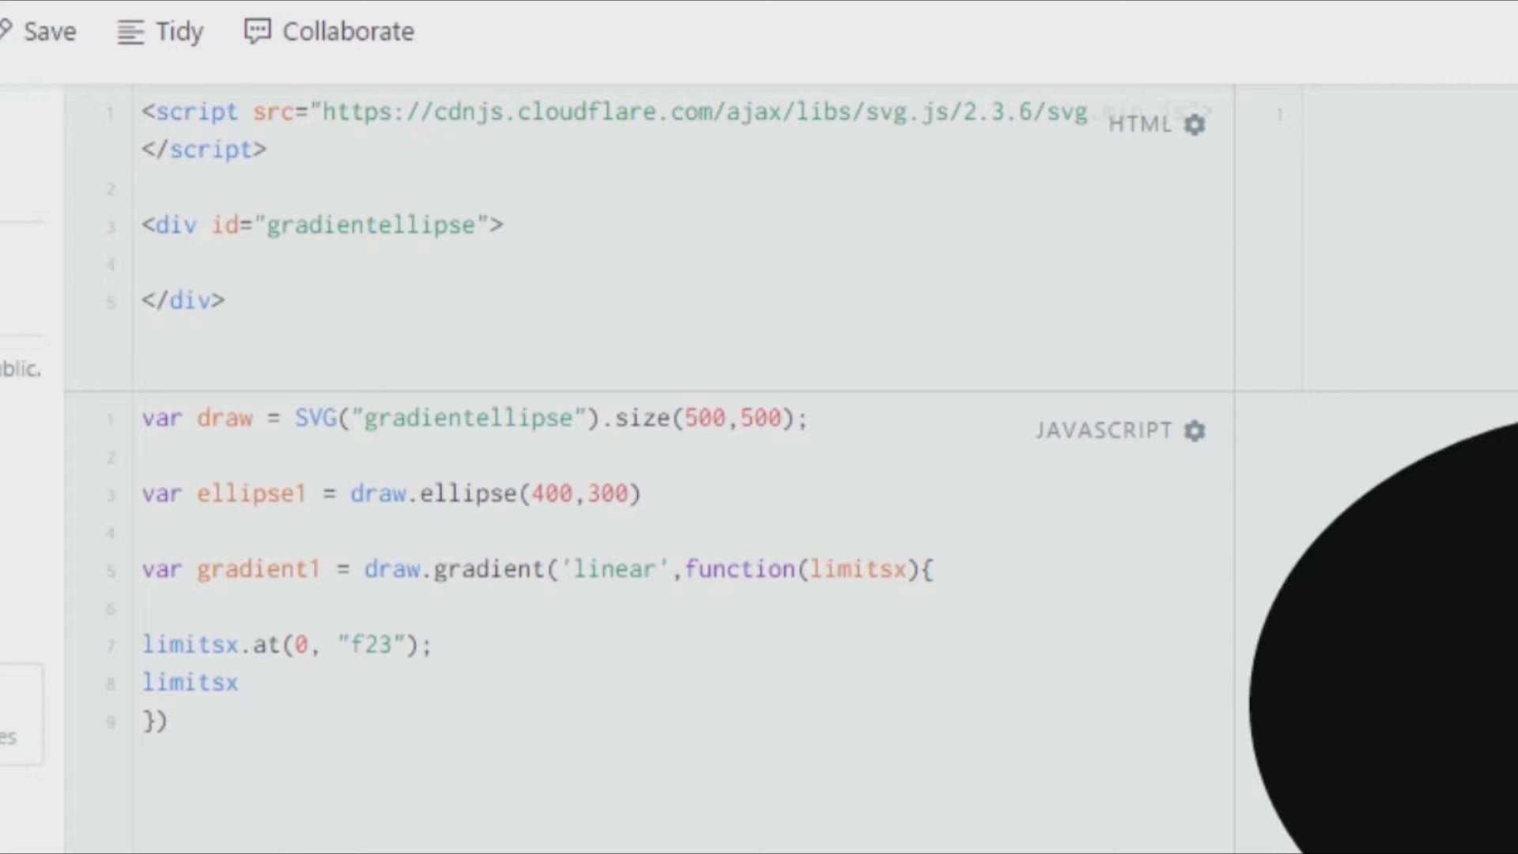
{"action": "type", "text": ".at(1,"}
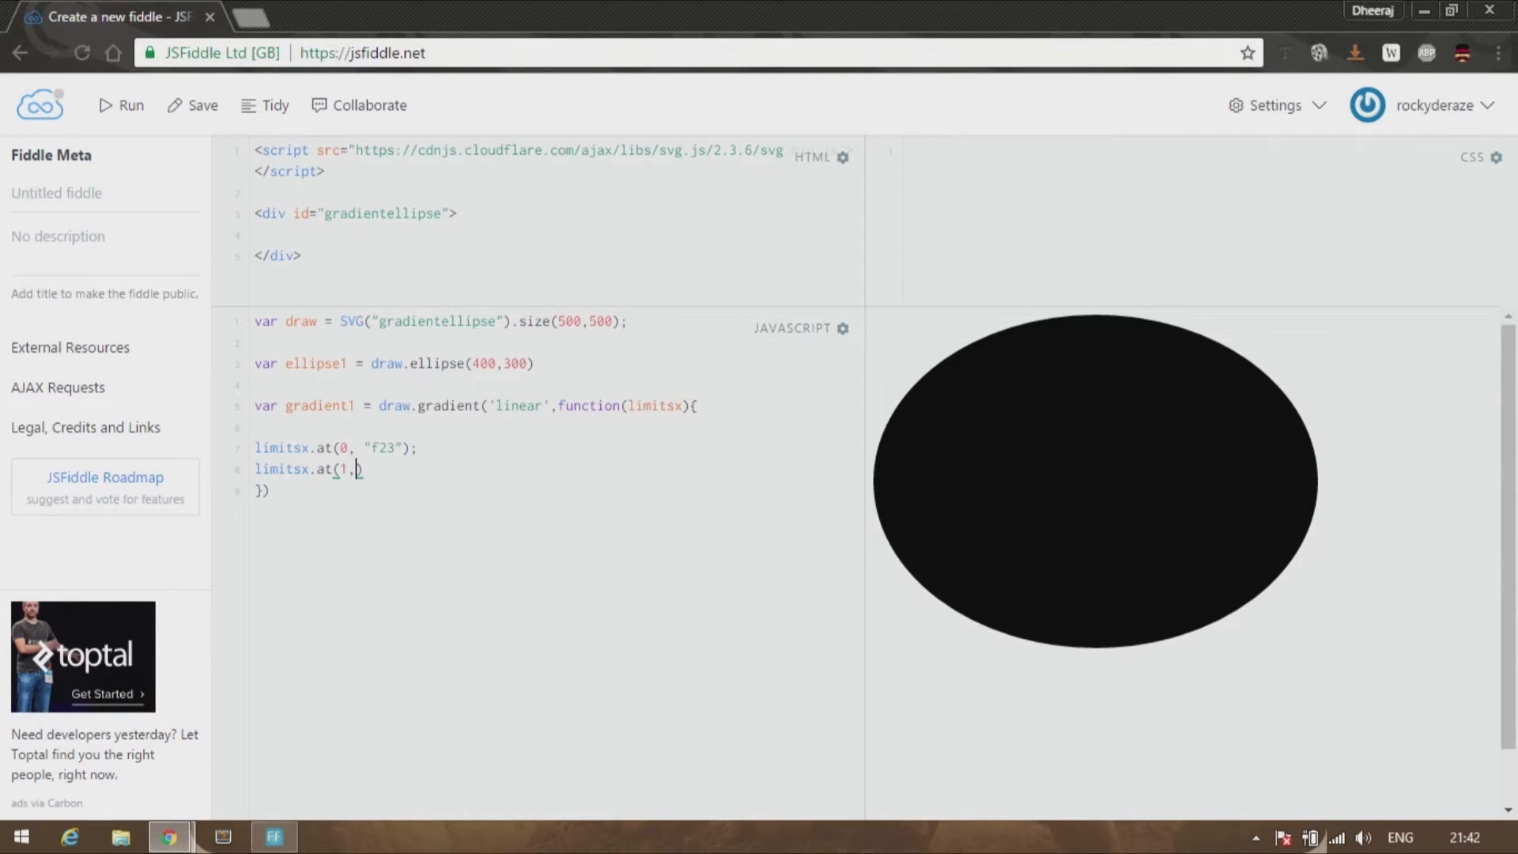
{"action": "type", "text": "\""}
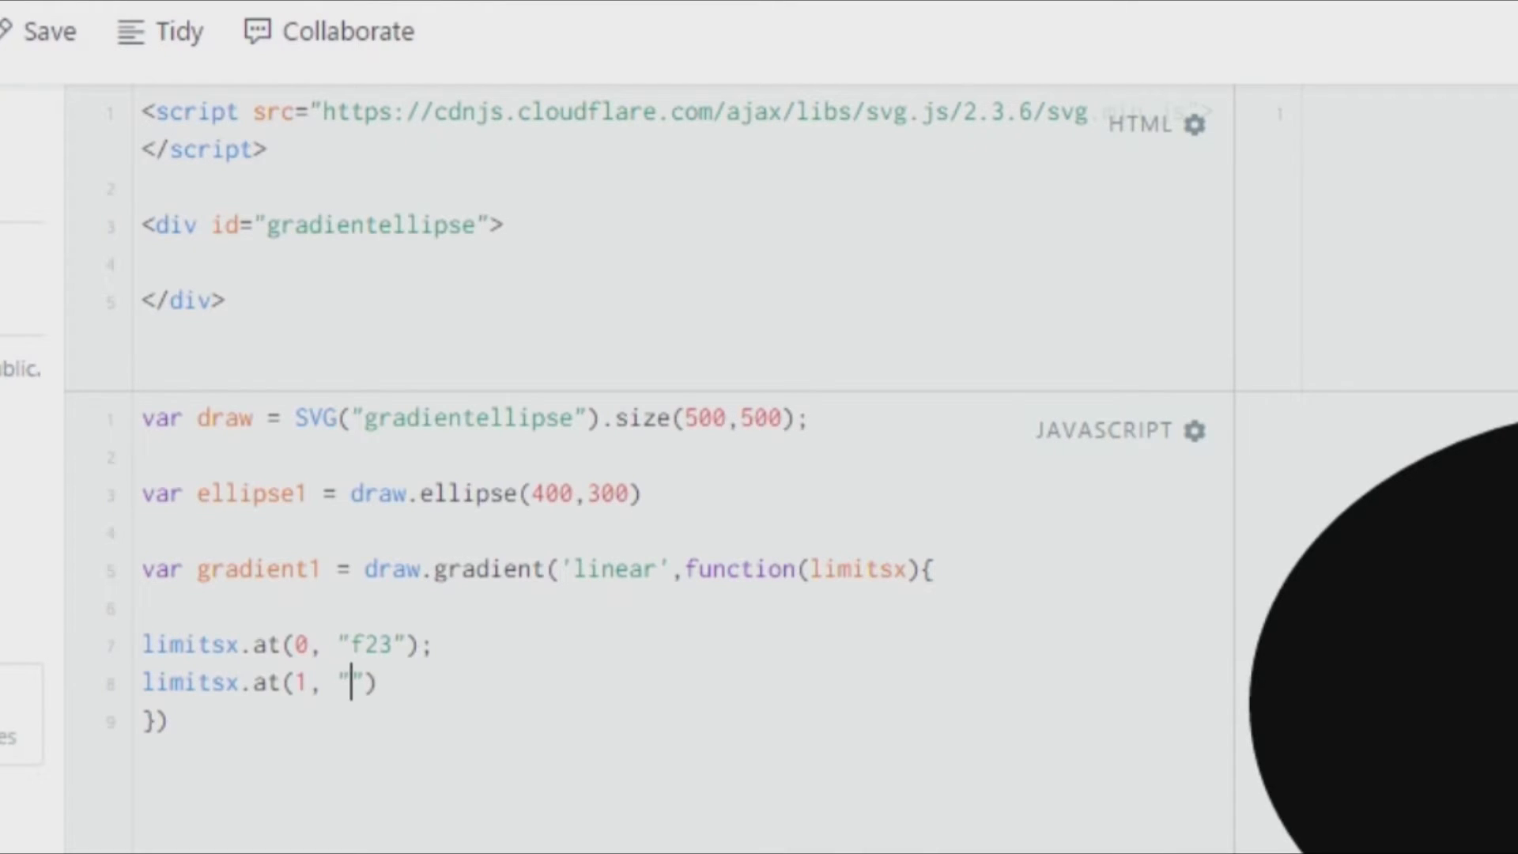
{"action": "type", "text": "434"}
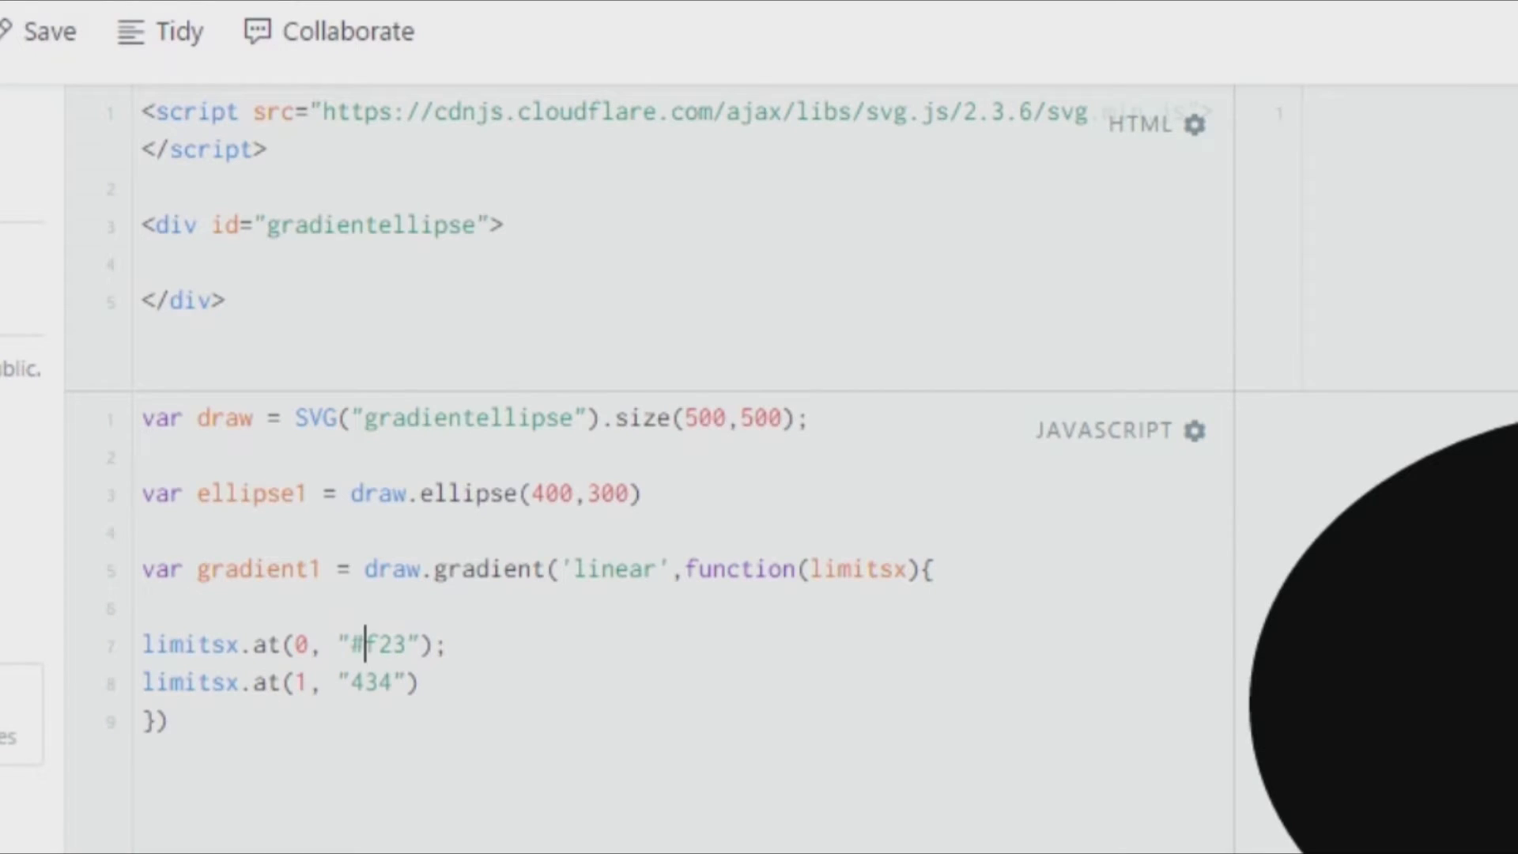
{"action": "type", "text": "#"}
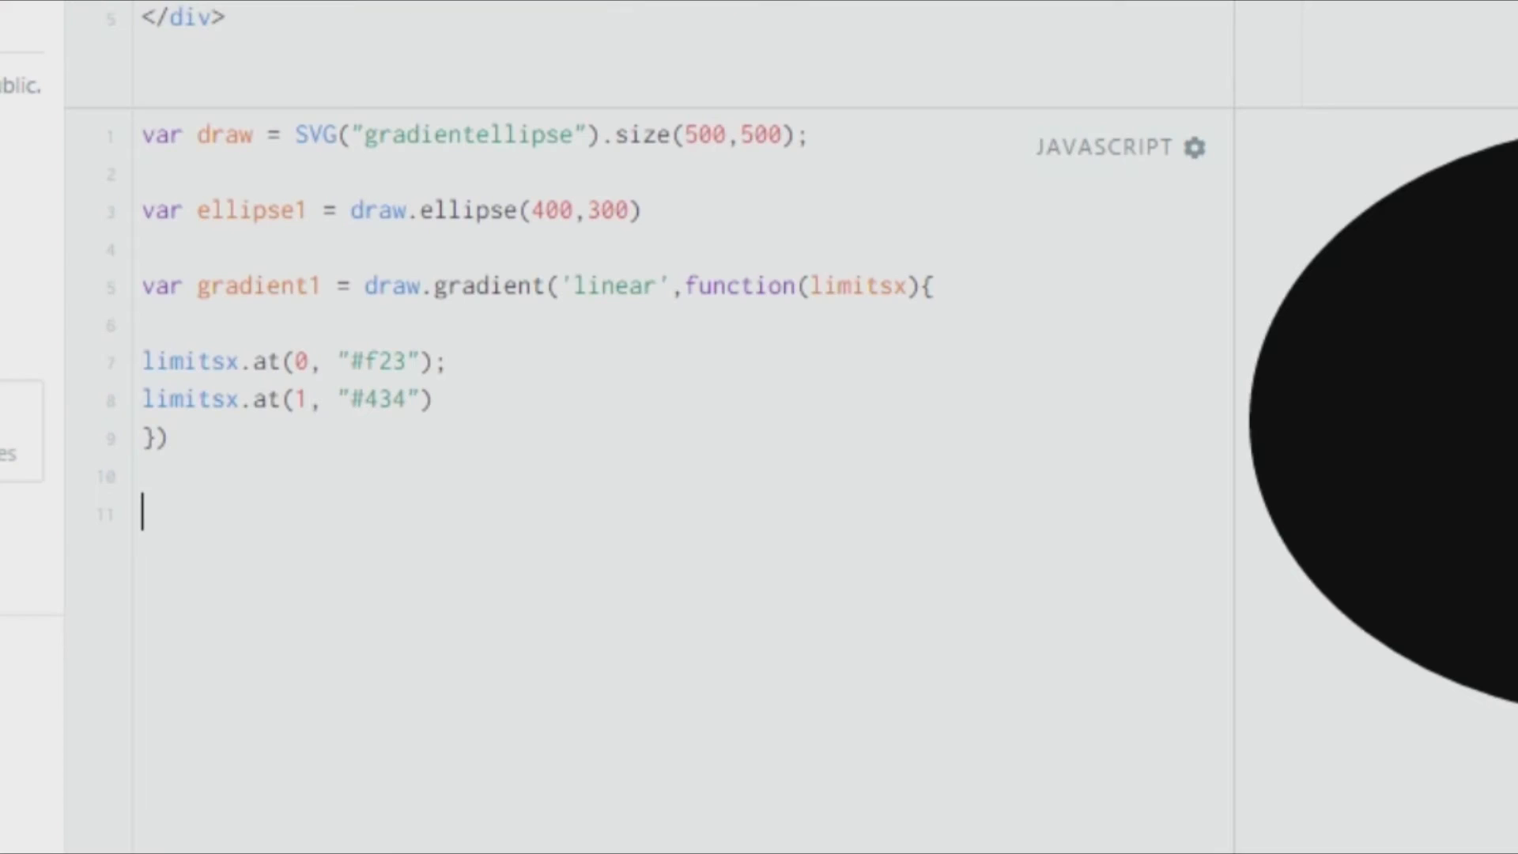
Write ellipse1.fill(gradient1) and run to show the red-to-dark gradient ellipse
{"action": "type", "text": "ell"}
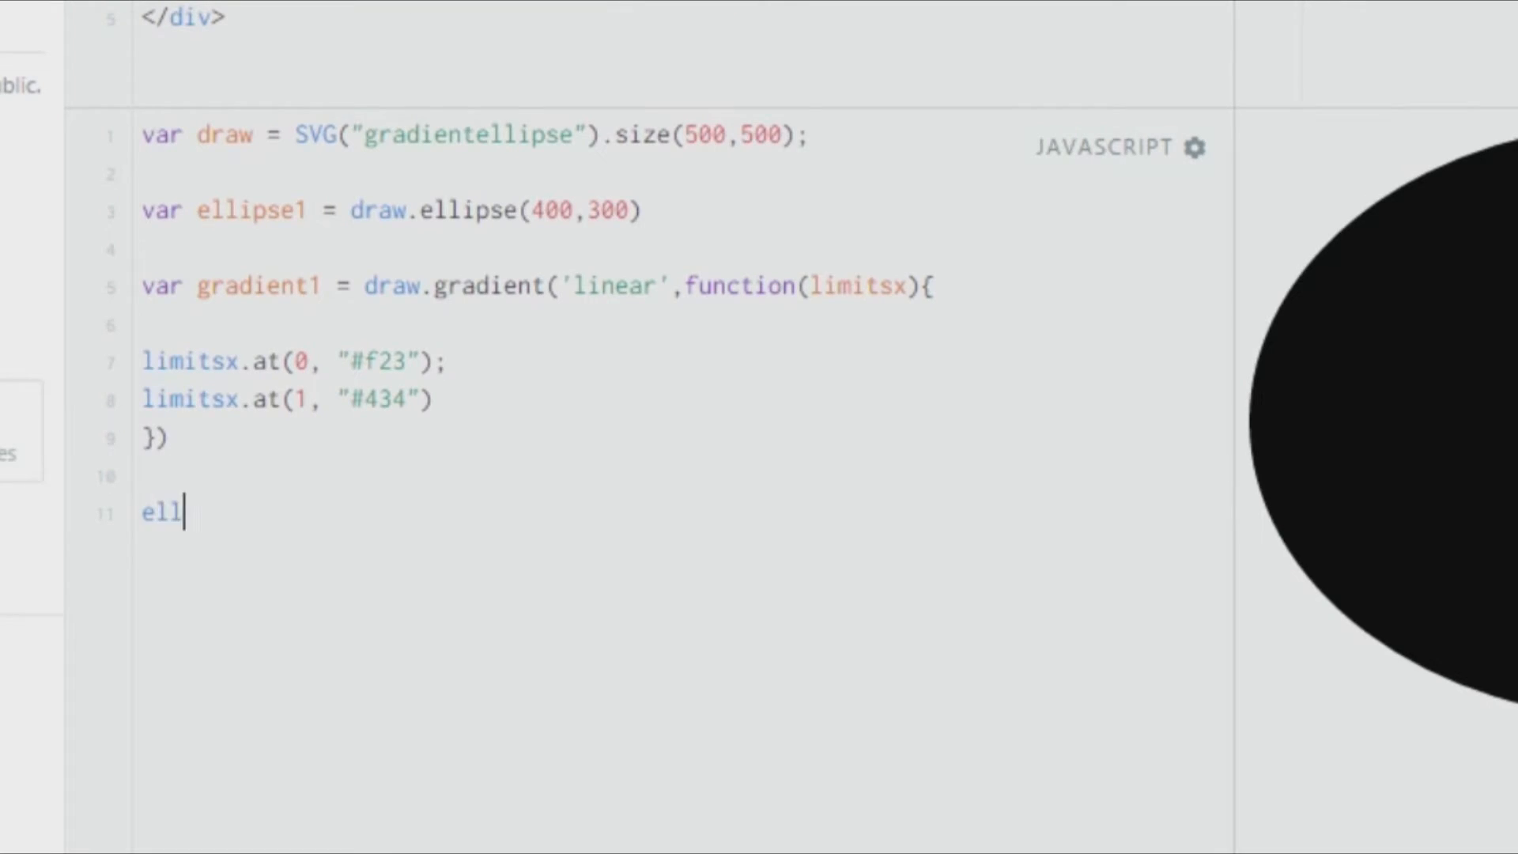
{"action": "type", "text": "ipse1"}
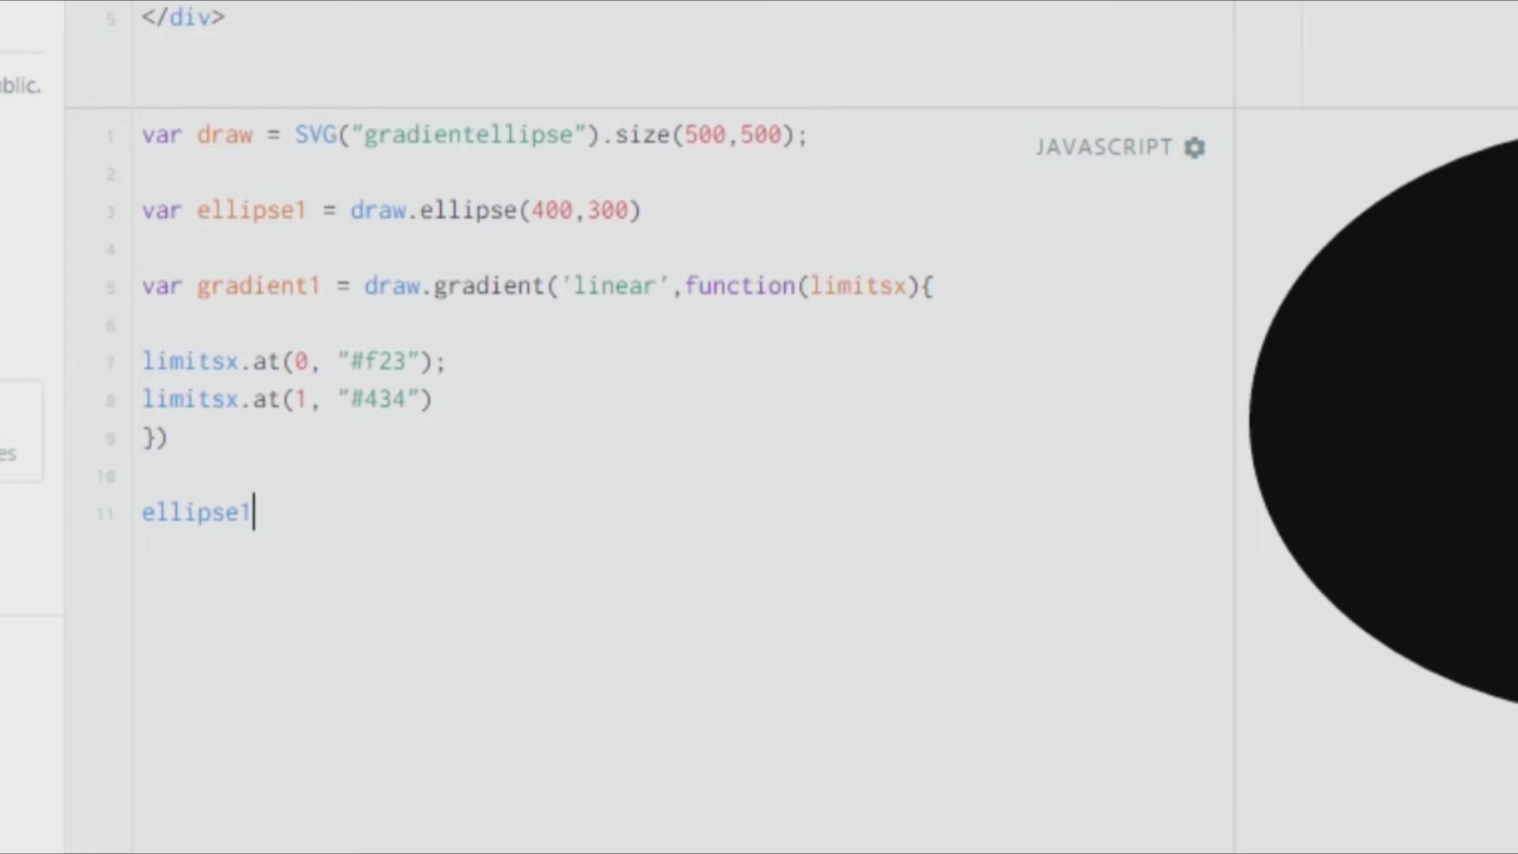
{"action": "type", "text": ".fill("}
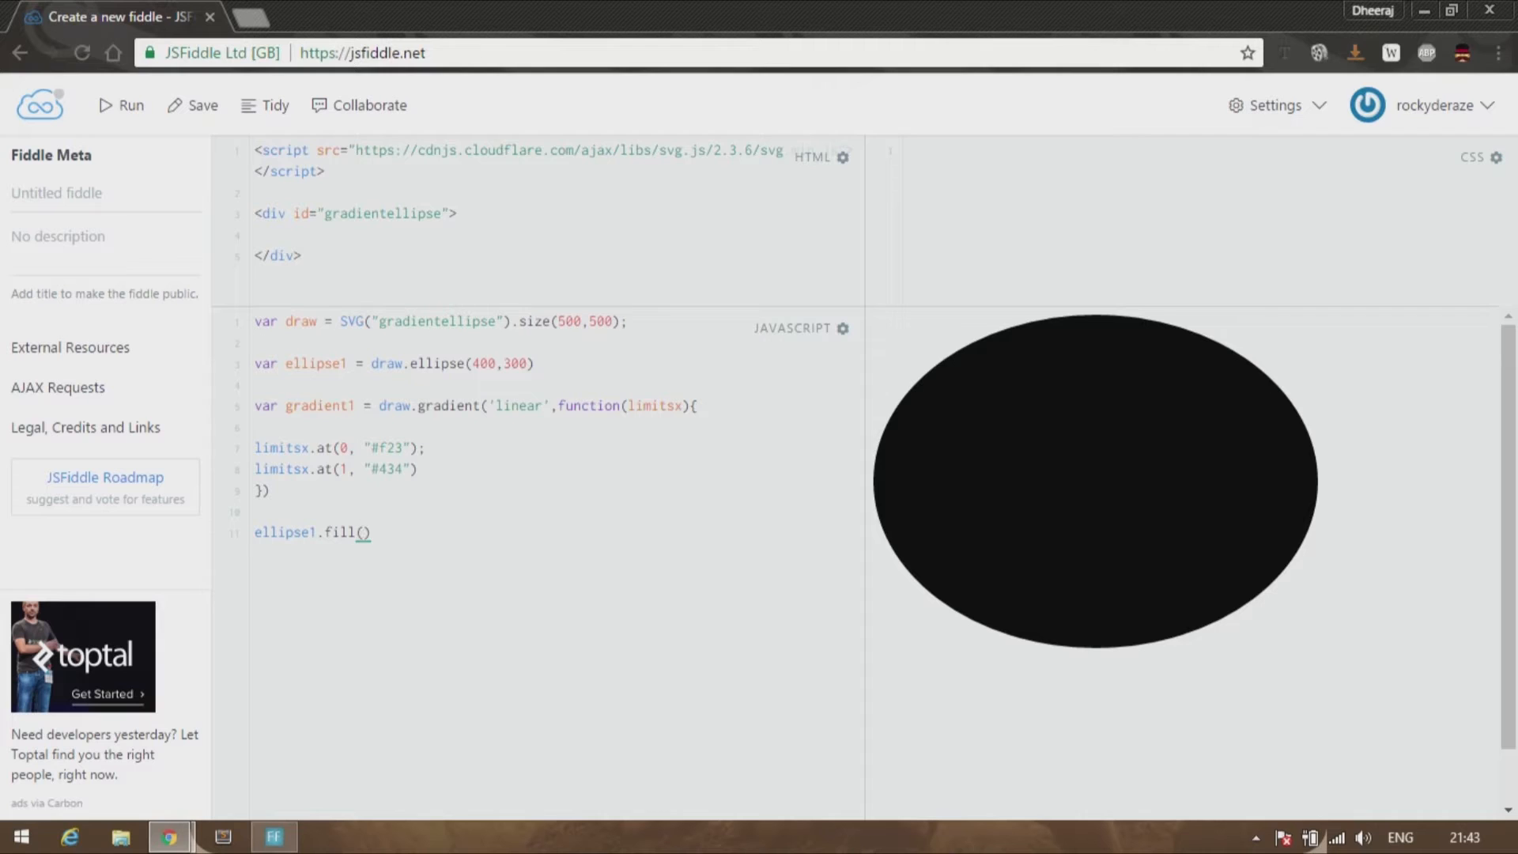
{"action": "type", "text": "gradient1"}
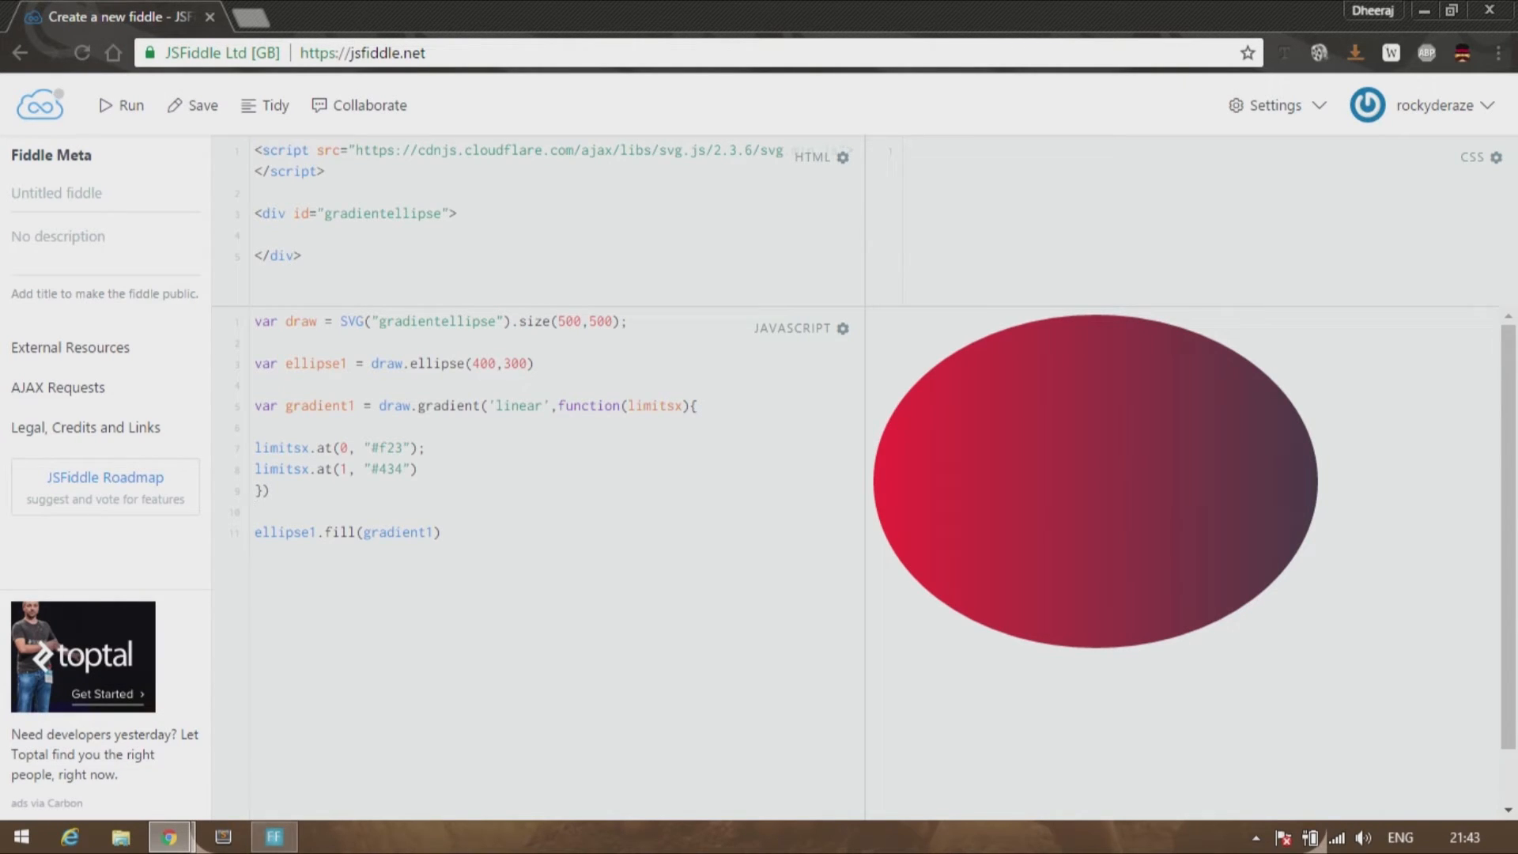
{"action": "left_click", "coordinate": [257, 512]}
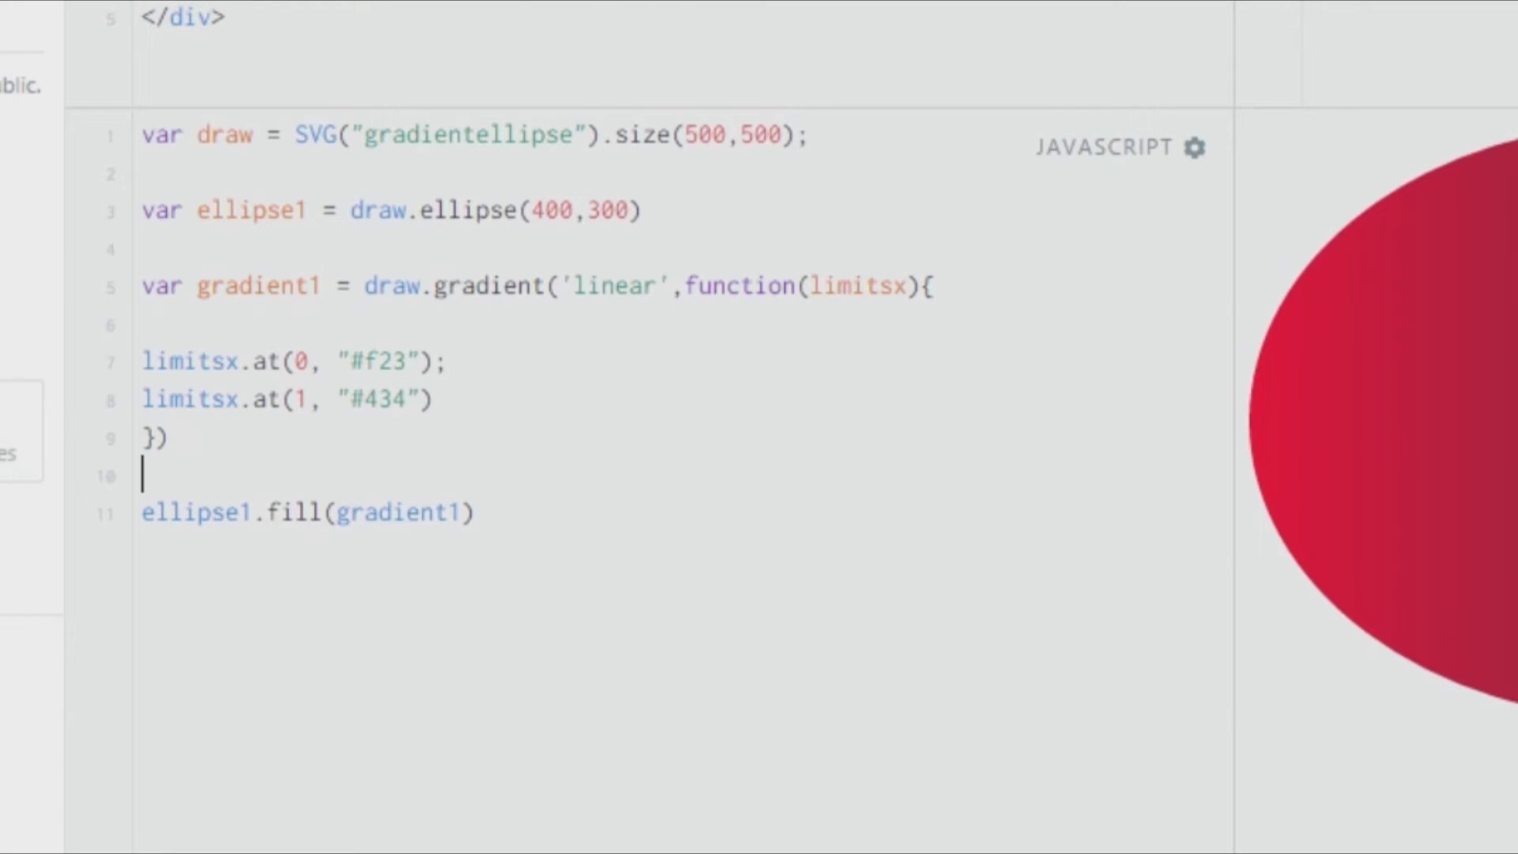
Write gradient1.from(0,0).to(...) above the fill line to set the gradient direction
{"action": "type", "text": "gradien"}
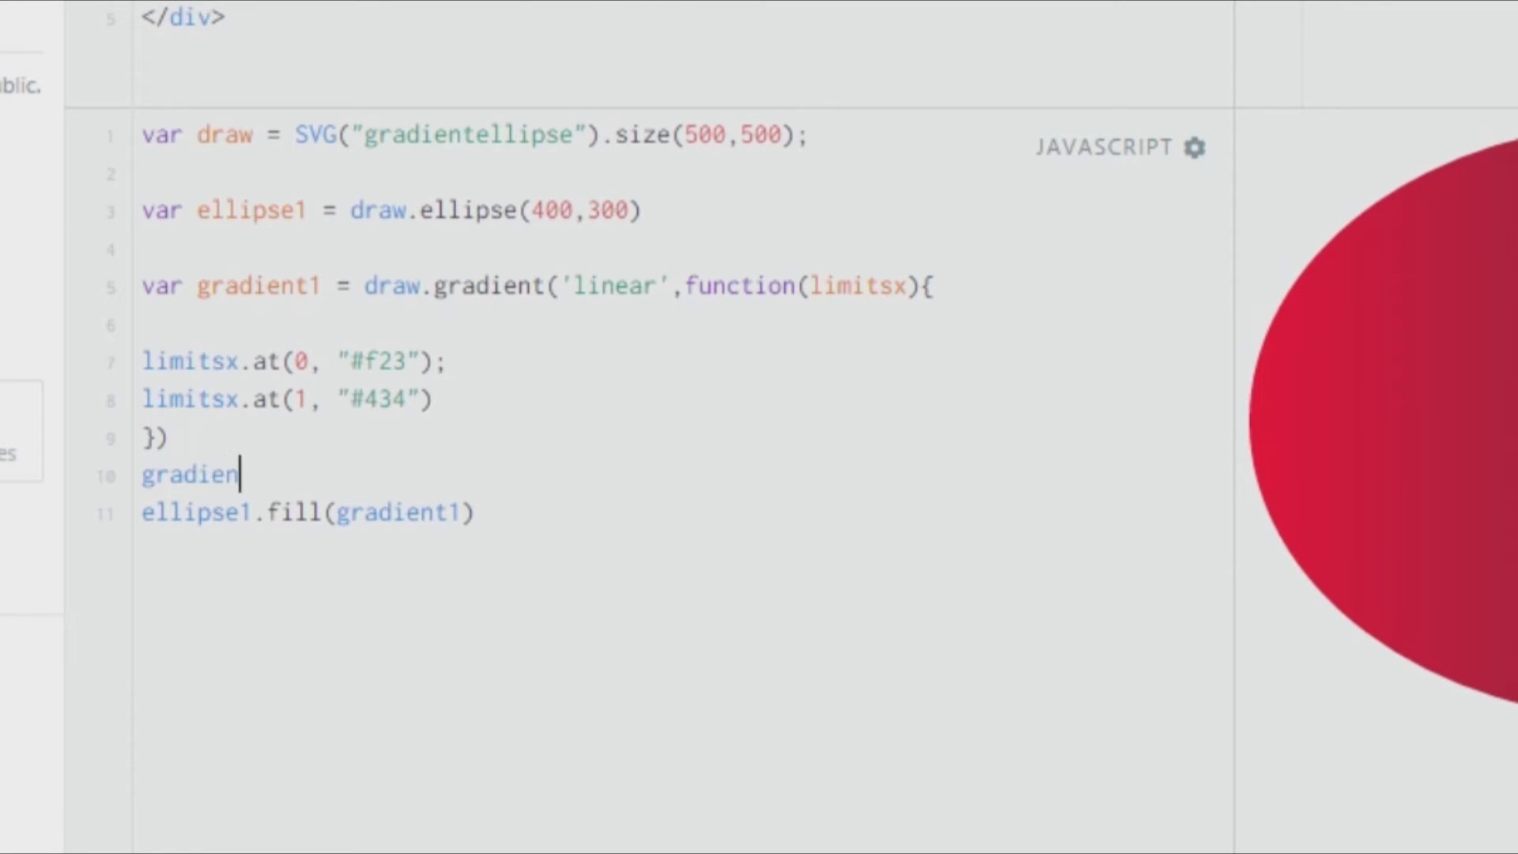
{"action": "type", "text": "t1."}
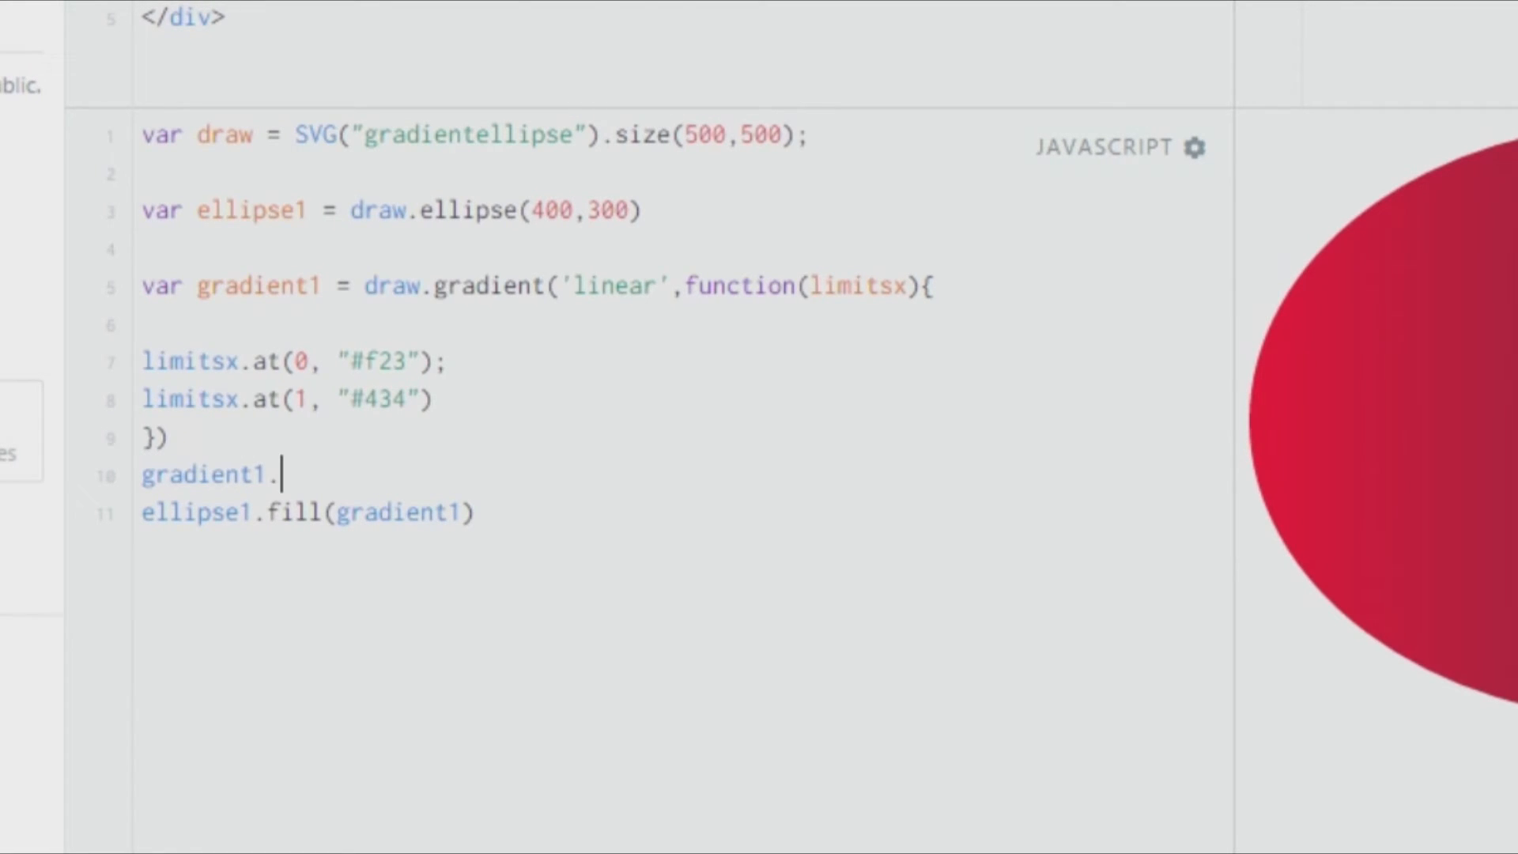
{"action": "type", "text": "fr"}
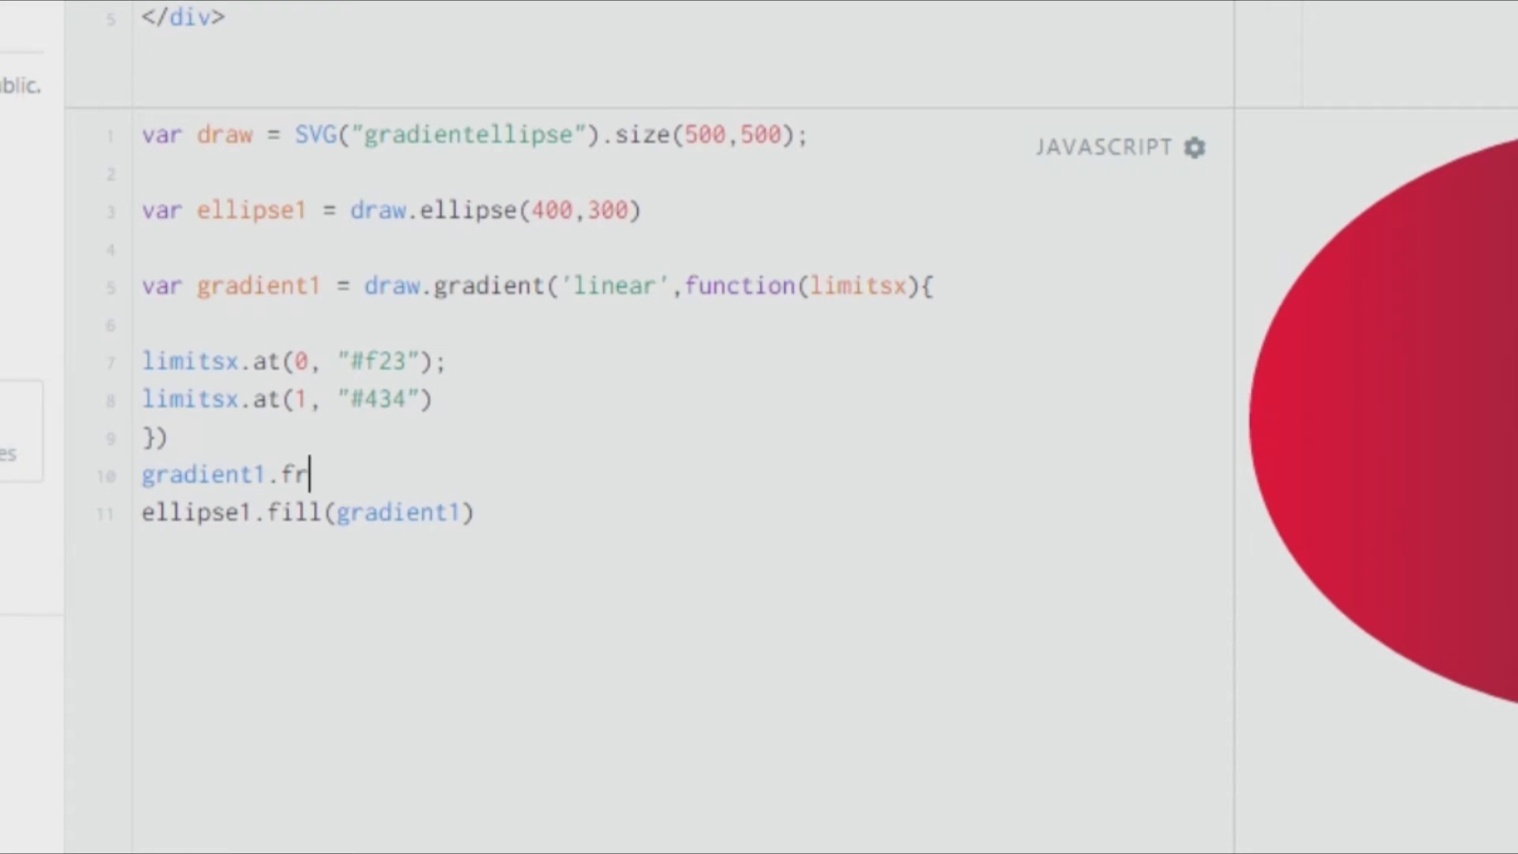
{"action": "type", "text": "om("}
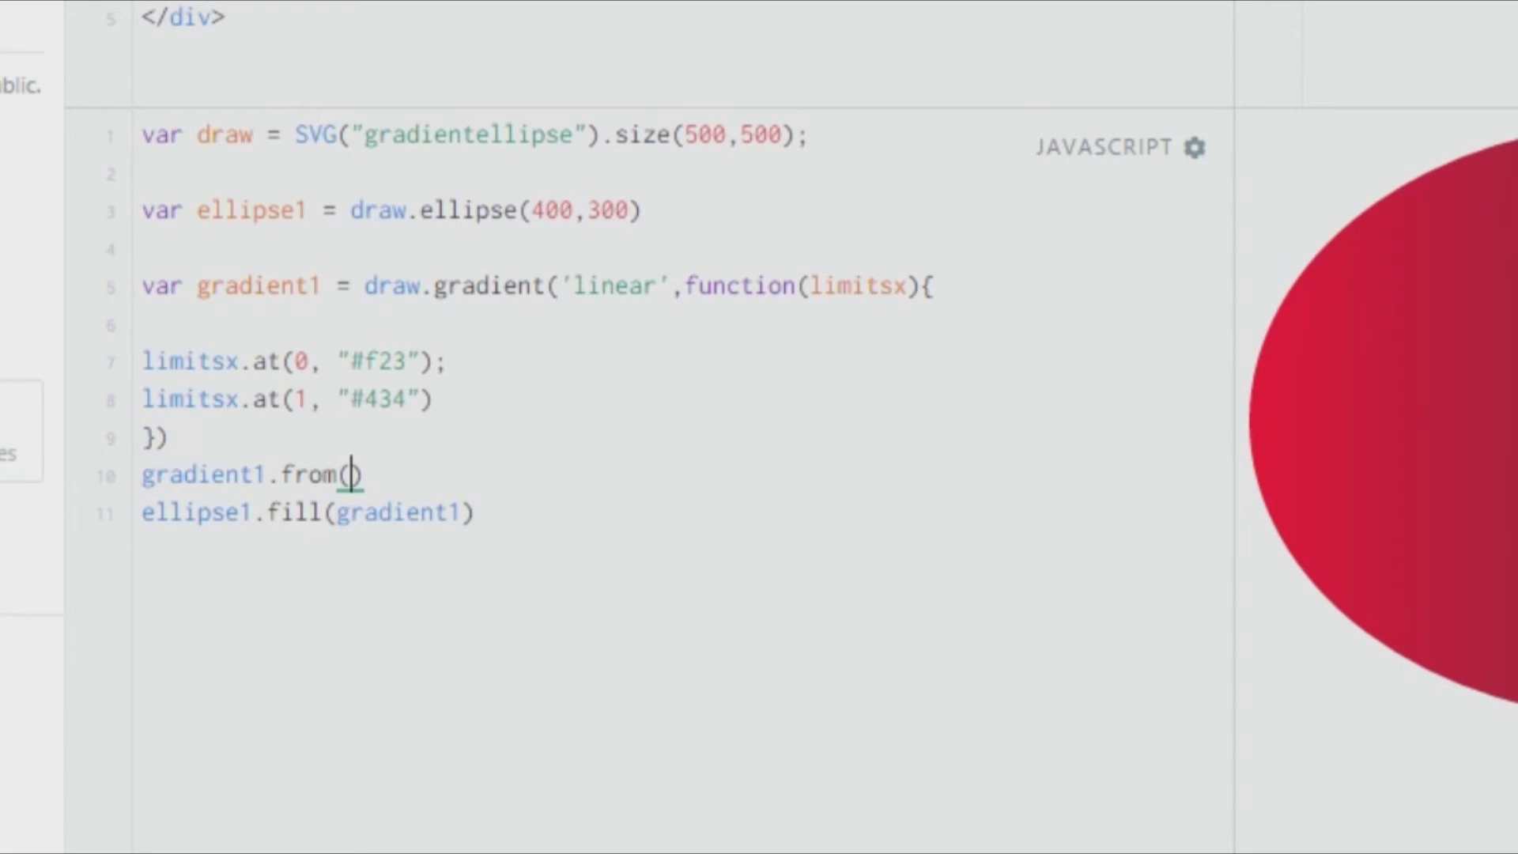
{"action": "type", "text": "0,"}
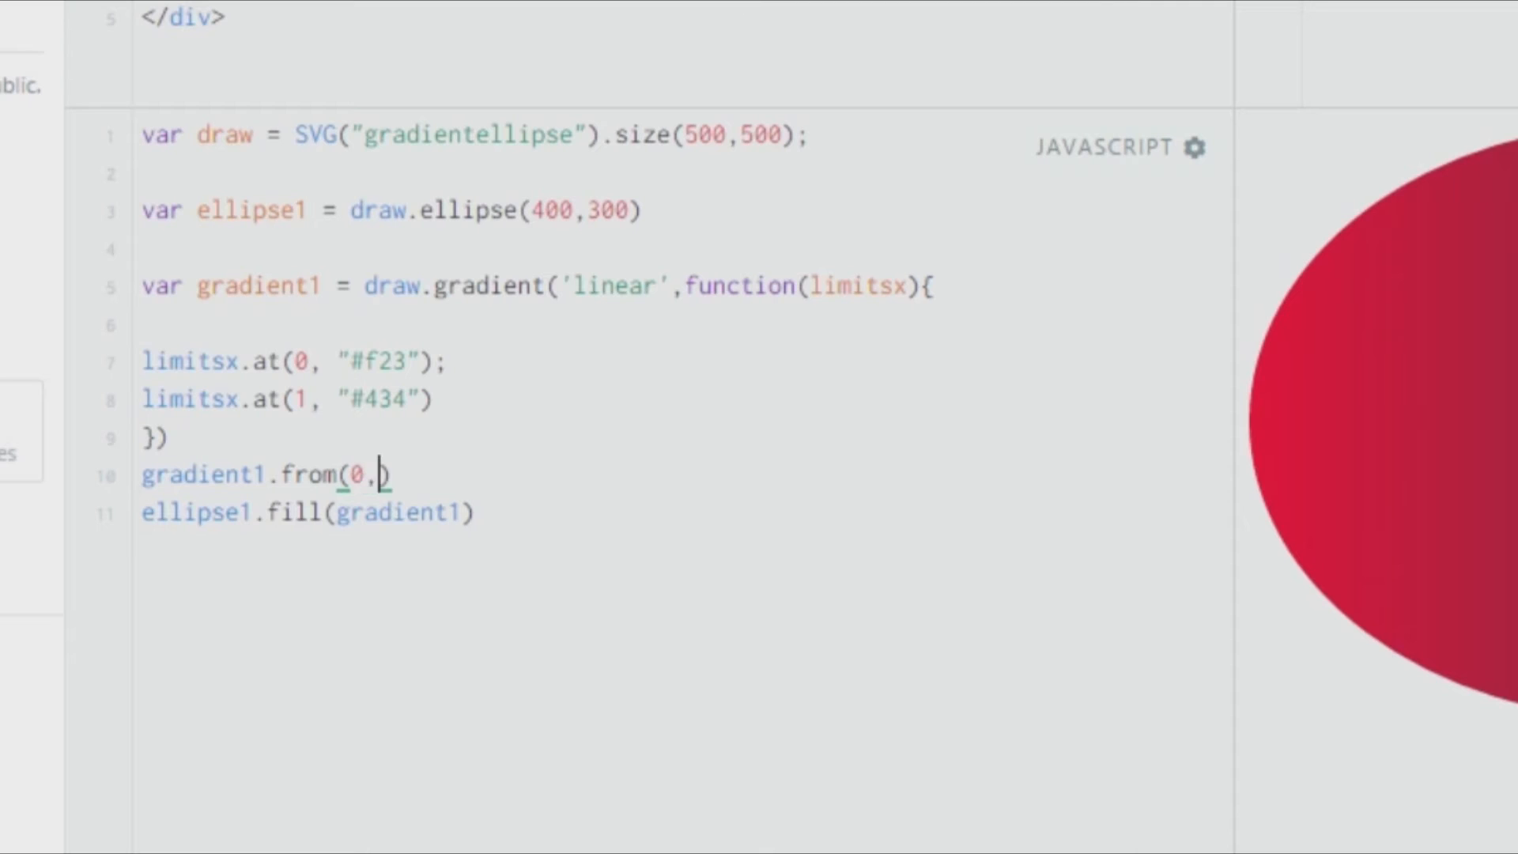
{"action": "type", "text": "0)."}
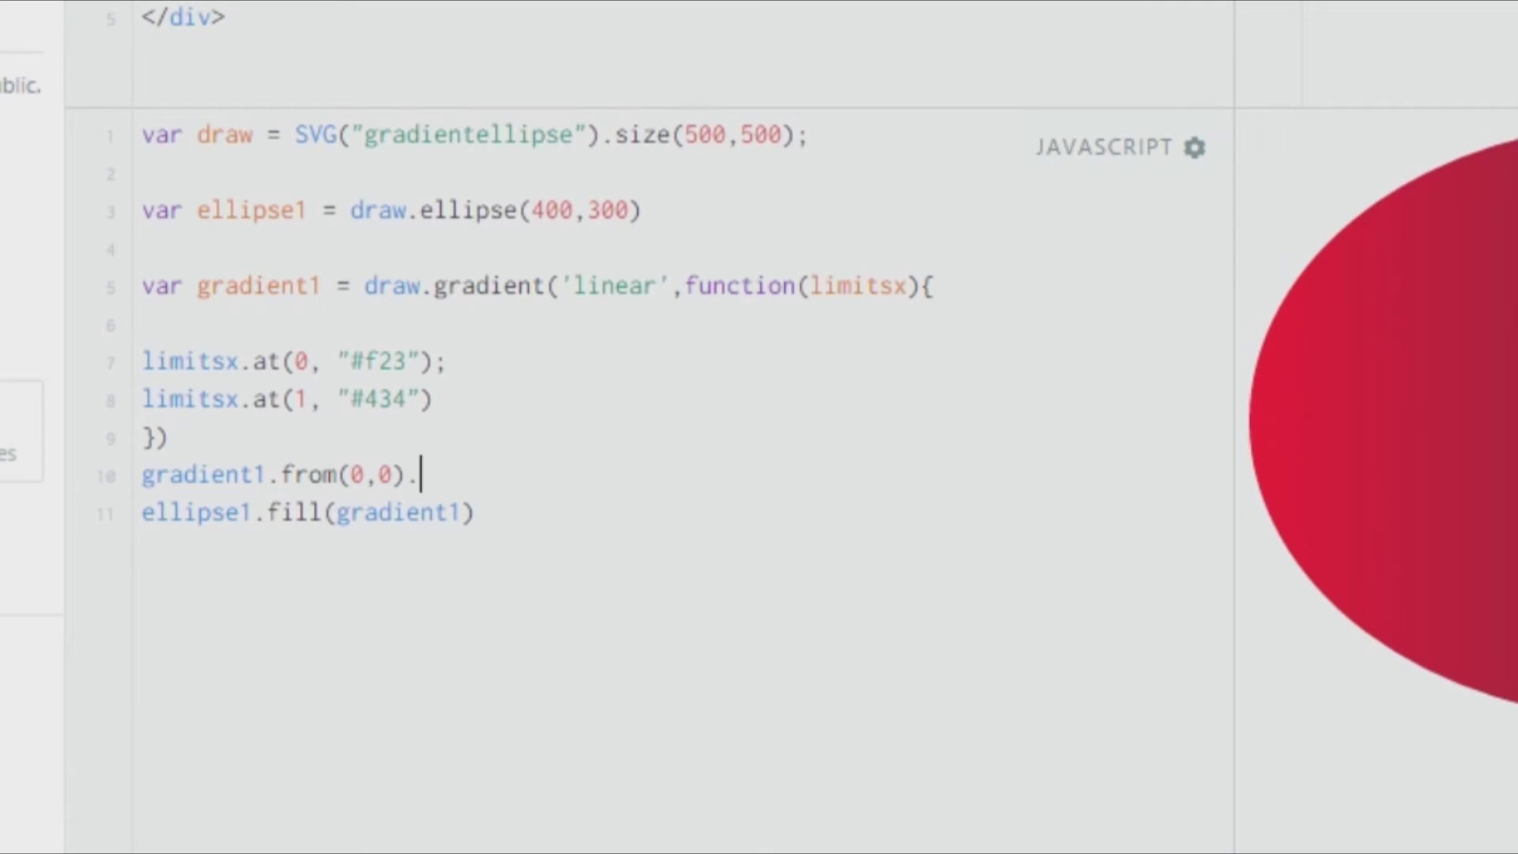
{"action": "type", "text": "to(1,1"}
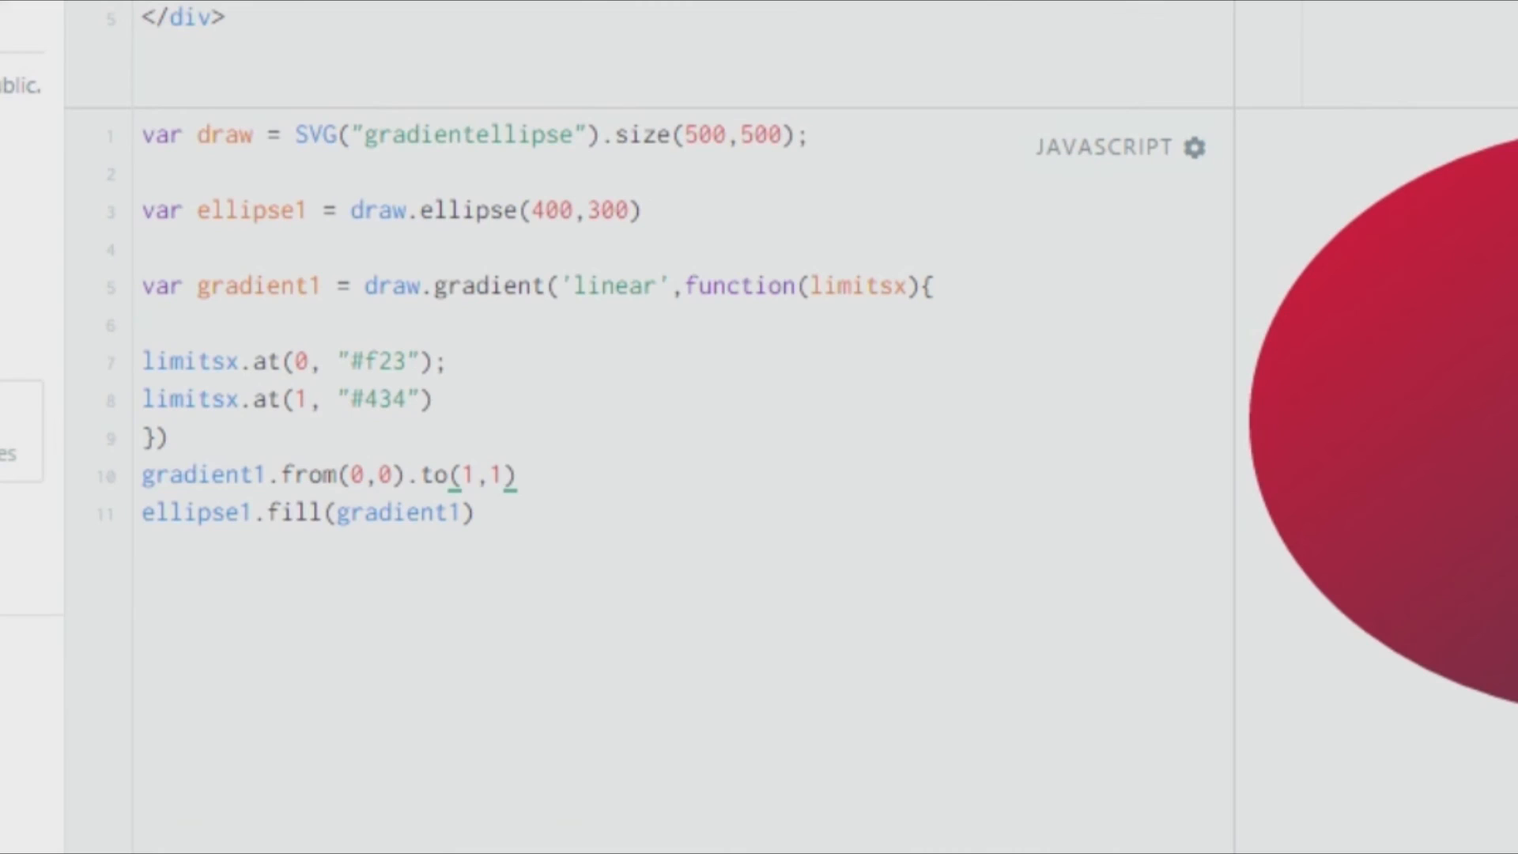
Change the to() end point to 1,0 for a horizontal gradient, then clear its arguments for re-entry
{"action": "key", "text": "Backspace"}
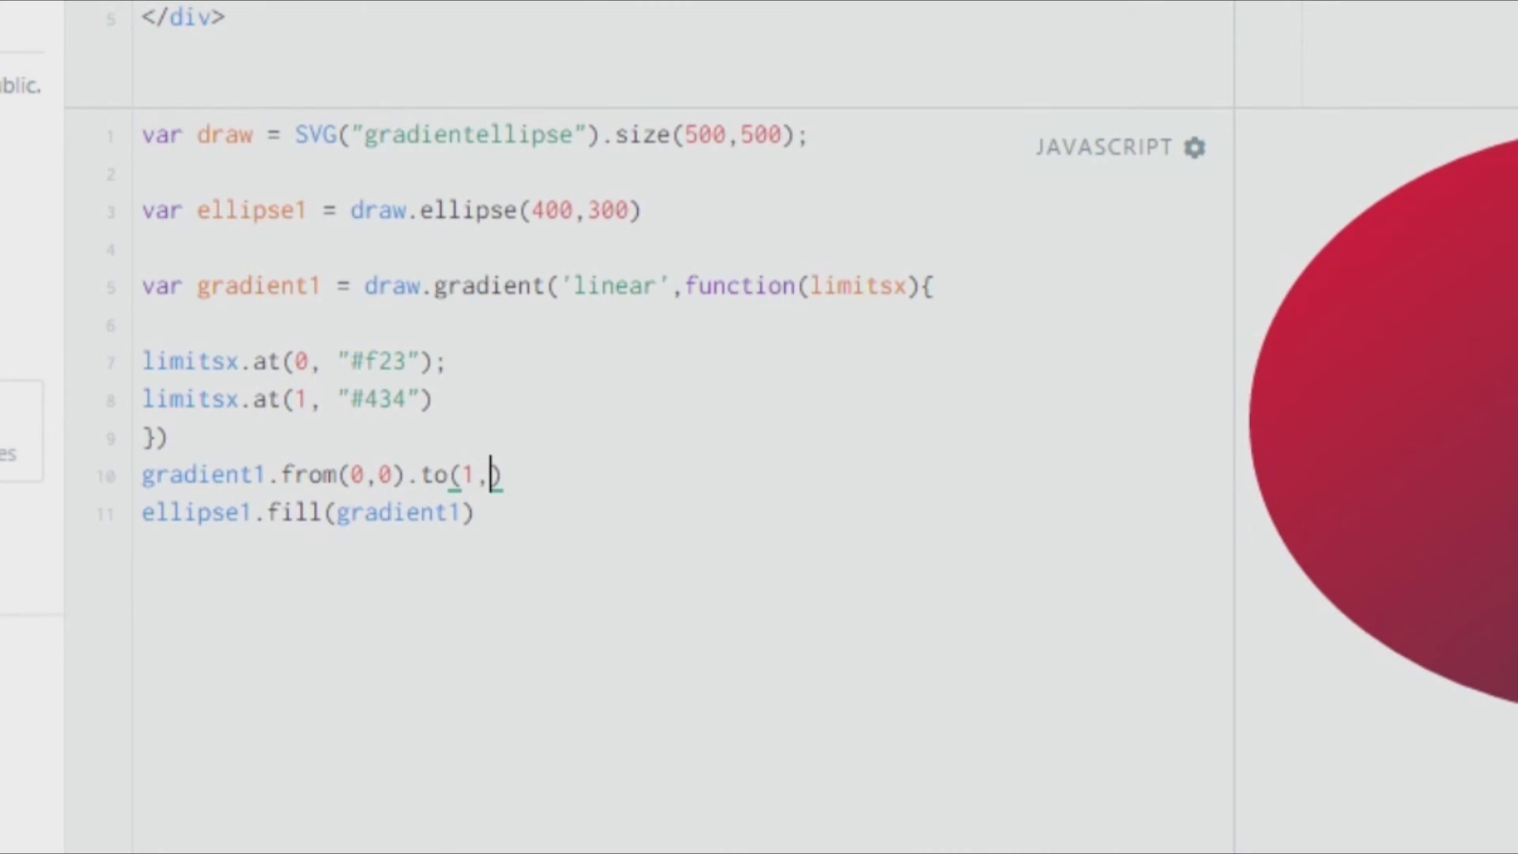
{"action": "type", "text": "0"}
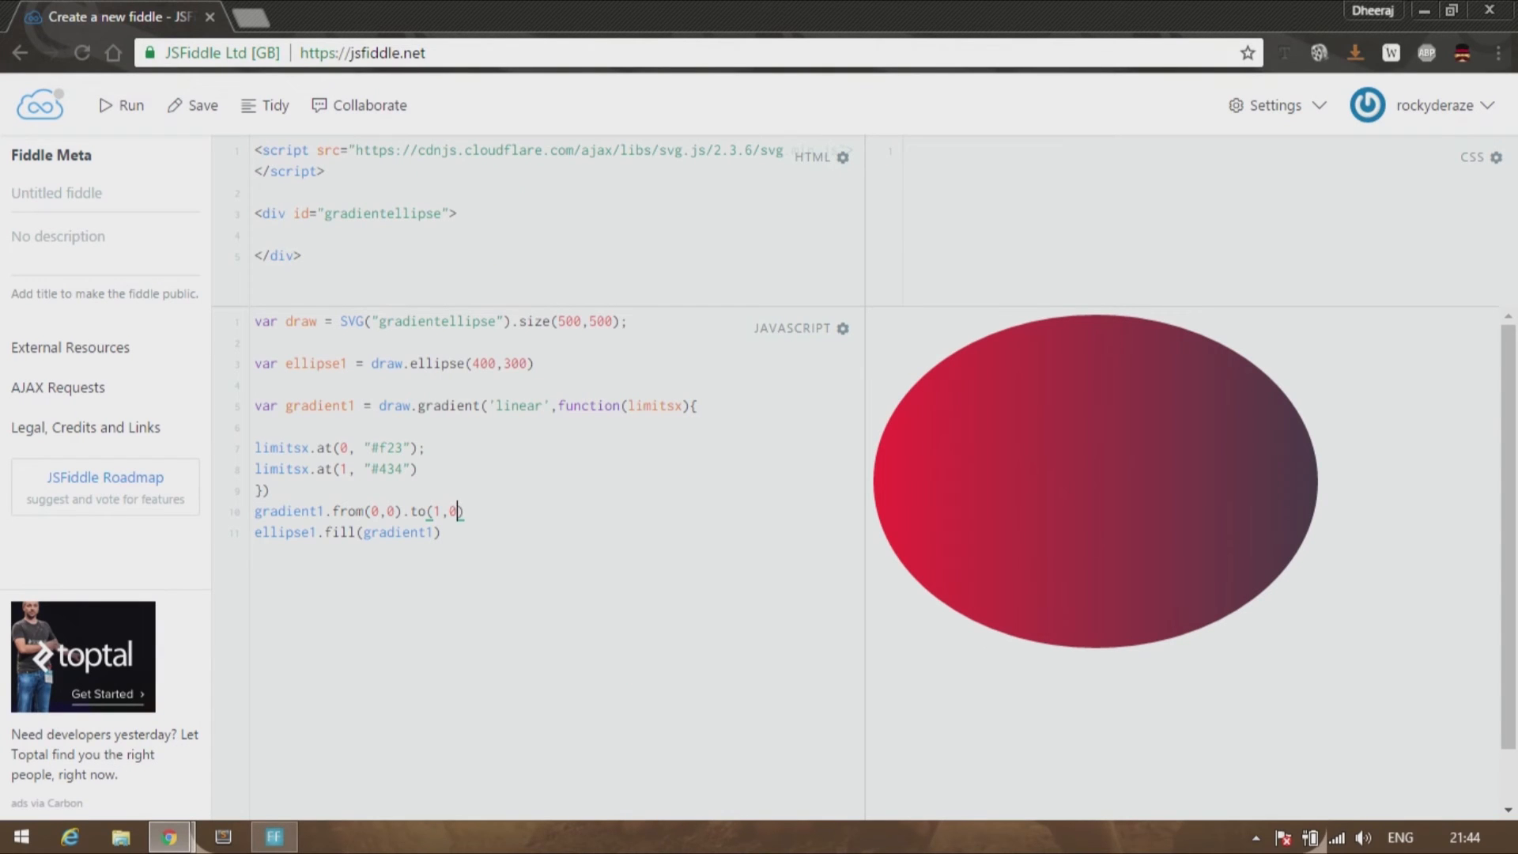
{"action": "key", "text": "Backspace"}
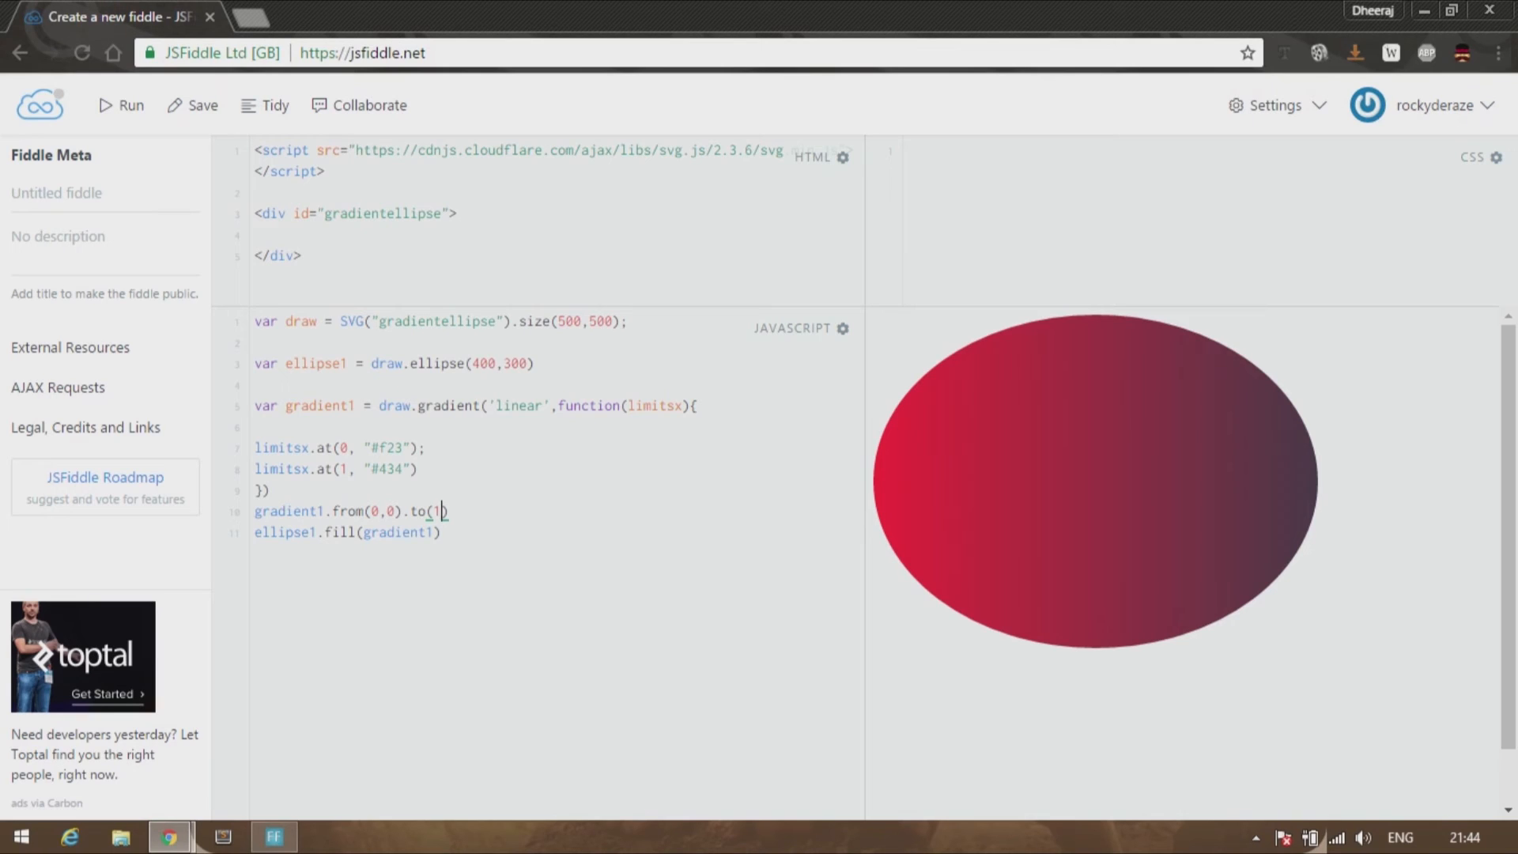
{"action": "key", "text": "Backspace"}
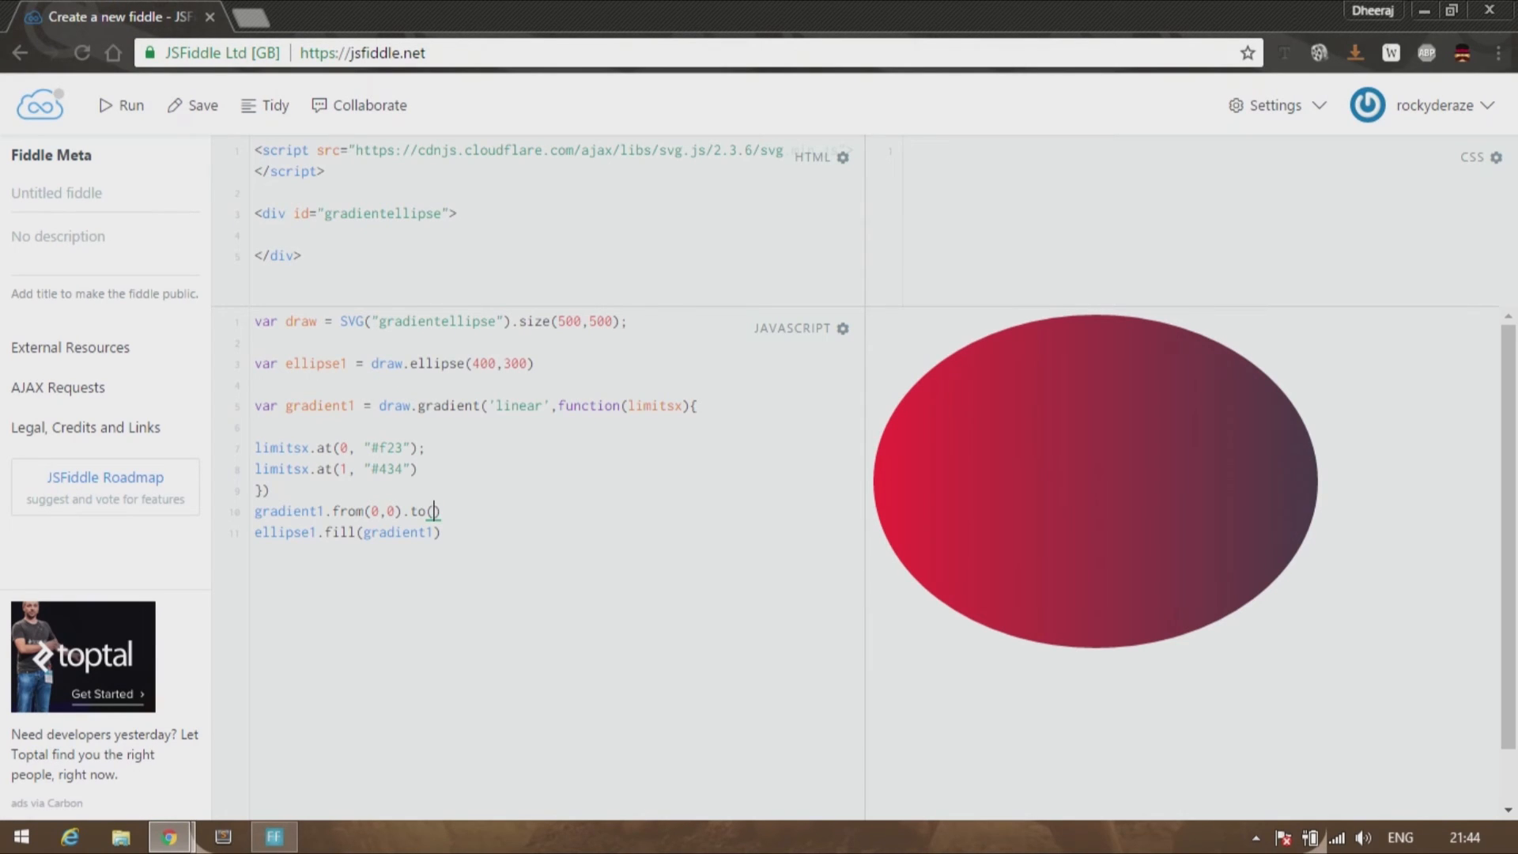